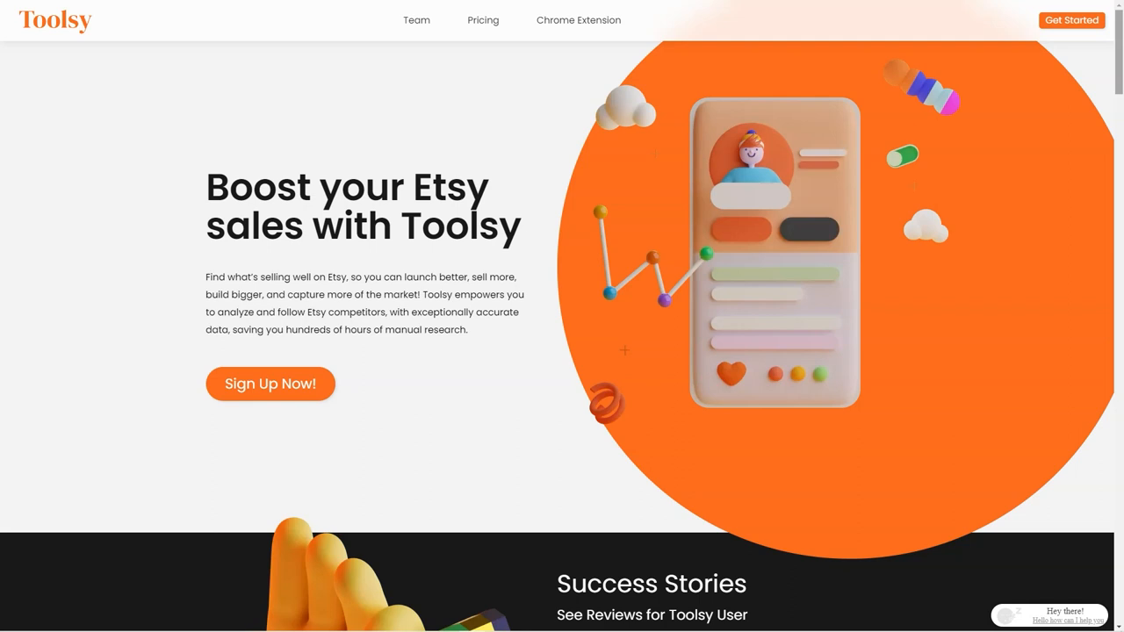
# Scroll the Toolsy homepage from the Etsy hero through Success Stories and feature cards to the Chrome Extension section
pyautogui.scroll(-3)
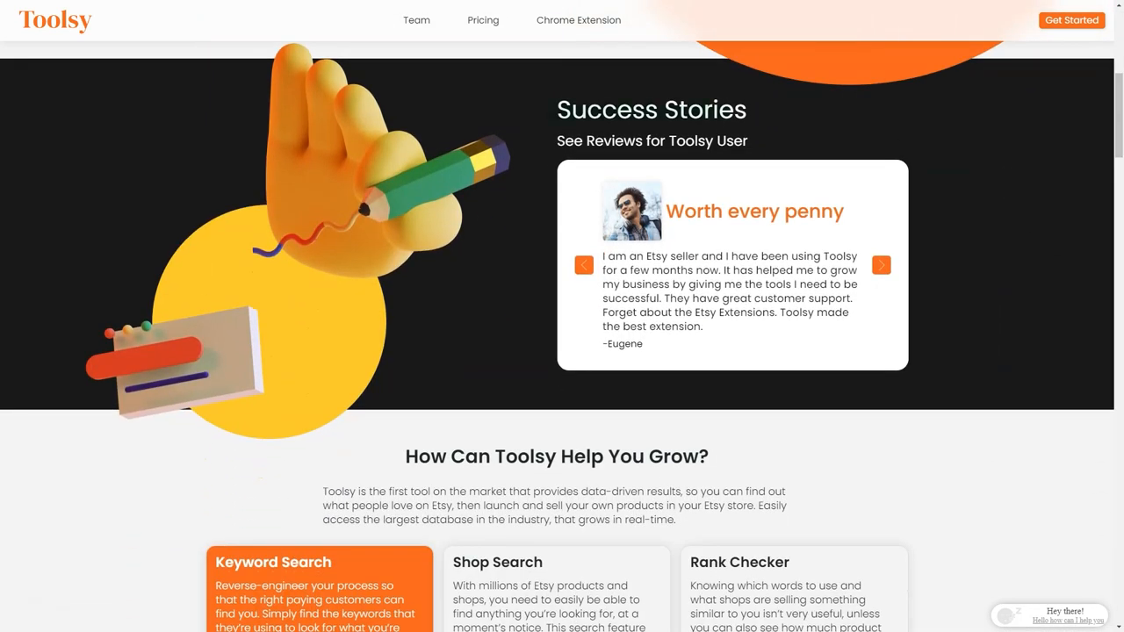
pyautogui.scroll(-3)
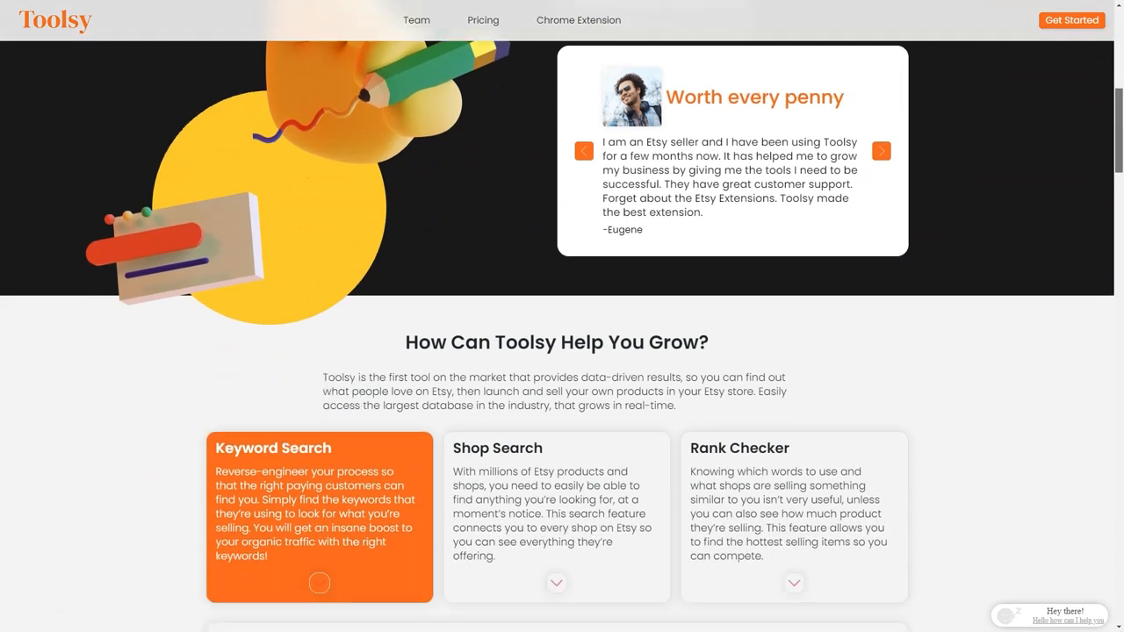
pyautogui.scroll(-3)
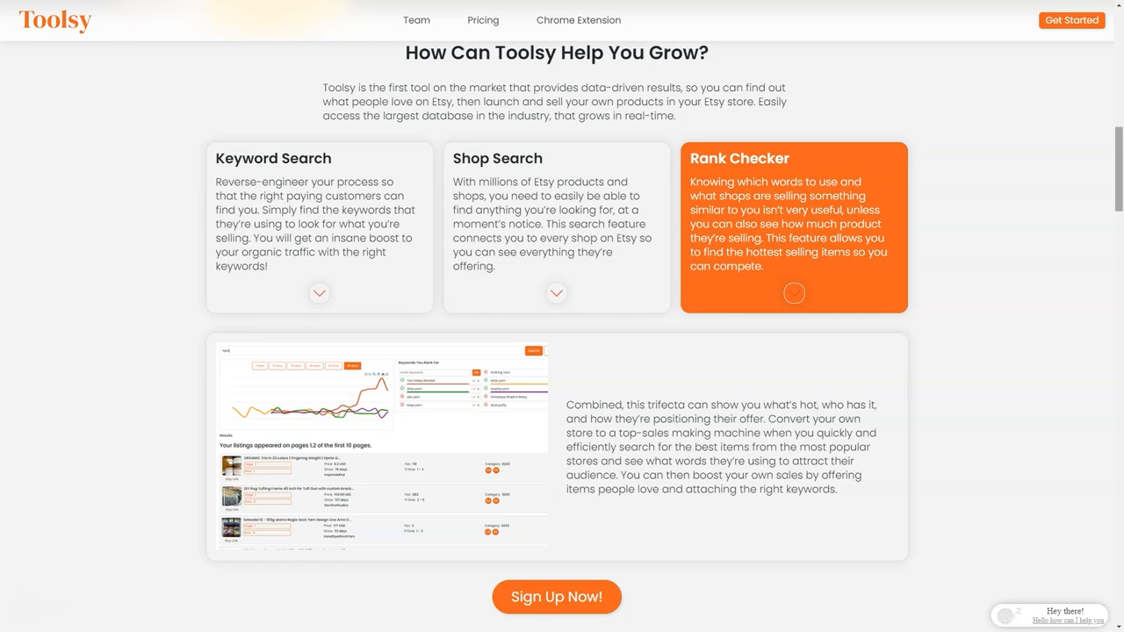
pyautogui.scroll(-3)
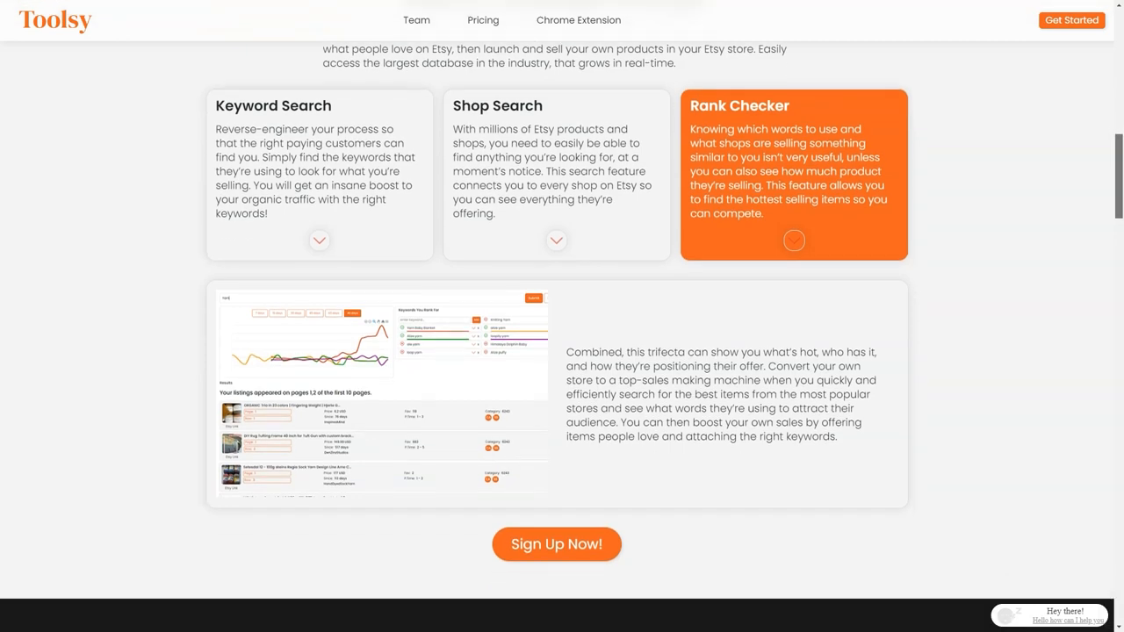
pyautogui.scroll(-3)
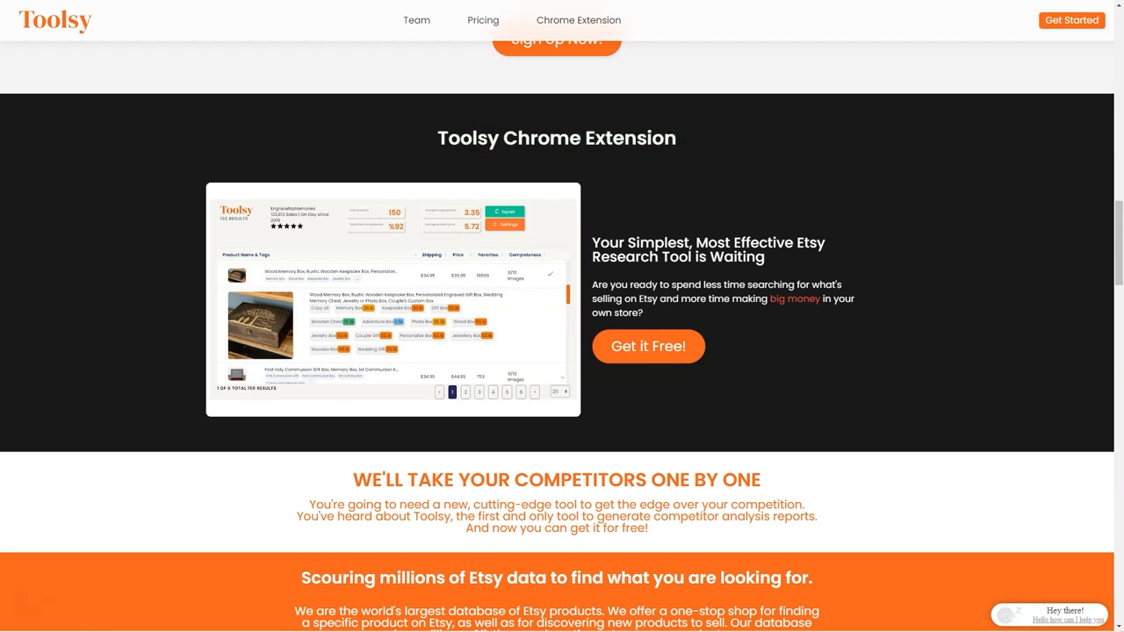
# Continue down through the Listings/Shops/Keywords stats, Reports cards and the 3 Easy Steps research guide
pyautogui.scroll(-3)
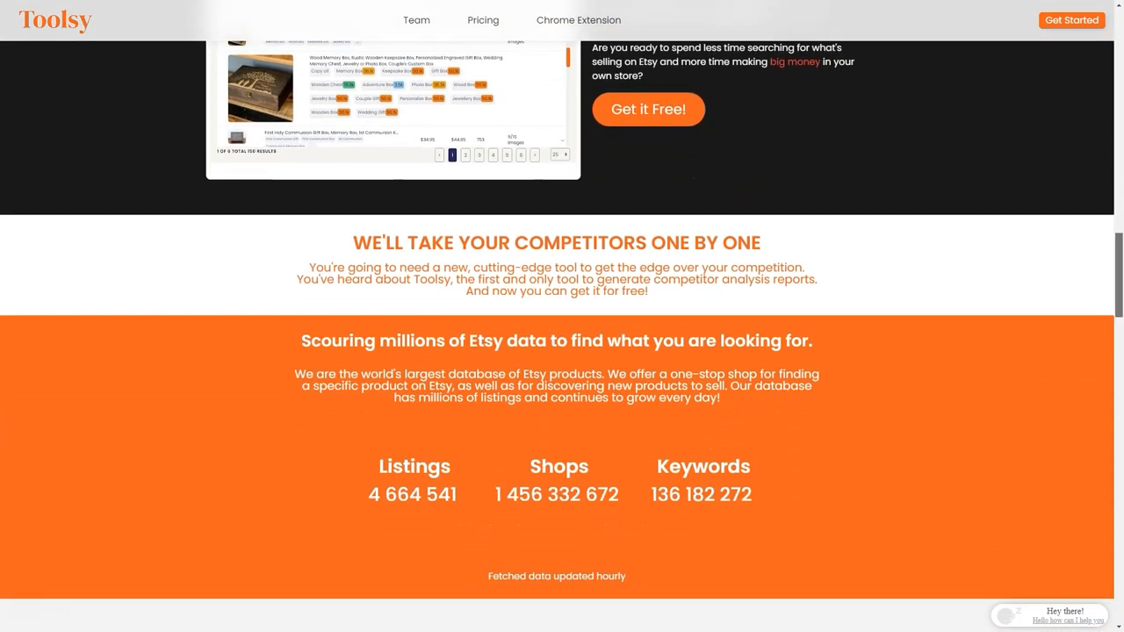
pyautogui.scroll(-3)
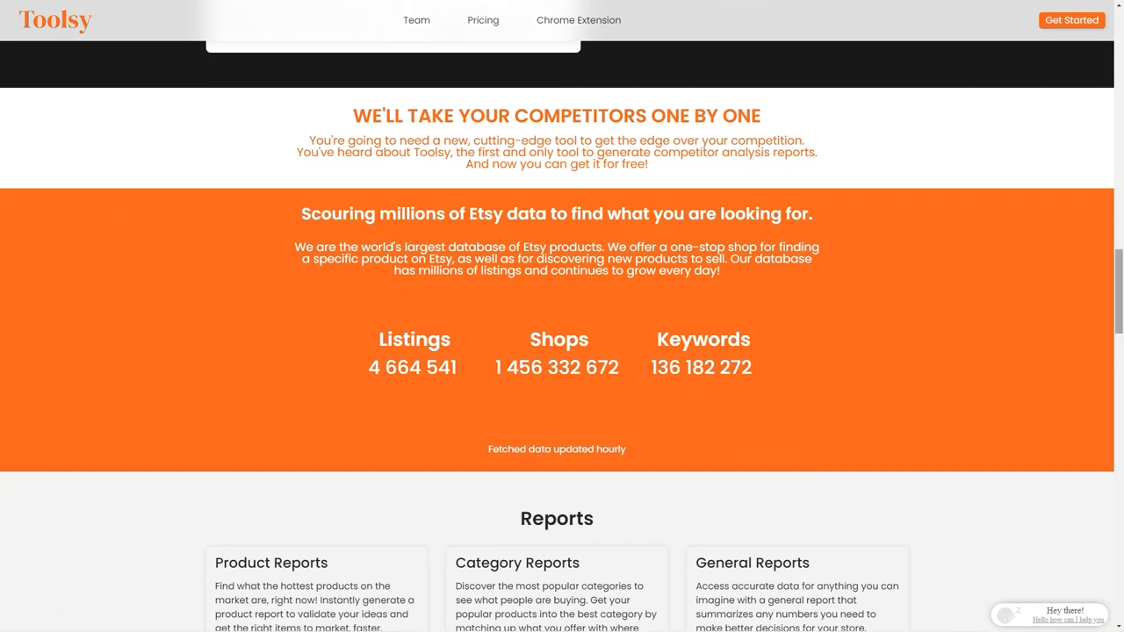
pyautogui.scroll(-3)
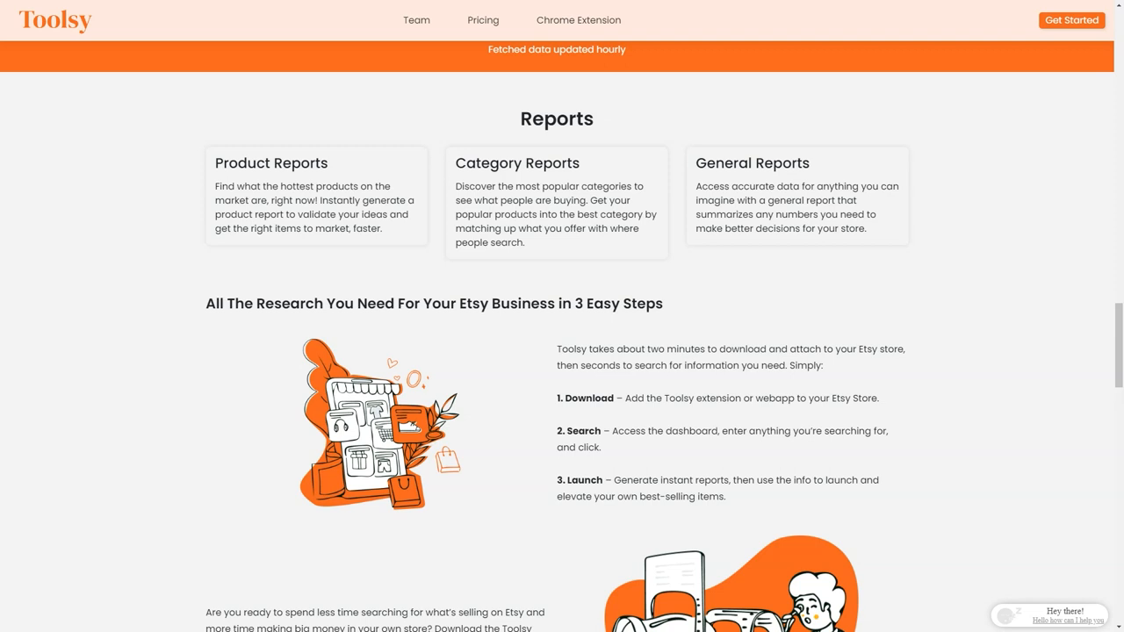
pyautogui.doubleClick(555, 119)
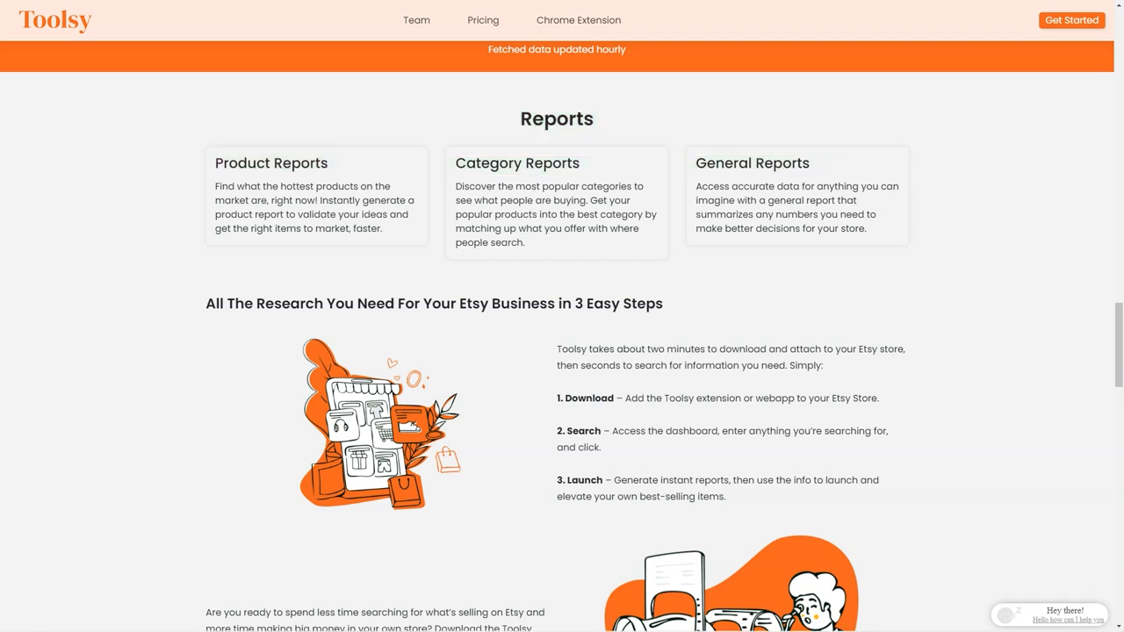
pyautogui.scroll(-3)
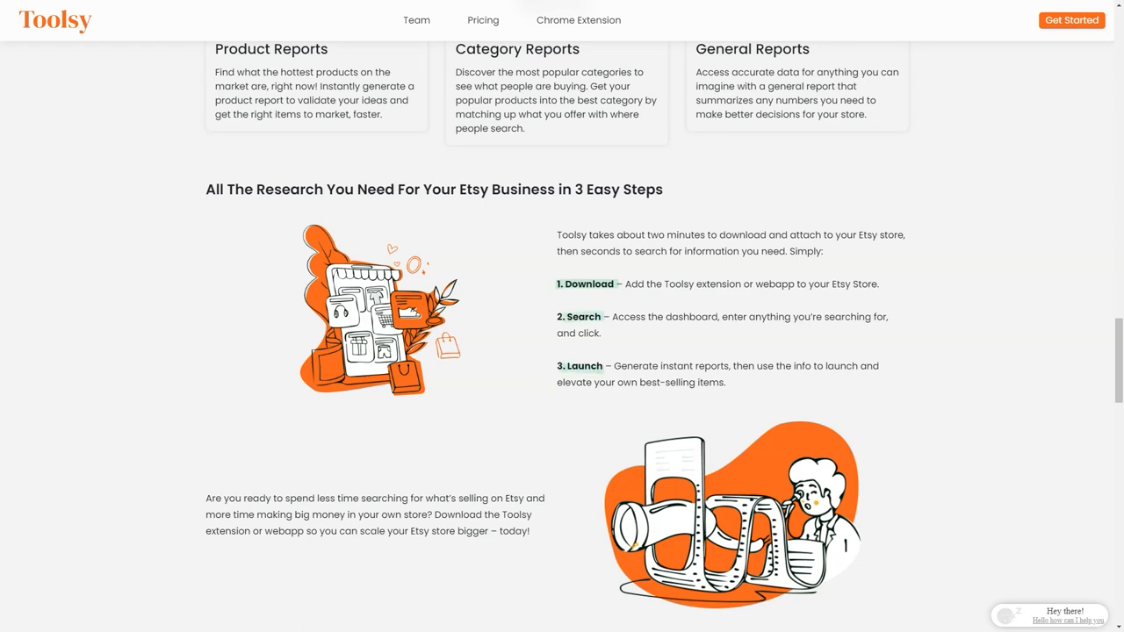
pyautogui.scroll(-3)
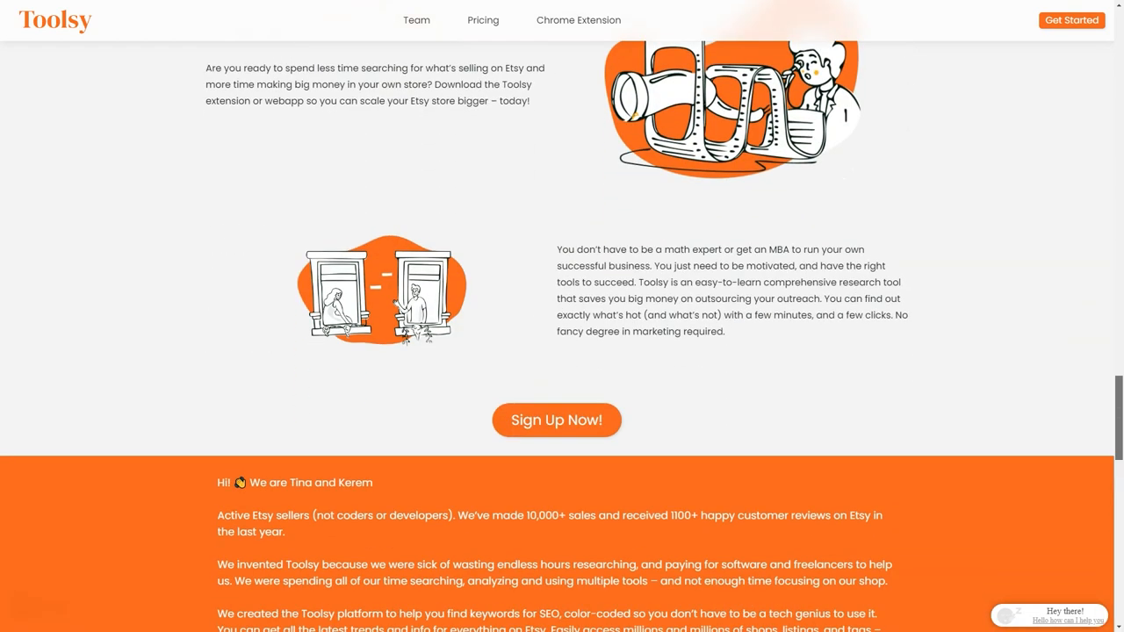
# Go to Toolsy's Team page and scroll through the three team member cards
pyautogui.click(414, 19)
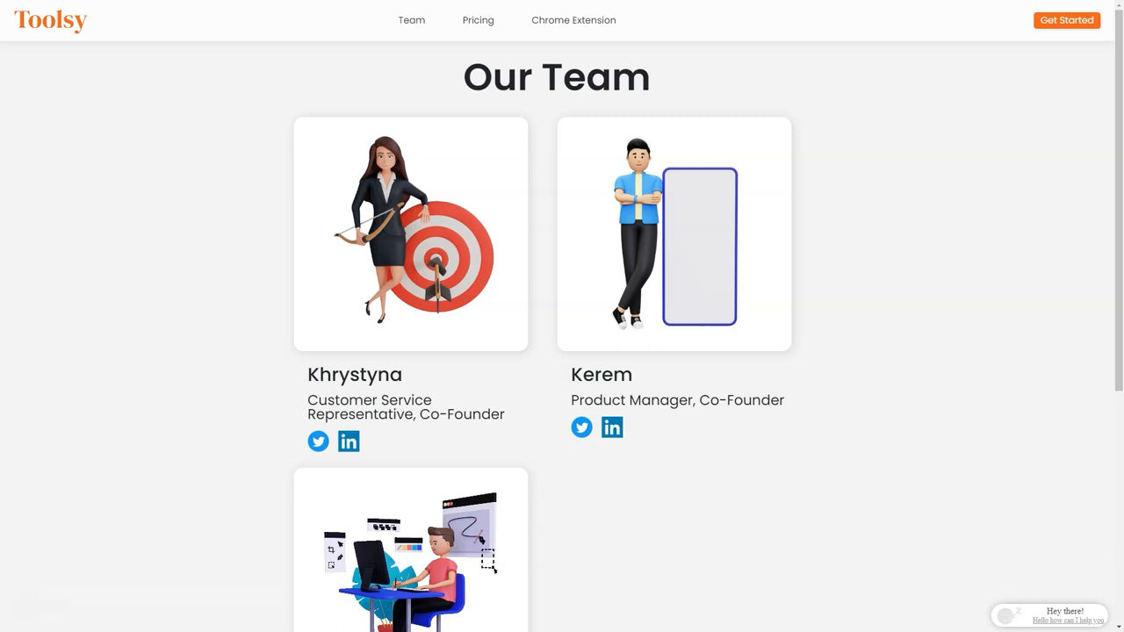
pyautogui.scroll(-3)
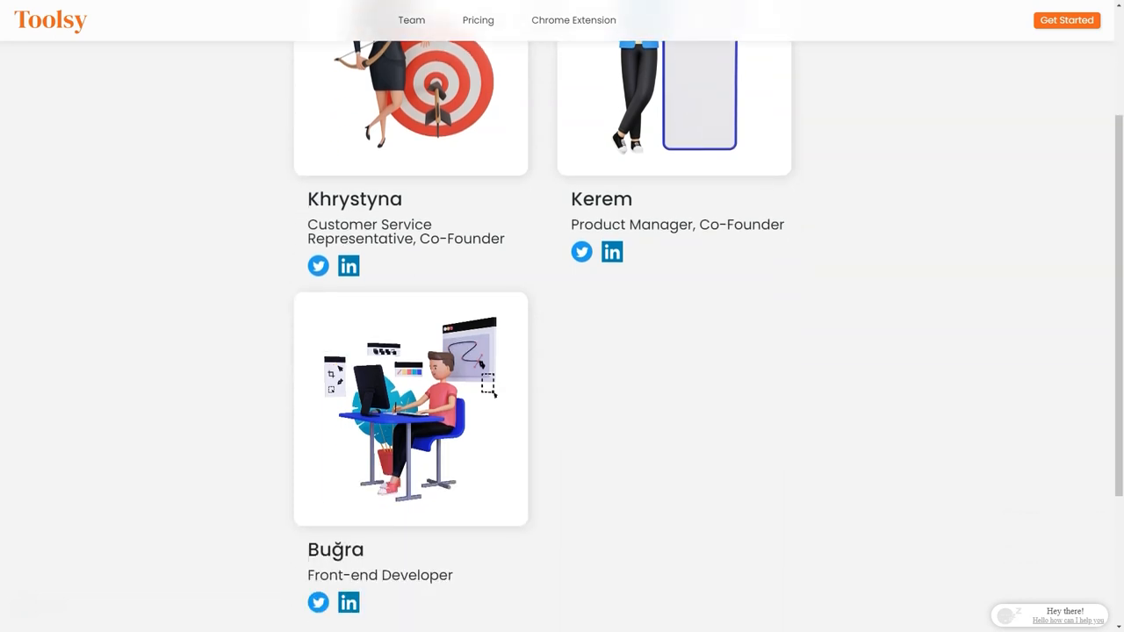
pyautogui.scroll(-3)
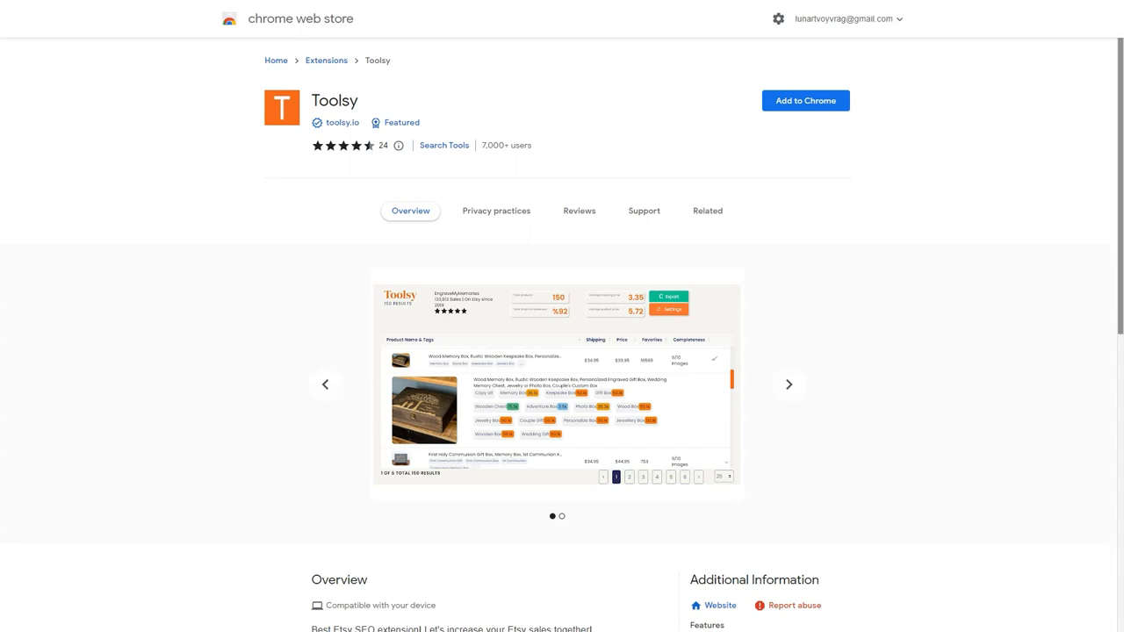
# Scroll the Toolsy Chrome Web Store listing through its overview and additional information
pyautogui.scroll(-3)
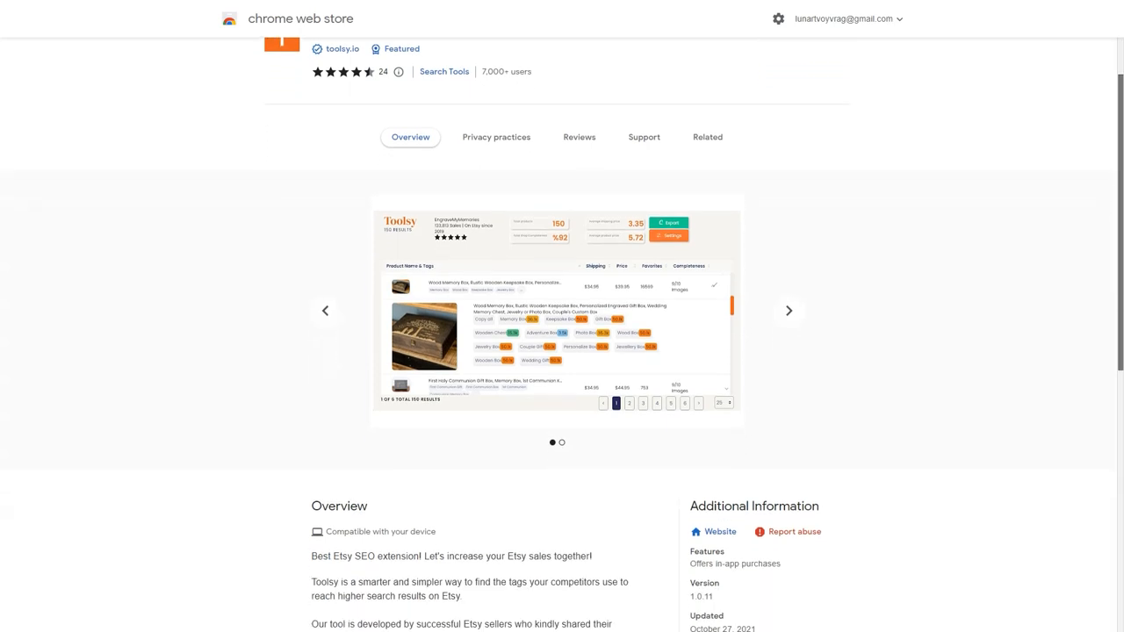
pyautogui.scroll(-3)
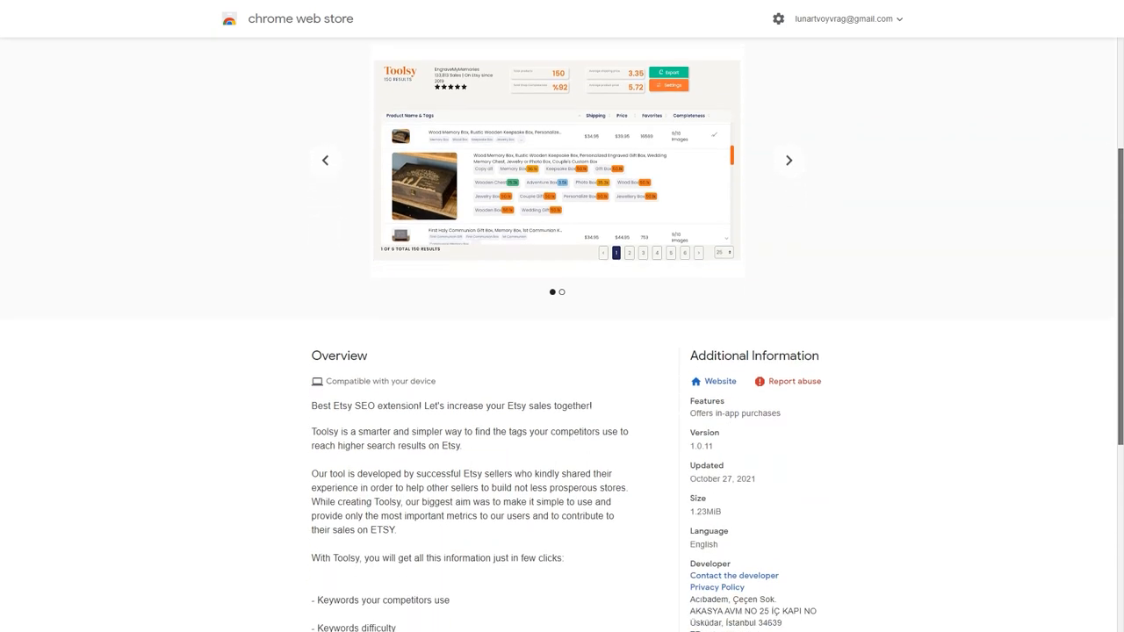
pyautogui.scroll(-3)
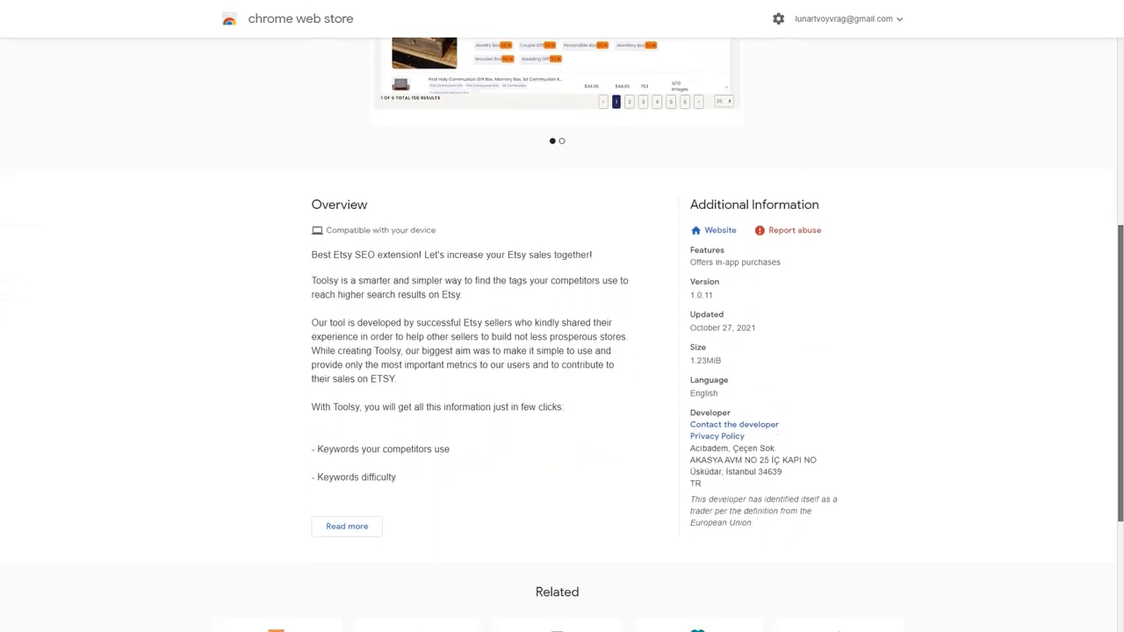
# Bring up Toolsy's plan comparison pricing page and scroll through the plans
pyautogui.click(720, 228)
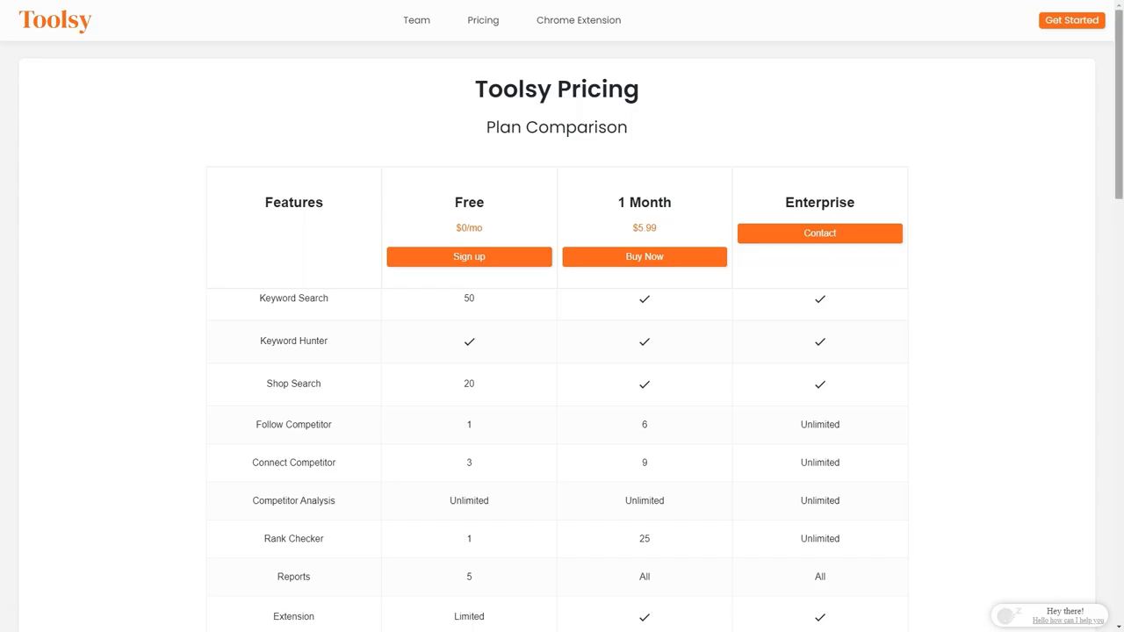
pyautogui.scroll(-3)
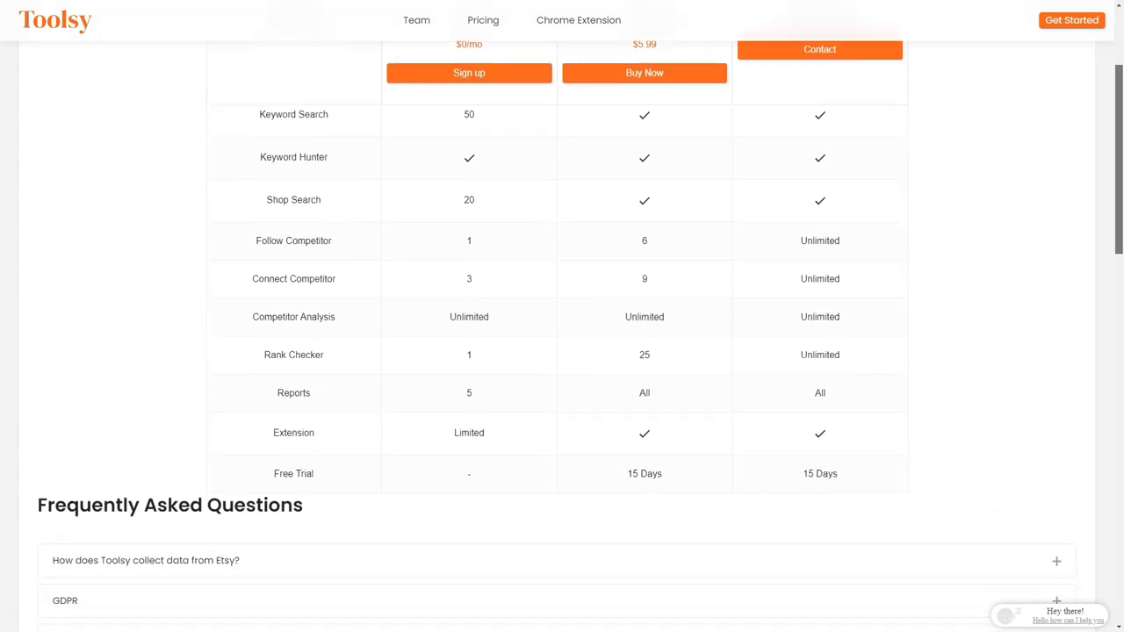
pyautogui.scroll(-3)
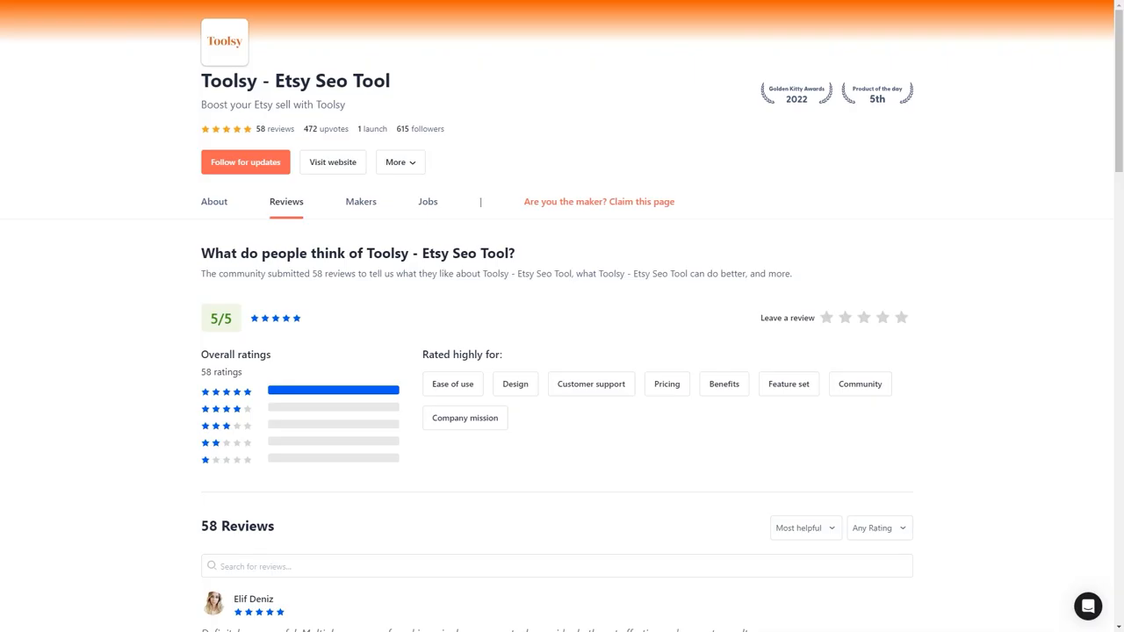
# Scroll Toolsy's Product Hunt ratings and five-star reviews, highlighting the sentence about unique features
pyautogui.scroll(-3)
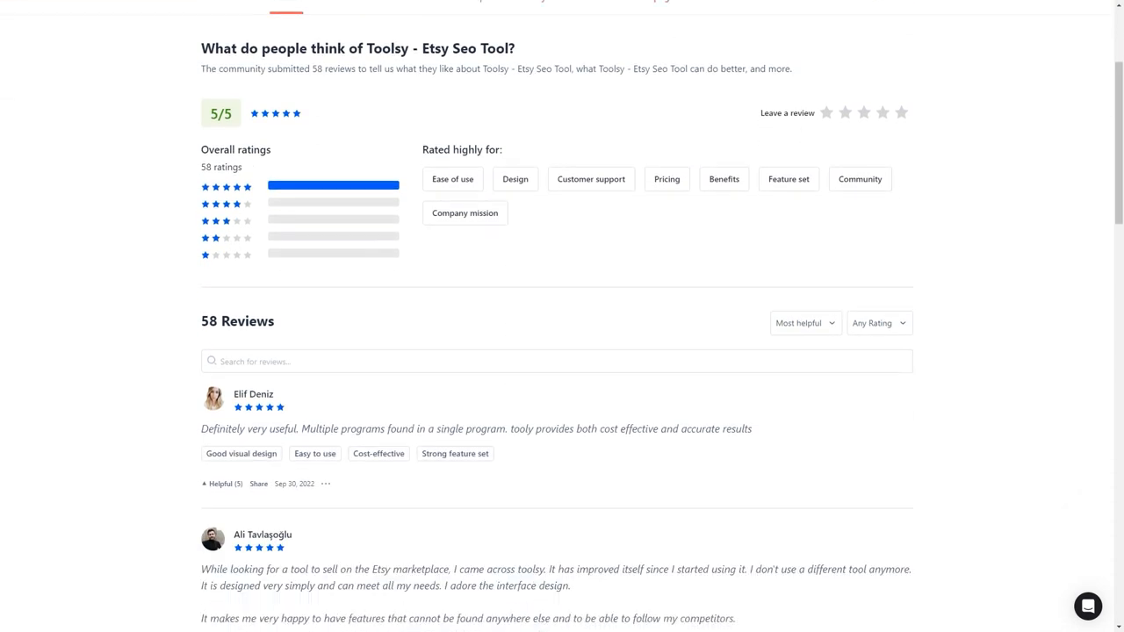
pyautogui.scroll(-3)
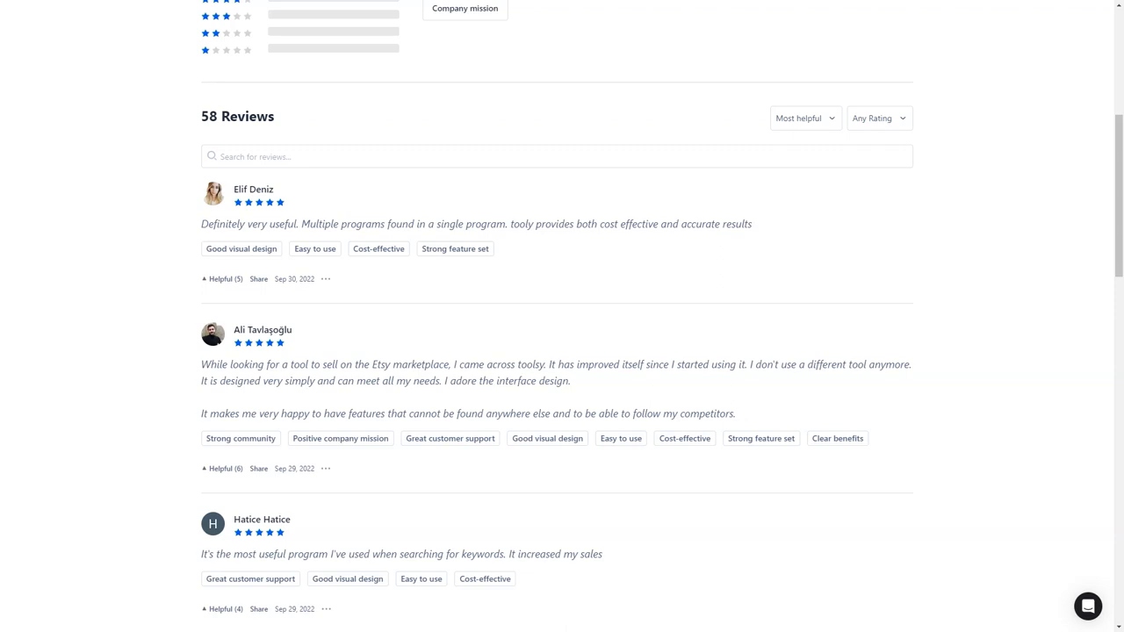
pyautogui.moveTo(204, 414); pyautogui.dragTo(344, 414)
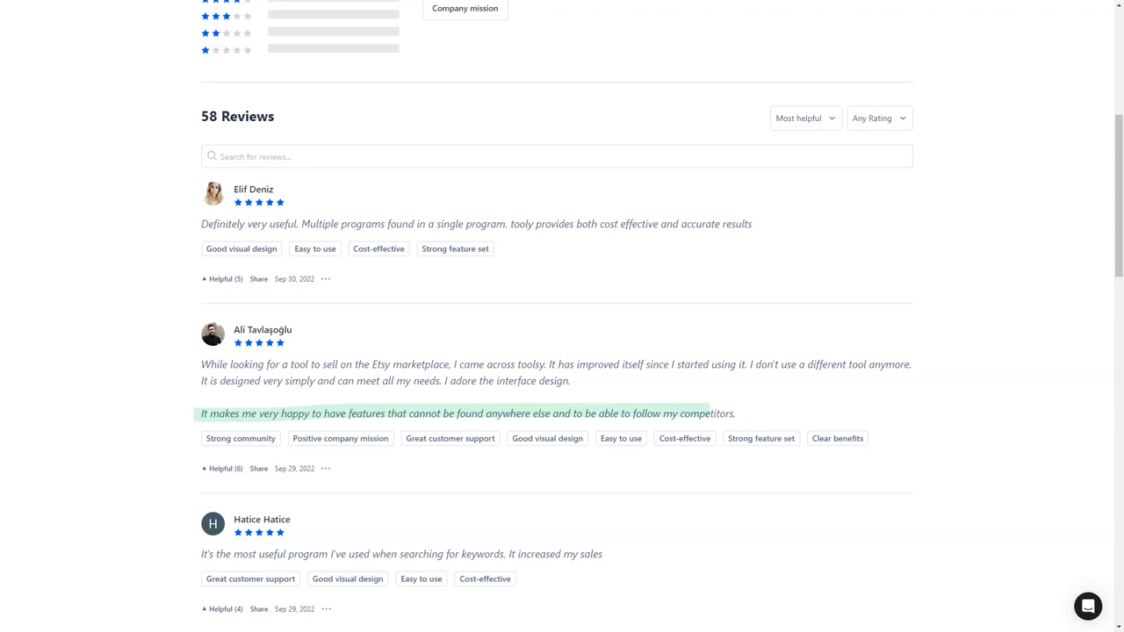
pyautogui.scroll(-3)
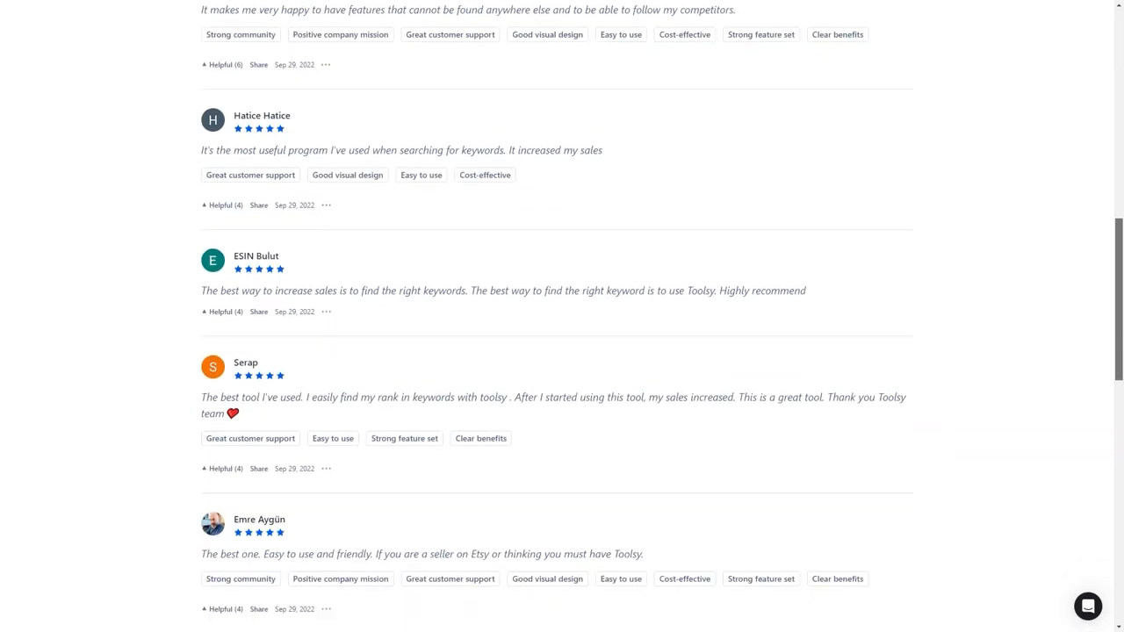
pyautogui.scroll(-3)
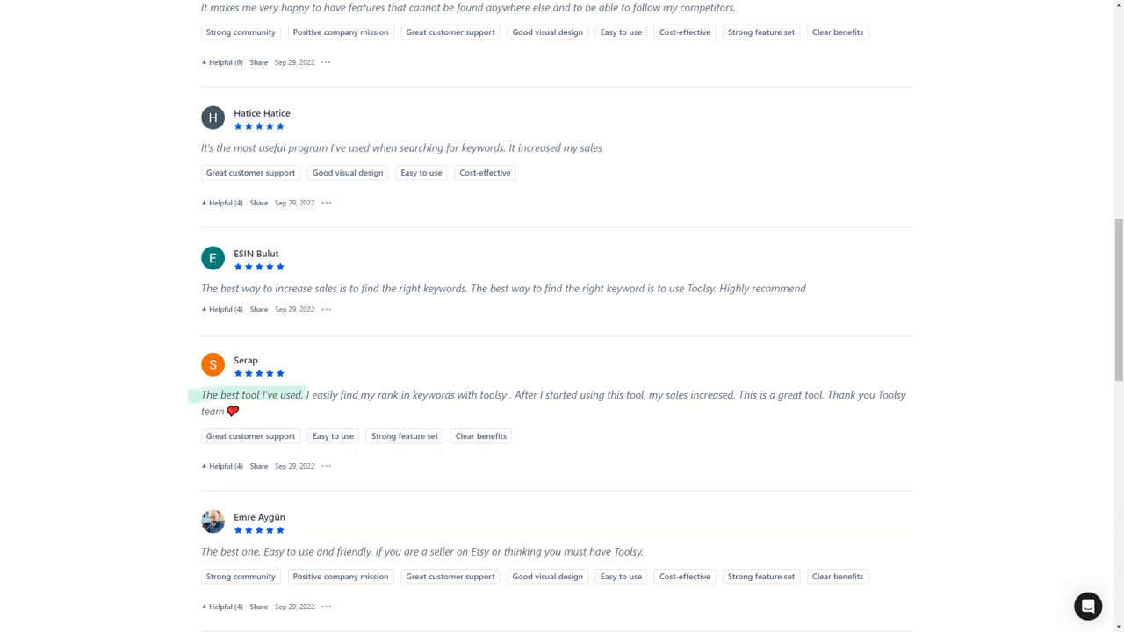
pyautogui.scroll(-3)
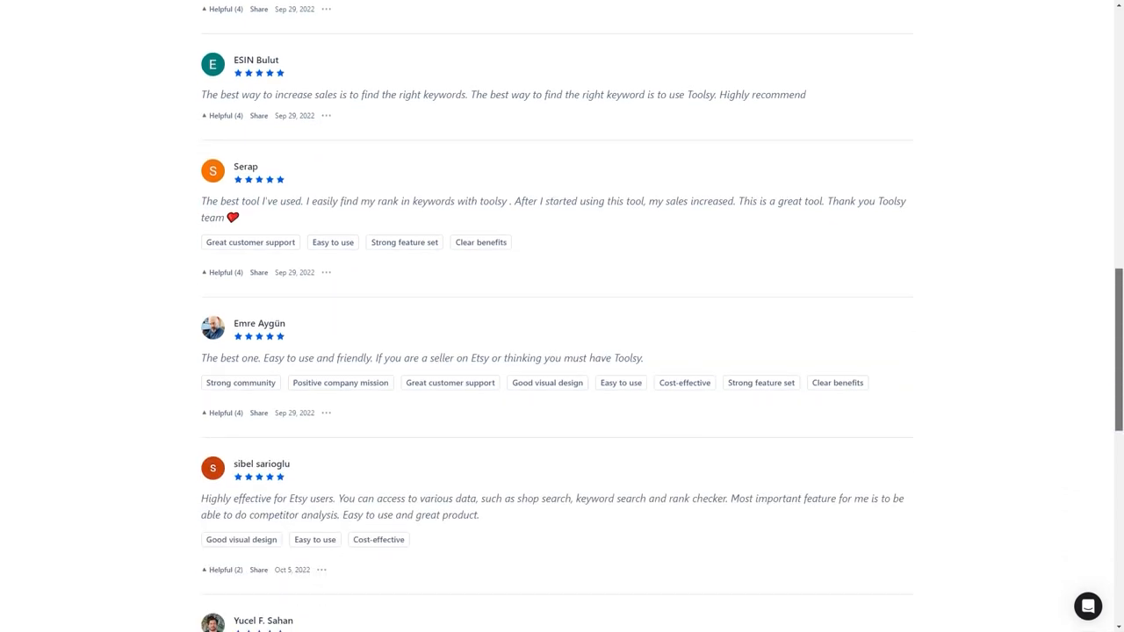
pyautogui.scroll(-3)
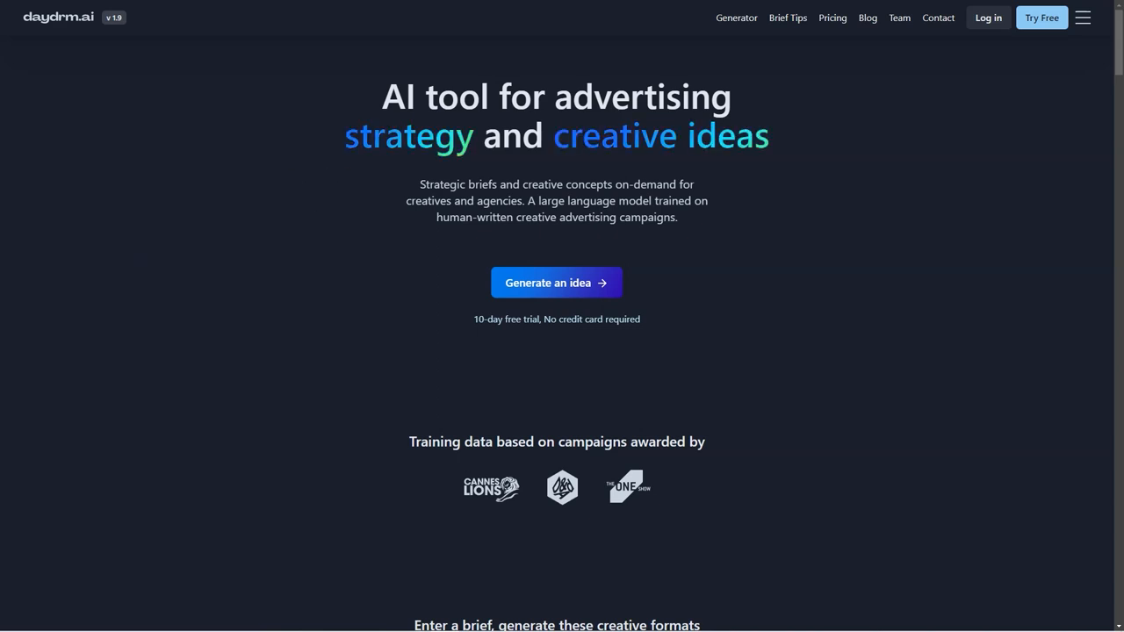
# Scroll the daydrm.ai homepage past creative formats and the two generators to the 'People are using it' testimonials
pyautogui.scroll(-3)
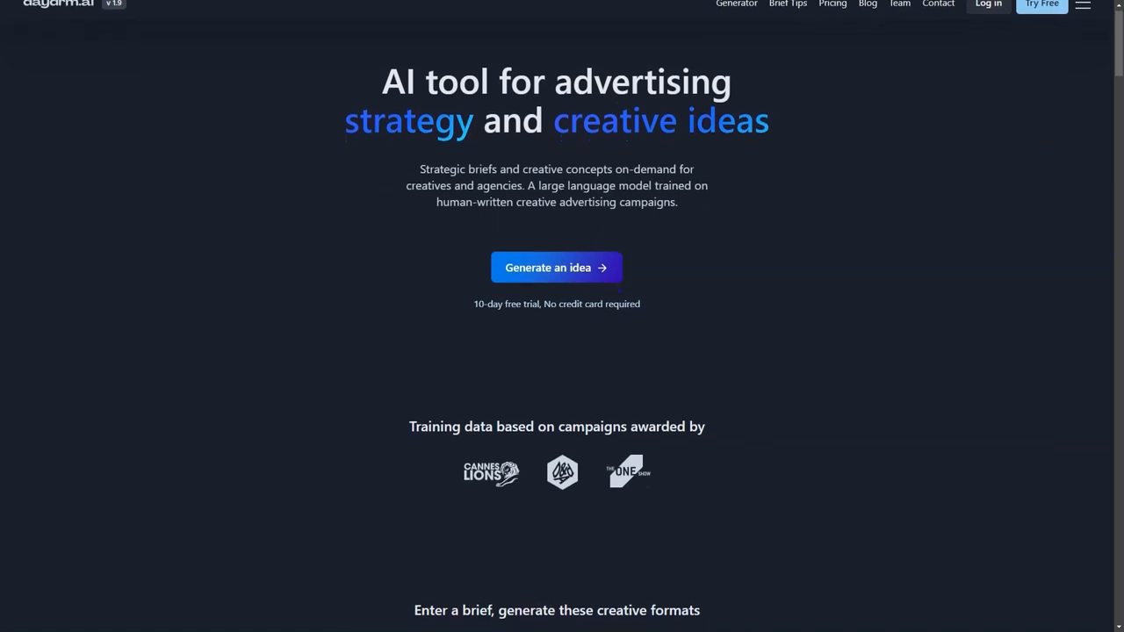
pyautogui.scroll(-3)
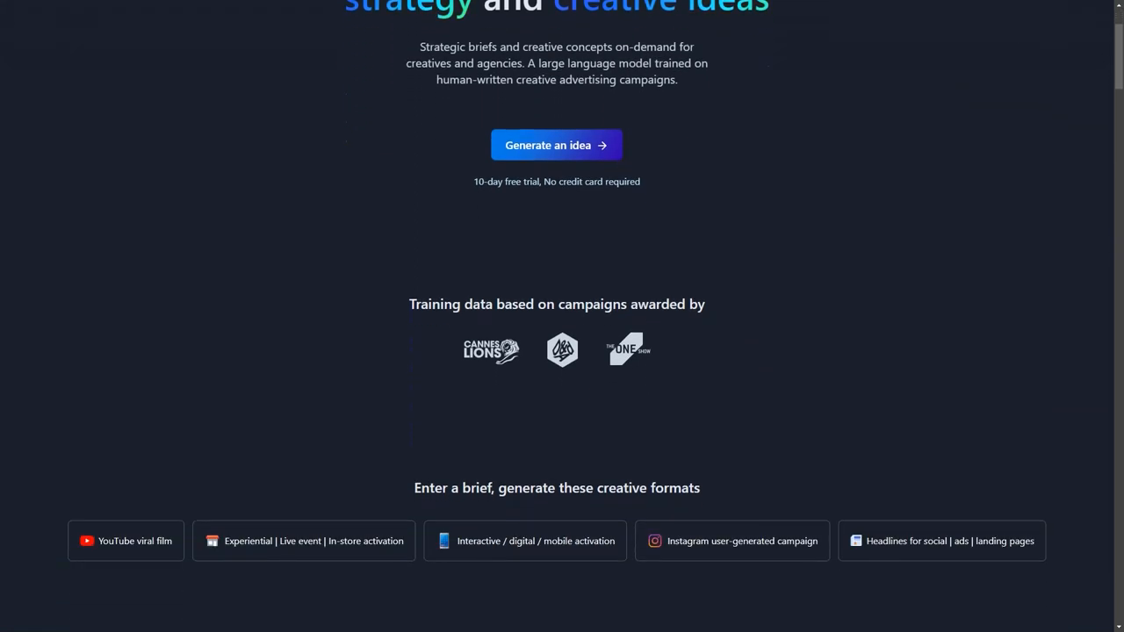
pyautogui.scroll(-3)
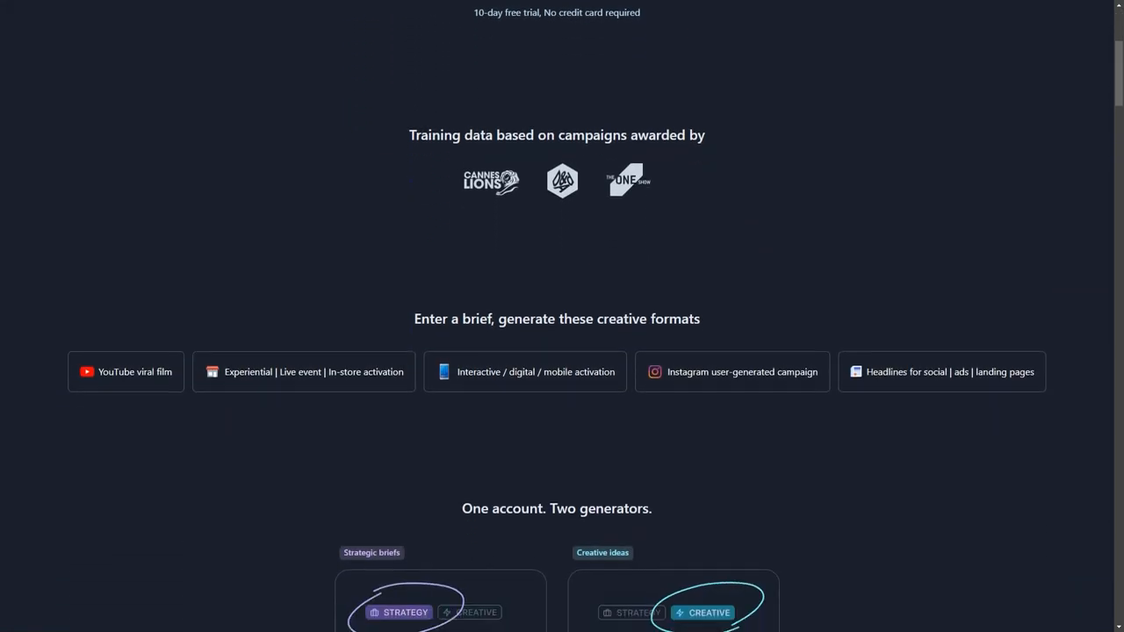
pyautogui.scroll(-3)
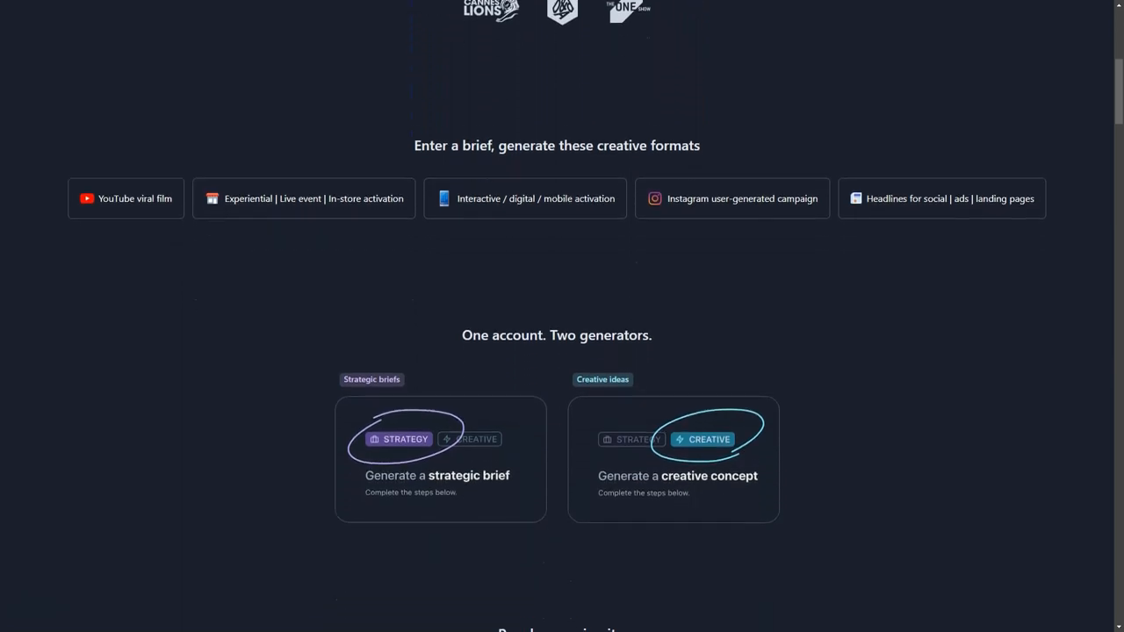
pyautogui.scroll(-3)
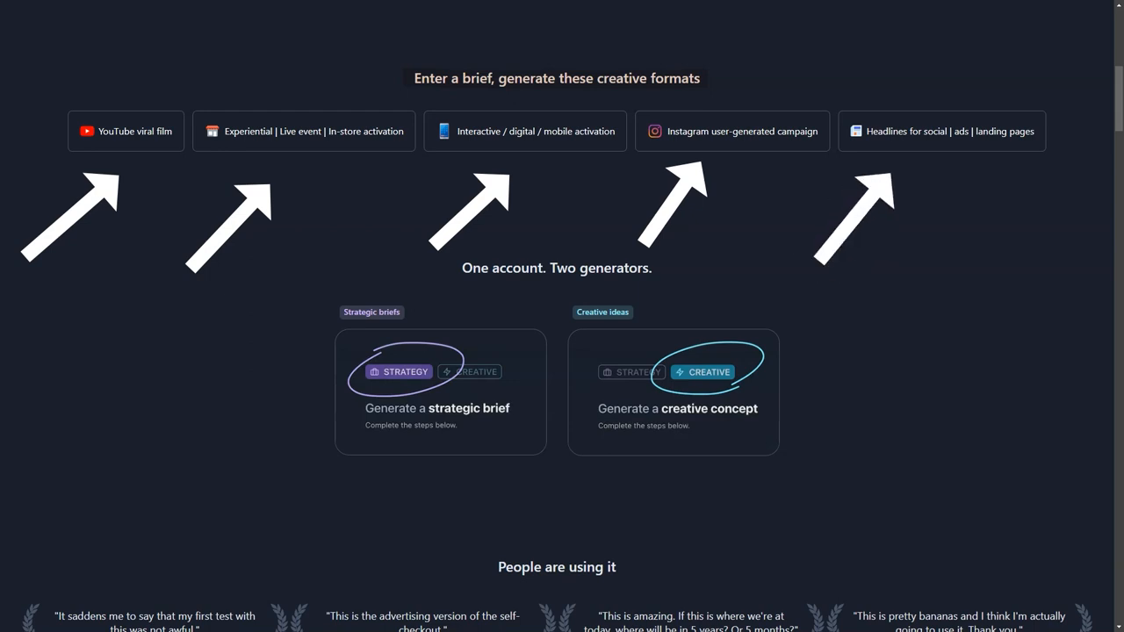
pyautogui.scroll(-3)
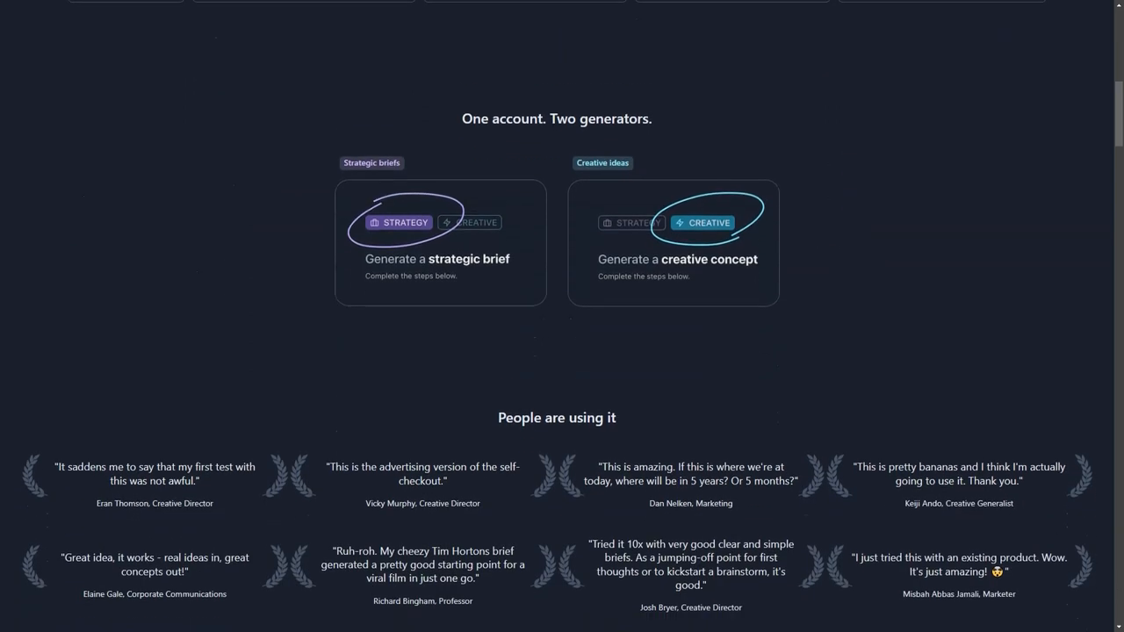
pyautogui.scroll(-3)
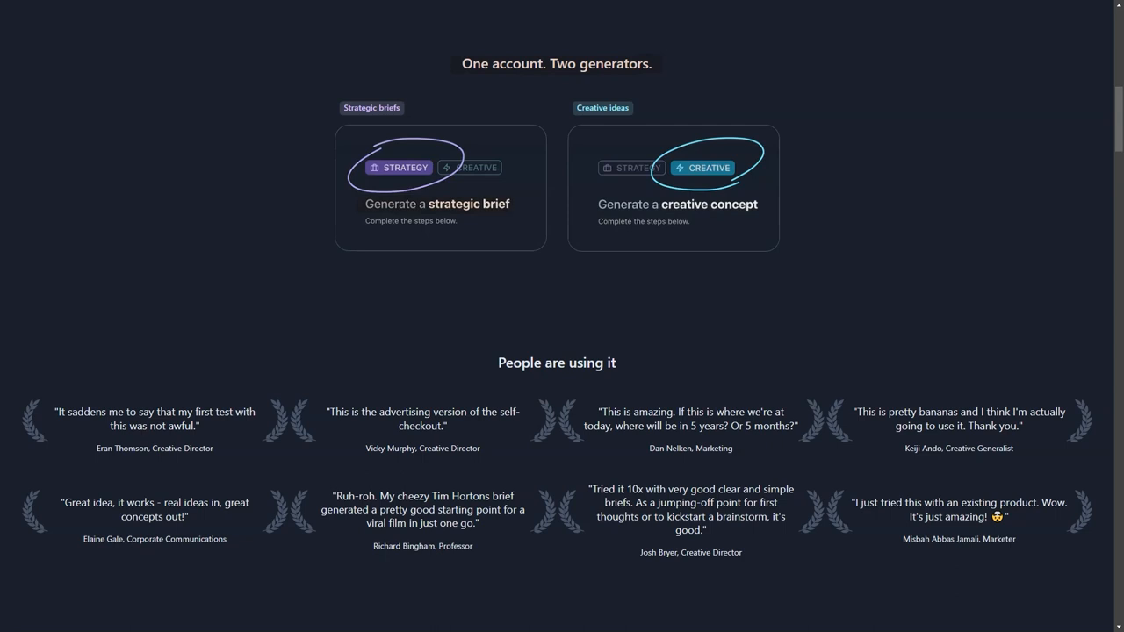
pyautogui.scroll(-3)
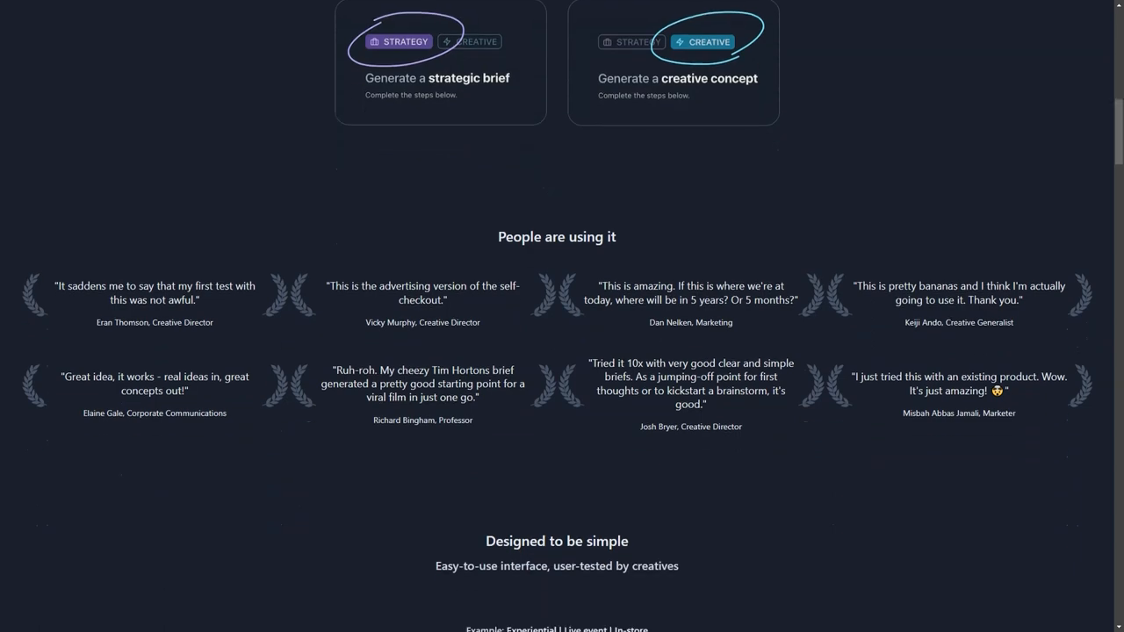
# Scroll through the 'Designed to be simple' headline generator example and 'Save ideas to custom folders' section
pyautogui.scroll(-3)
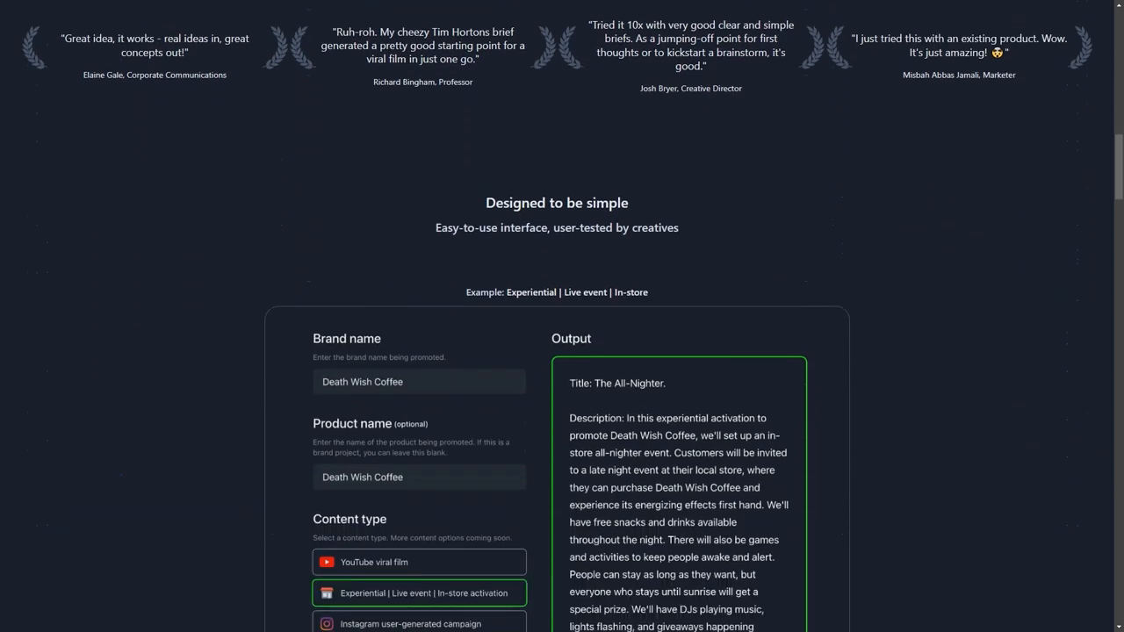
pyautogui.scroll(-3)
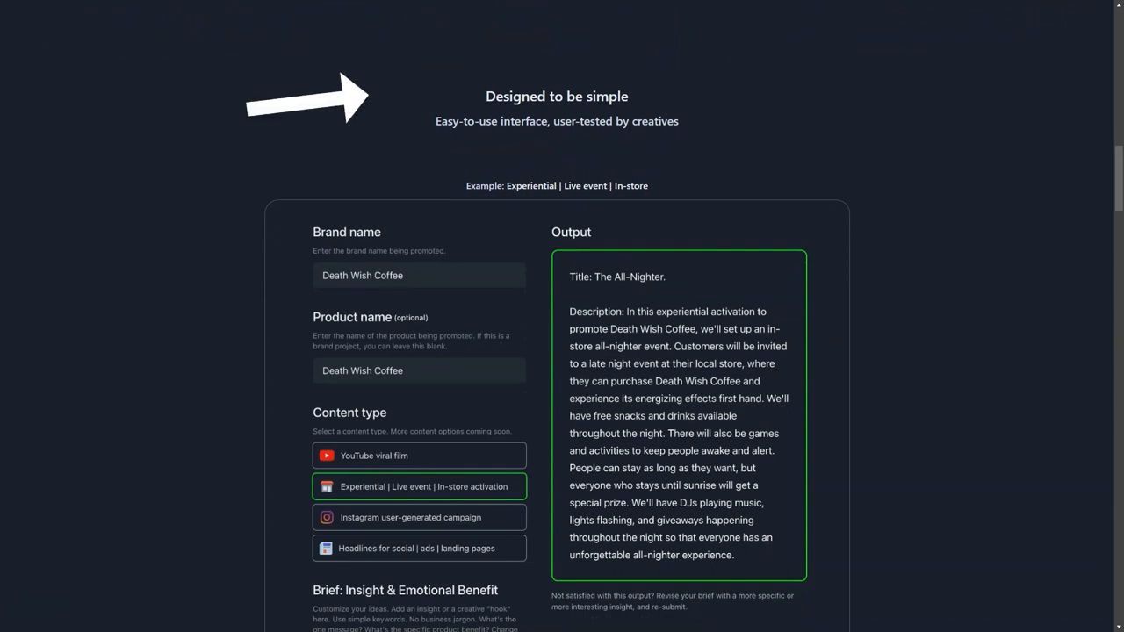
pyautogui.scroll(-3)
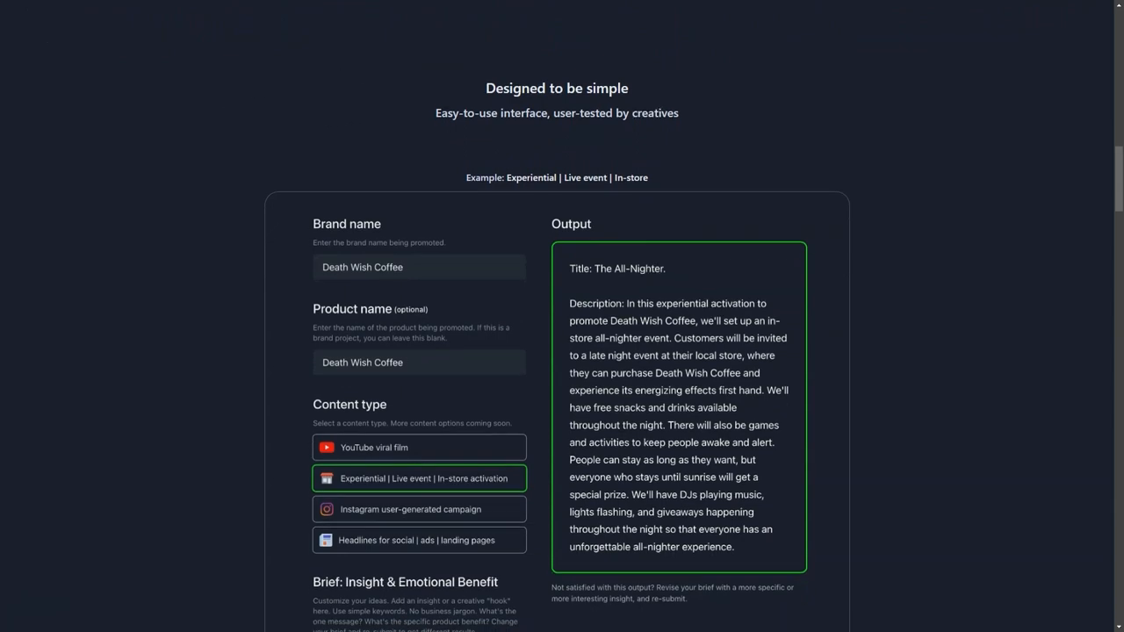
pyautogui.scroll(-3)
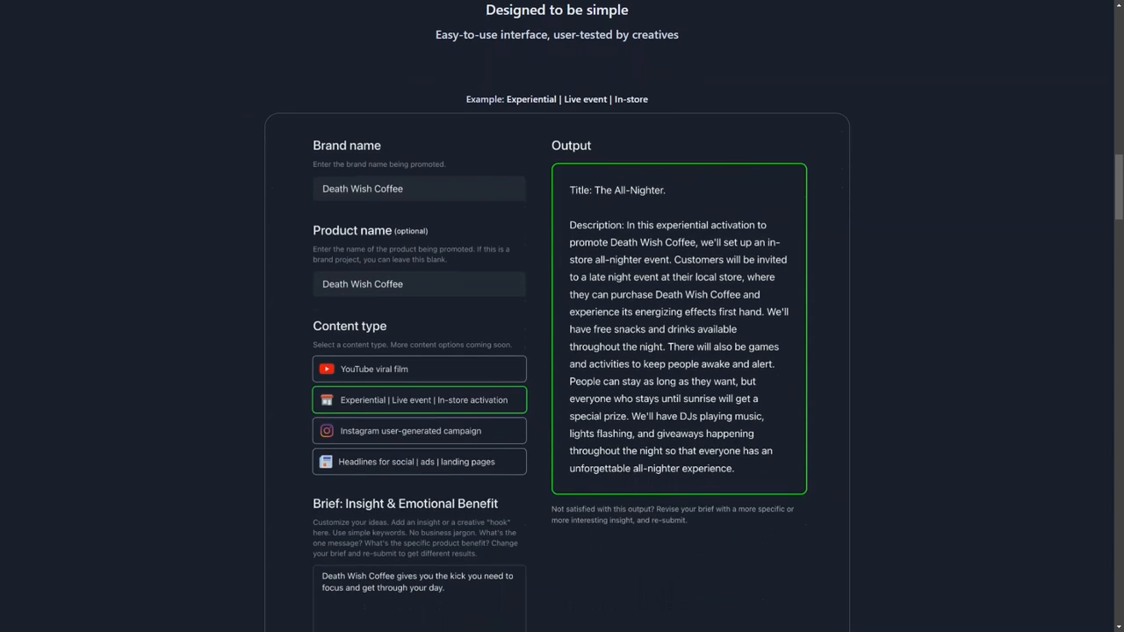
pyautogui.scroll(-3)
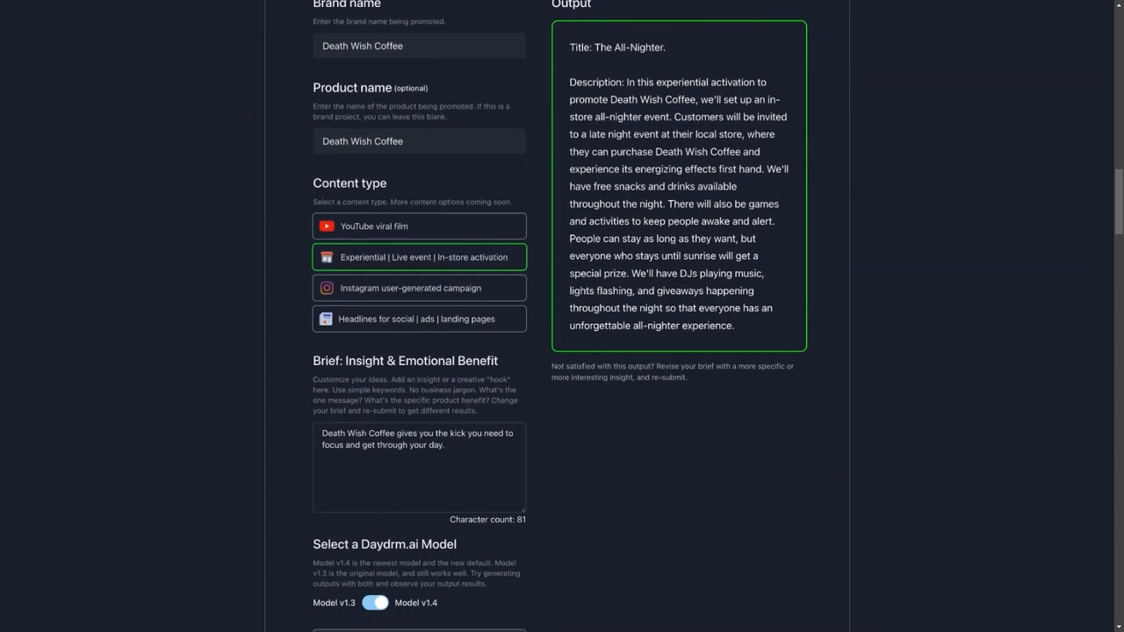
pyautogui.scroll(-3)
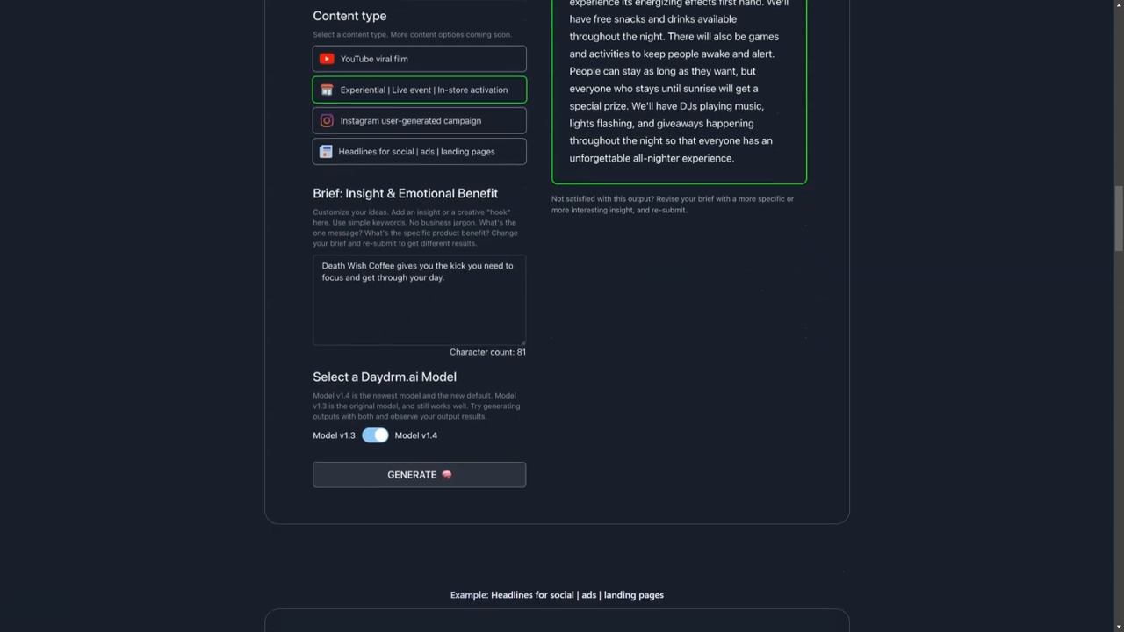
pyautogui.scroll(-3)
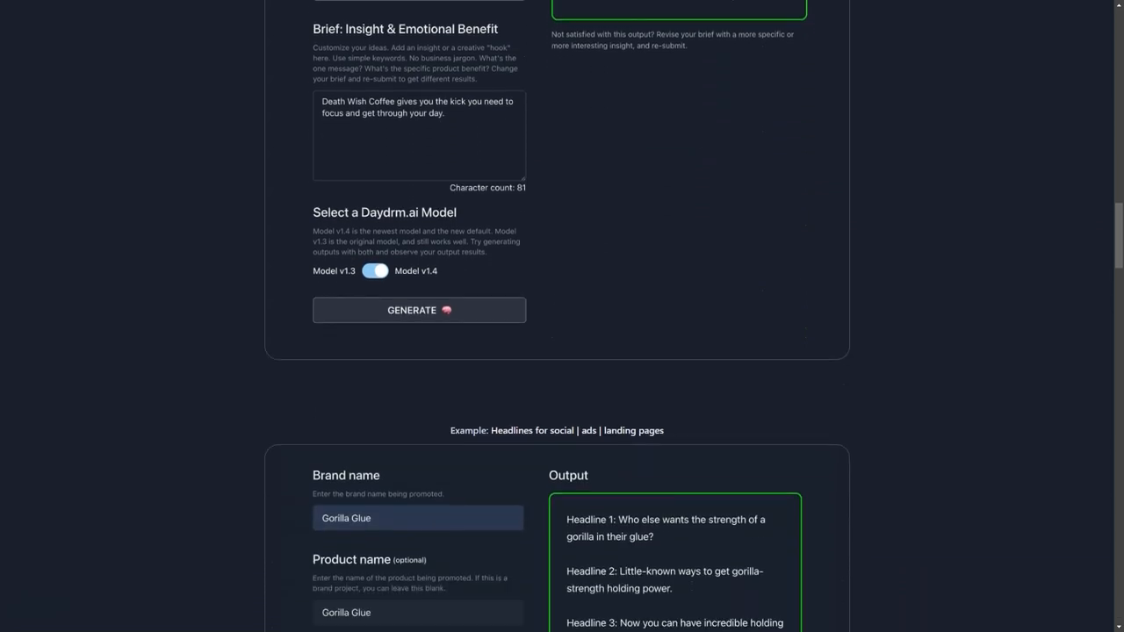
# Continue through 'View and organize' outputs down to the four 'More example briefs and outputs'
pyautogui.scroll(-3)
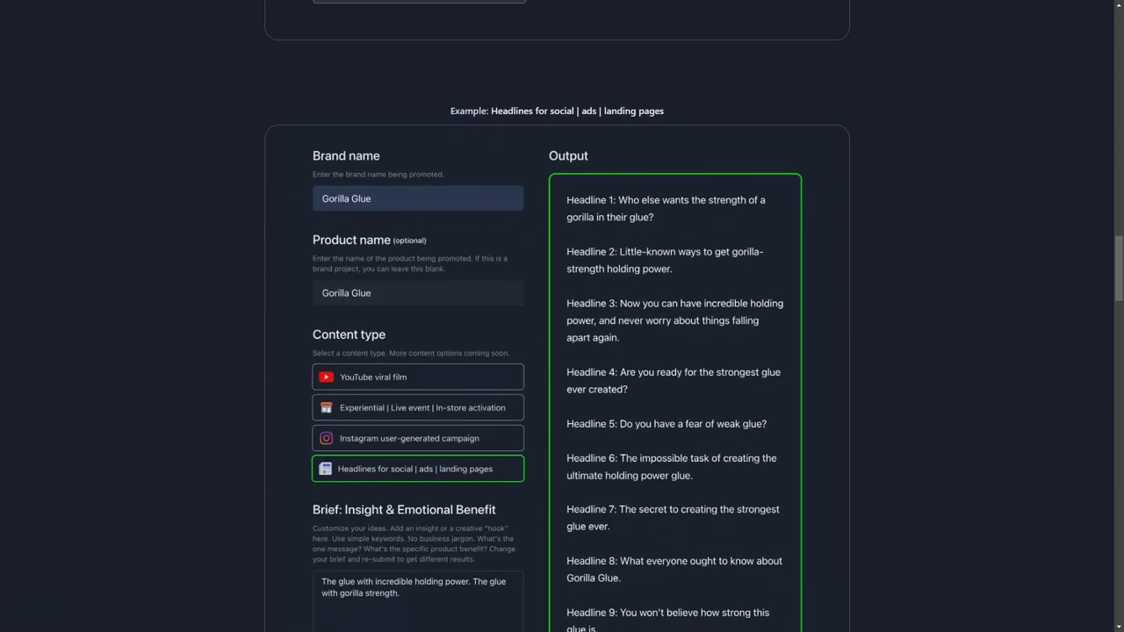
pyautogui.scroll(-3)
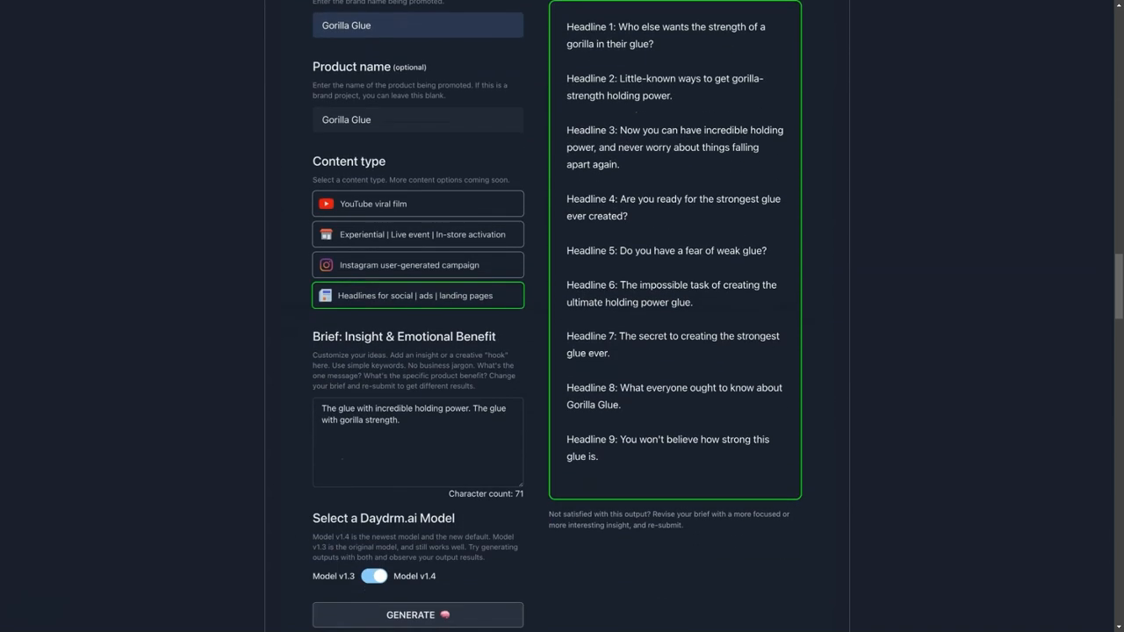
pyautogui.scroll(-3)
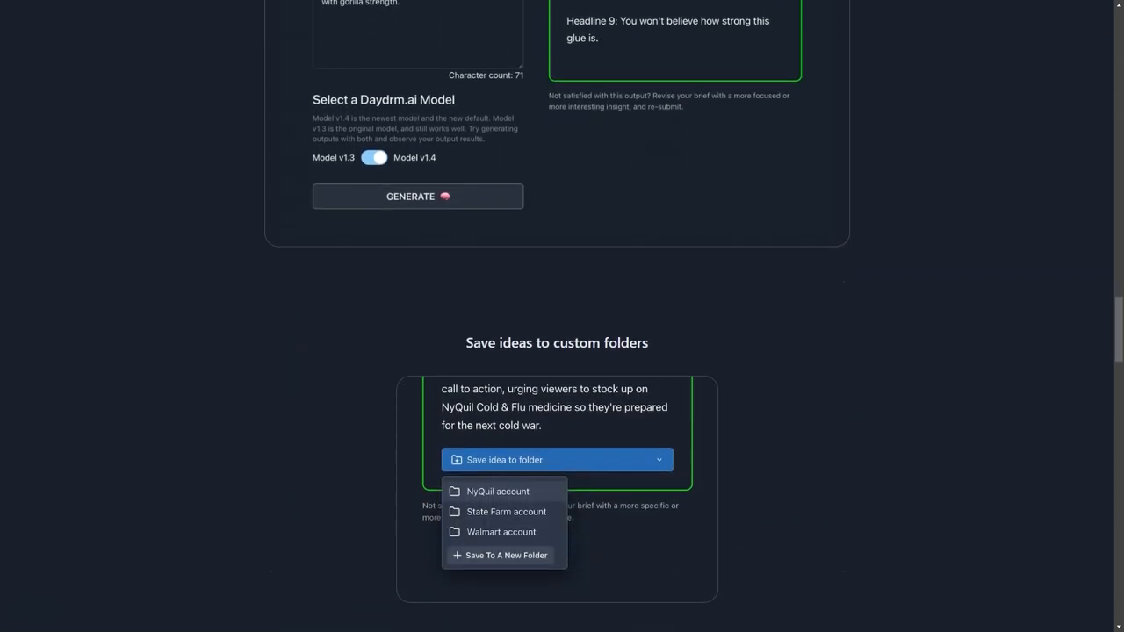
pyautogui.scroll(-3)
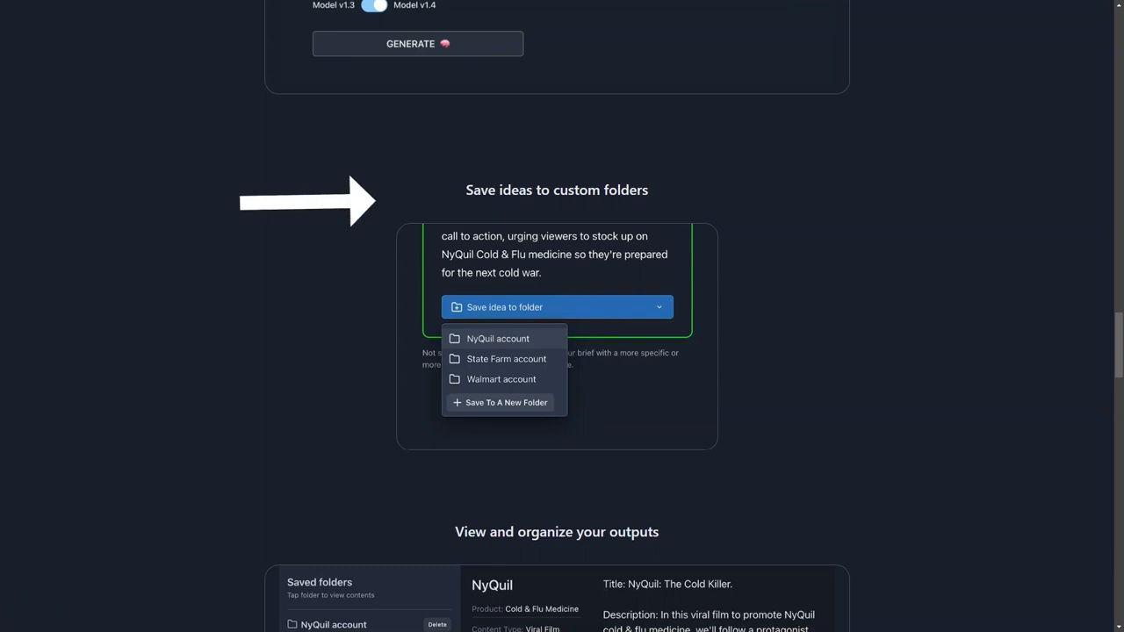
pyautogui.scroll(-3)
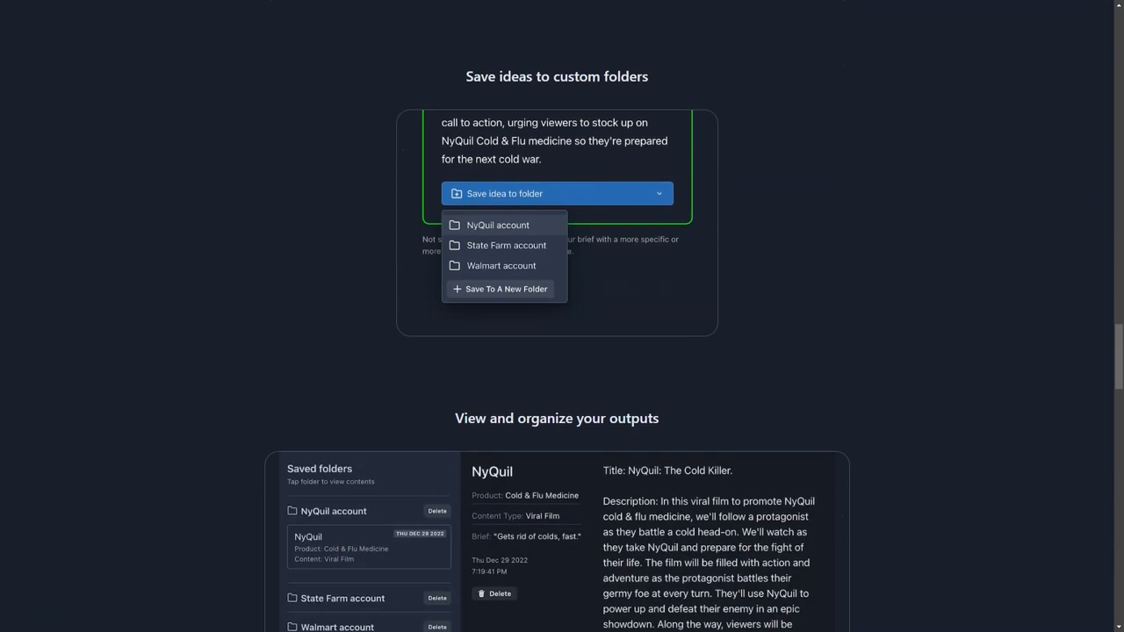
pyautogui.scroll(-3)
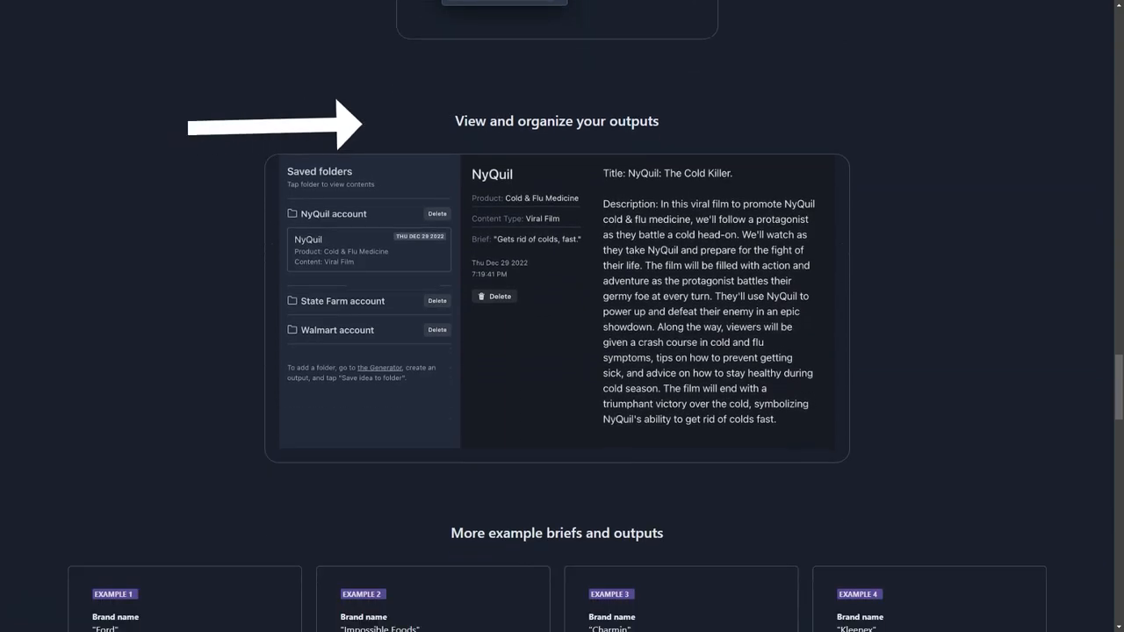
pyautogui.scroll(-3)
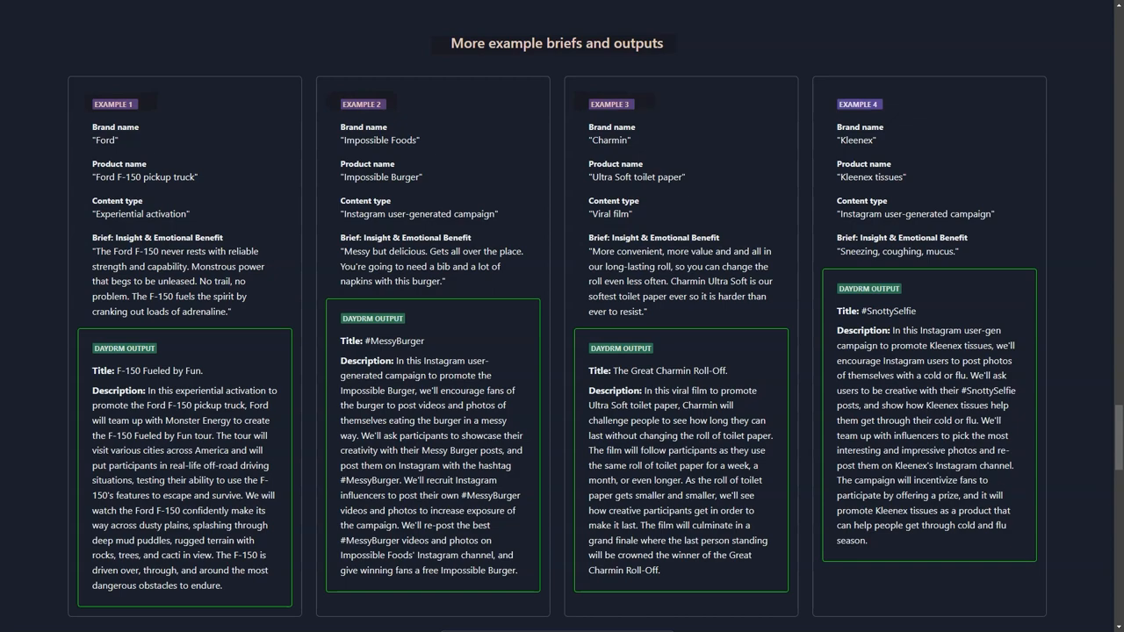
# Scroll past the fifth example brief to the homepage's end and go to the user-submitted Brief Tips page
pyautogui.scroll(-3)
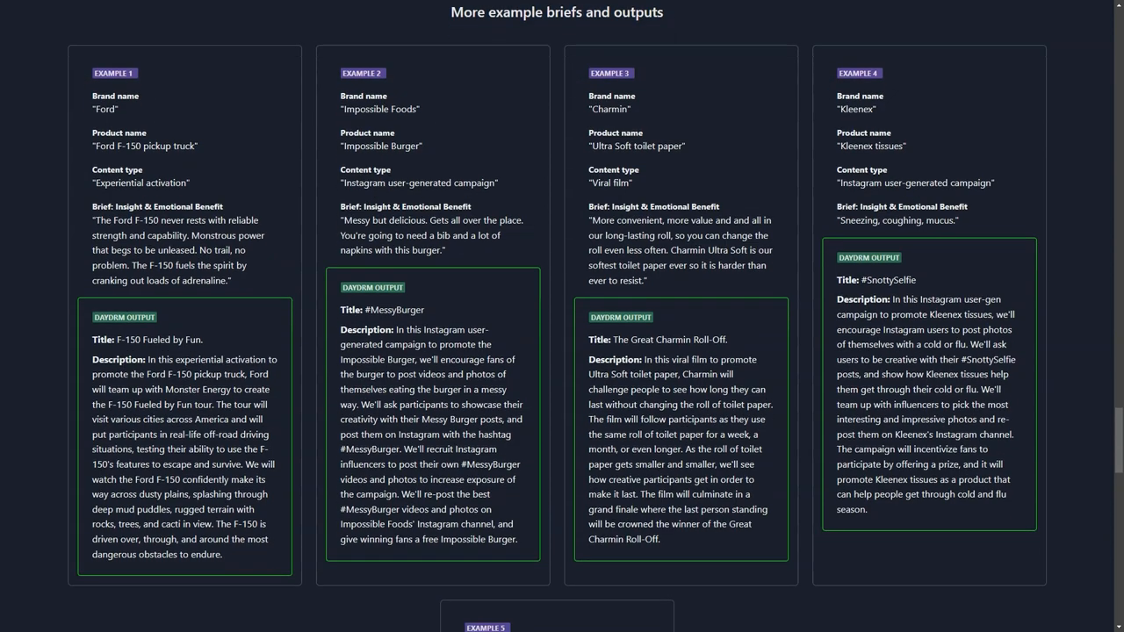
pyautogui.scroll(-3)
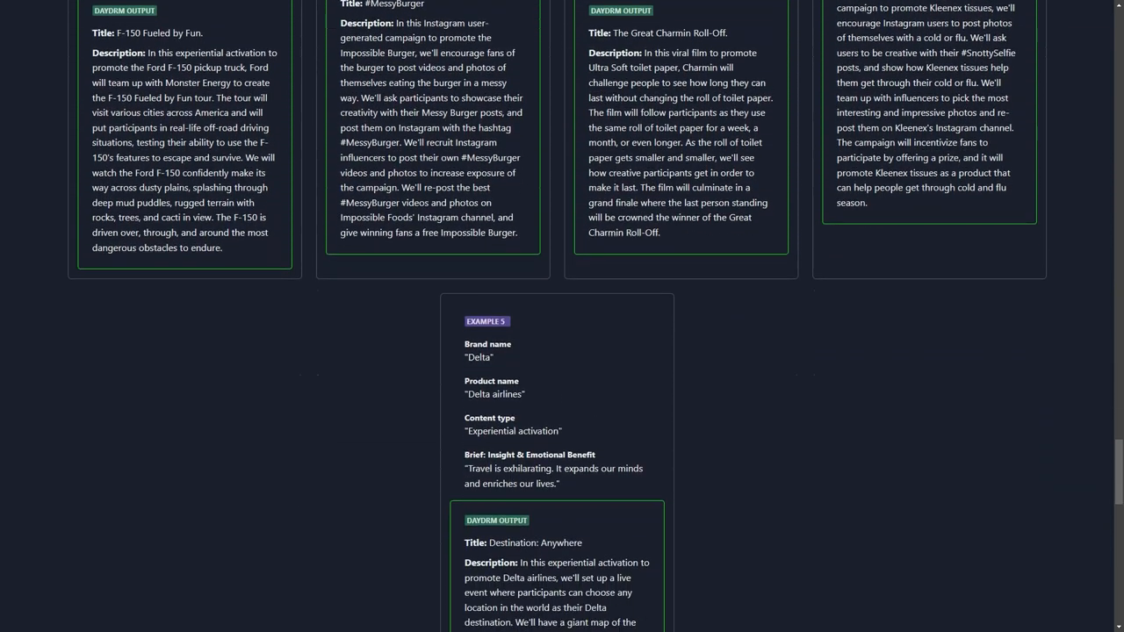
pyautogui.scroll(-3)
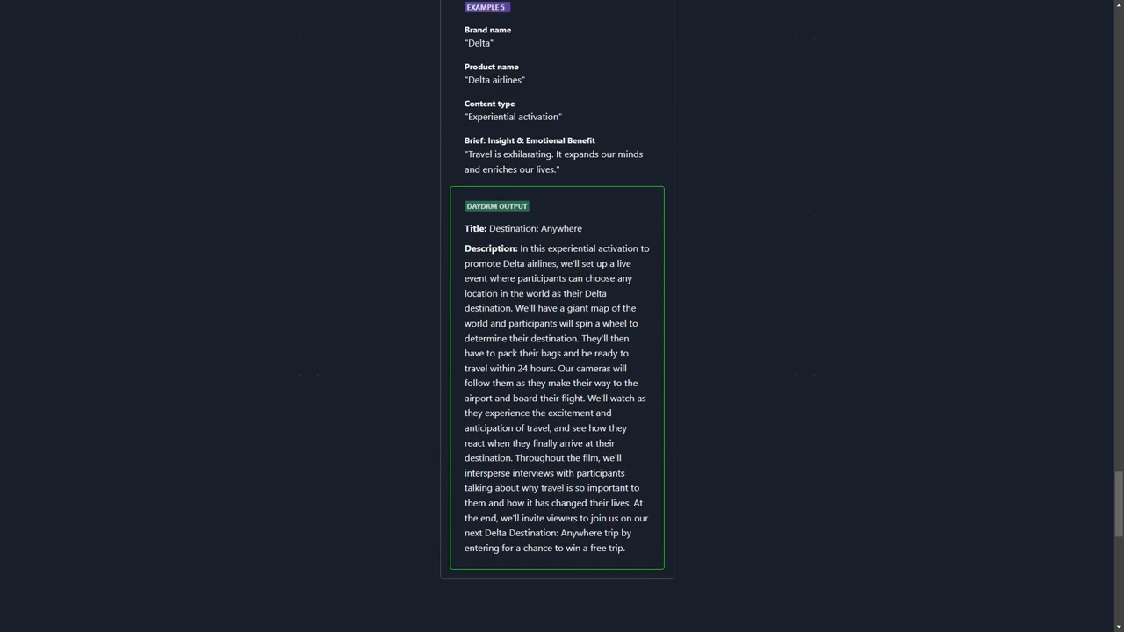
pyautogui.scroll(-3)
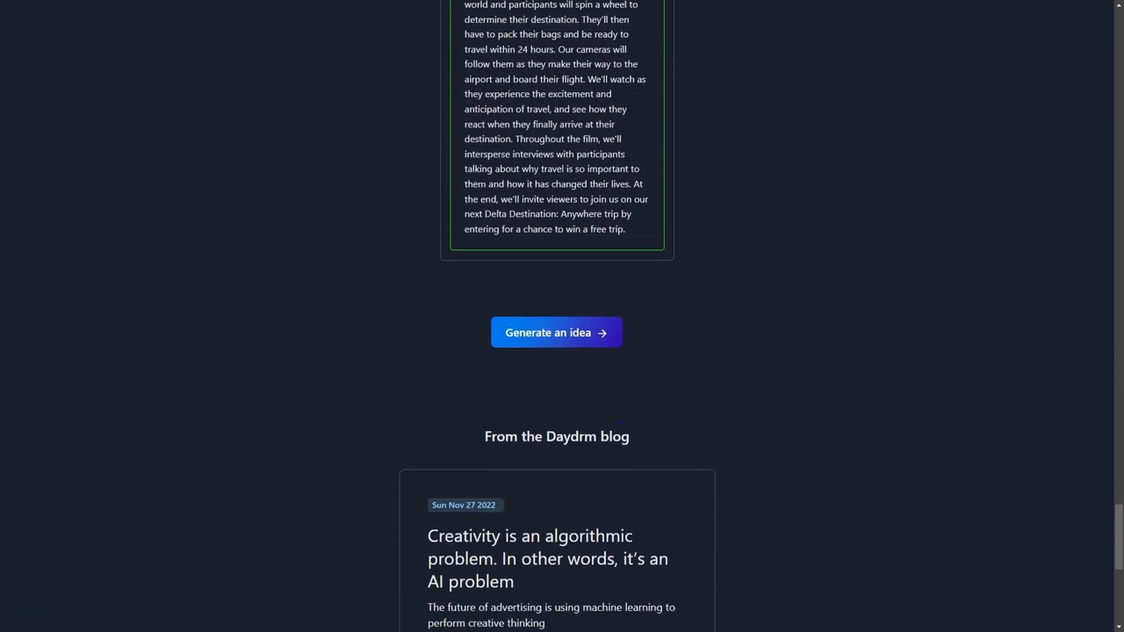
pyautogui.scroll(-3)
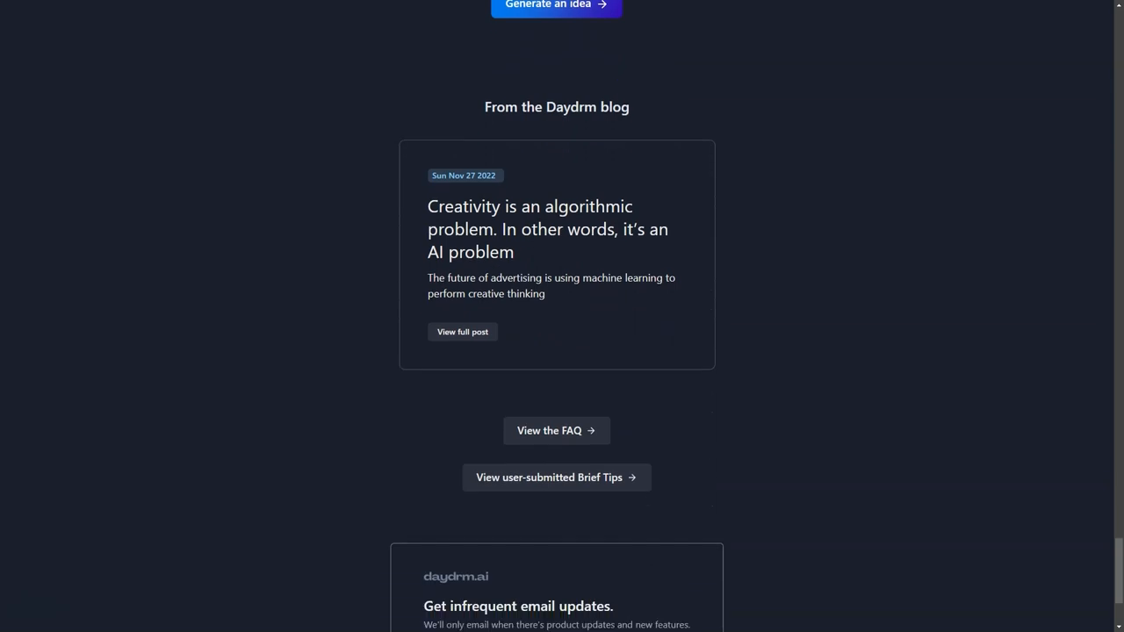
pyautogui.scroll(-3)
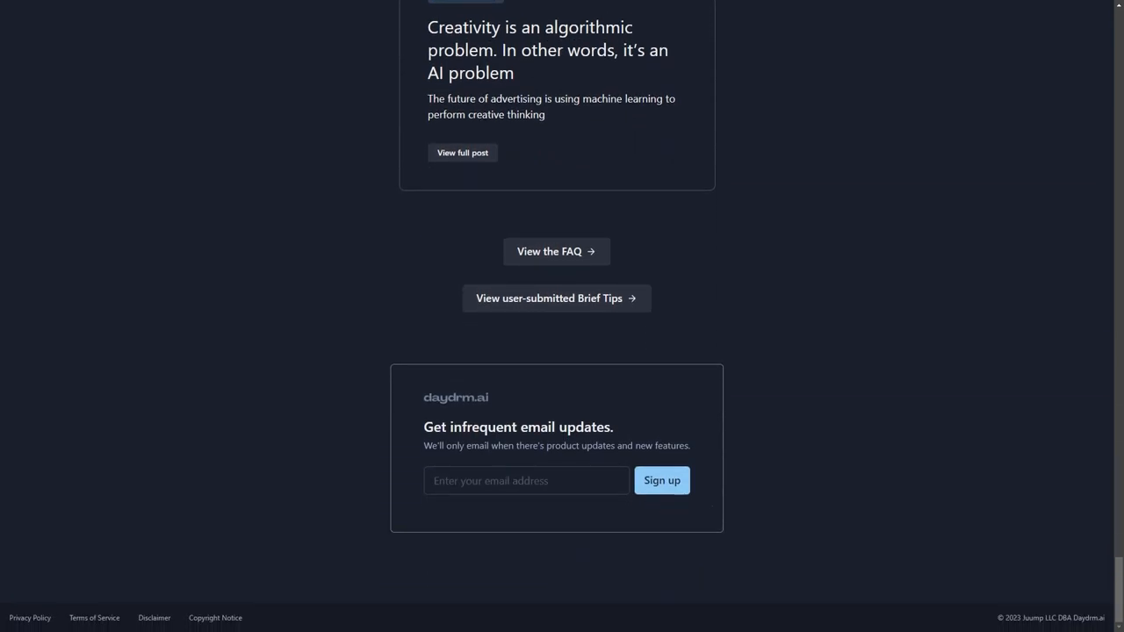
pyautogui.click(557, 299)
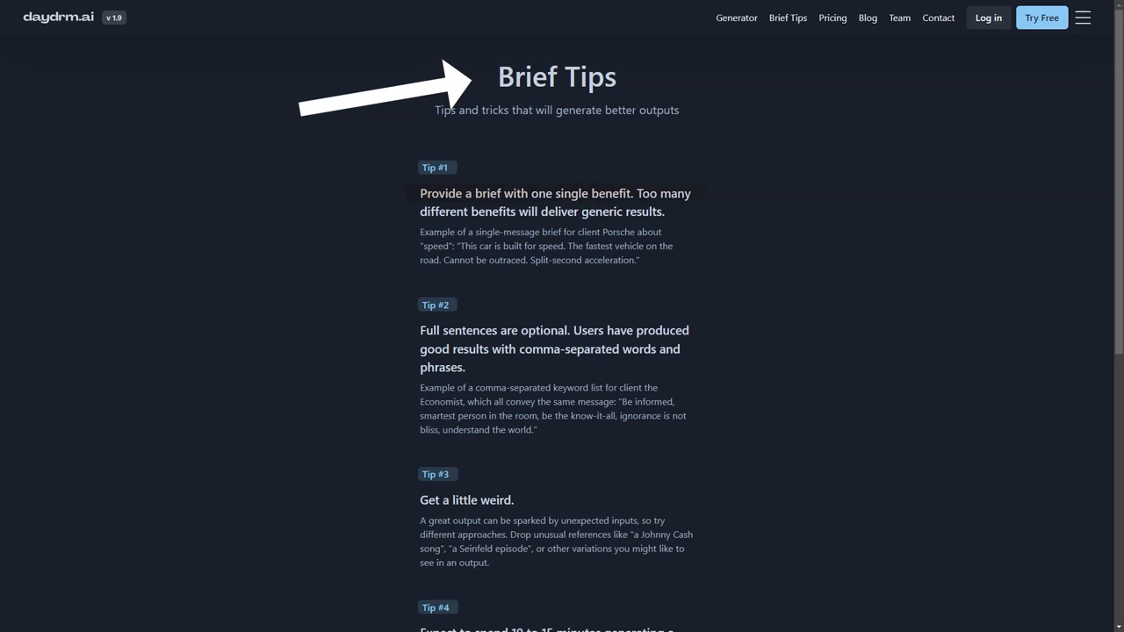
# Scroll the Brief Tips page through Tip #1 to Tip #4 down to the email signup box
pyautogui.scroll(-3)
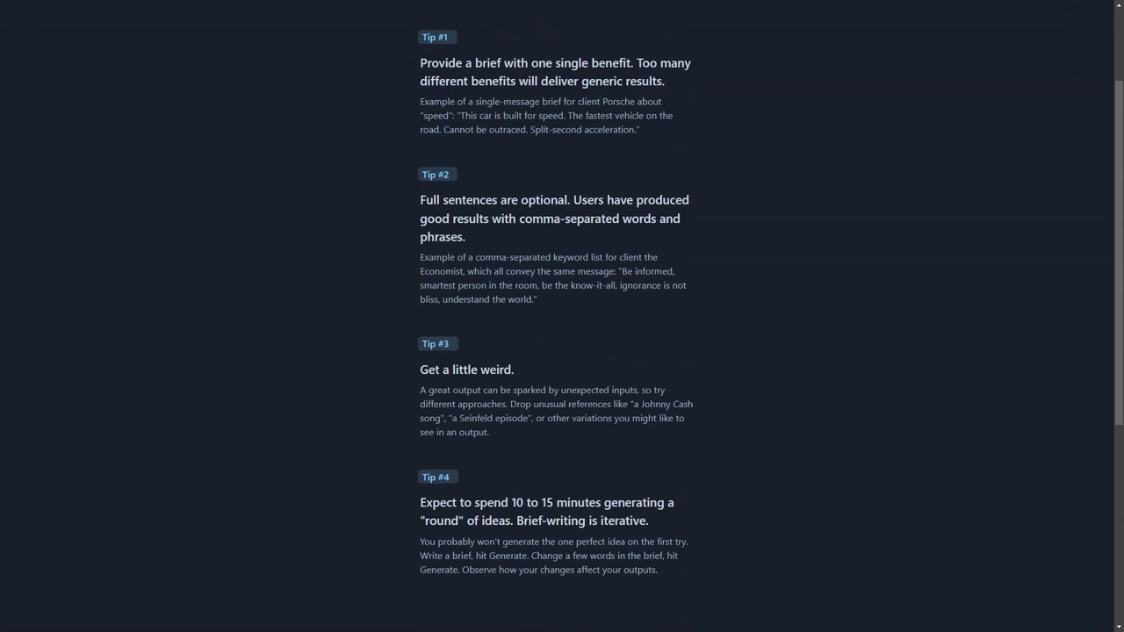
pyautogui.scroll(-3)
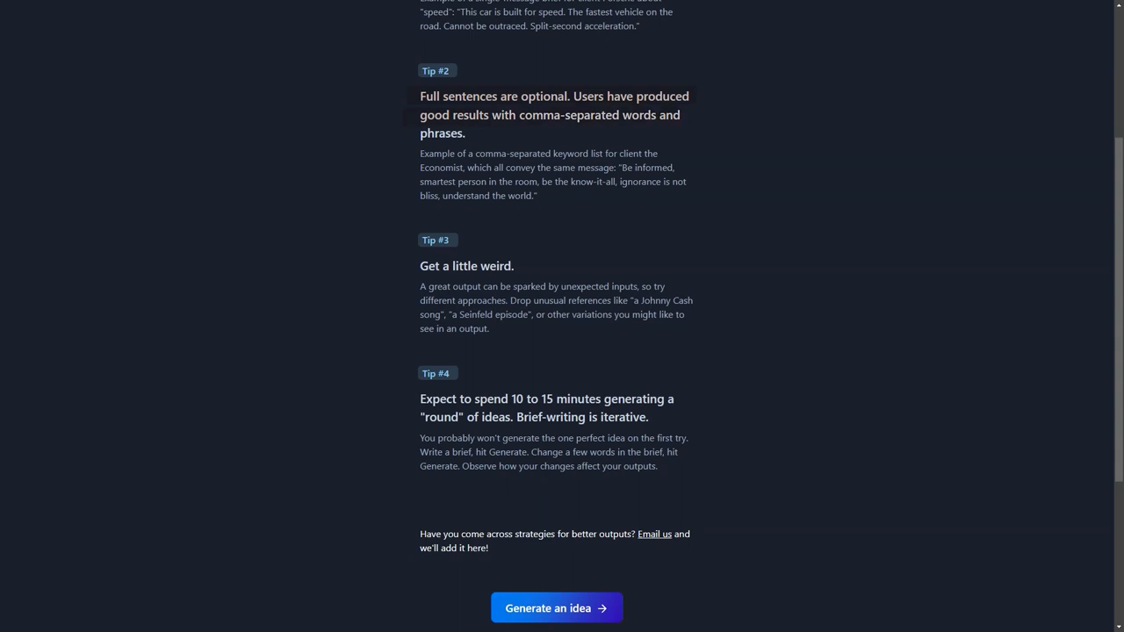
pyautogui.scroll(-3)
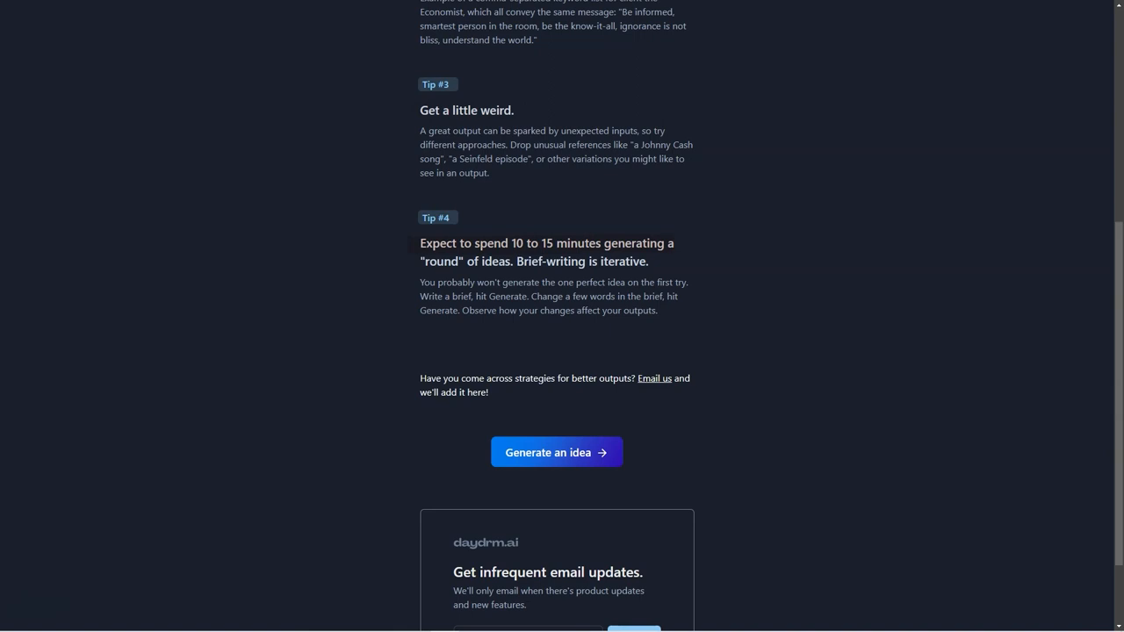
pyautogui.scroll(-3)
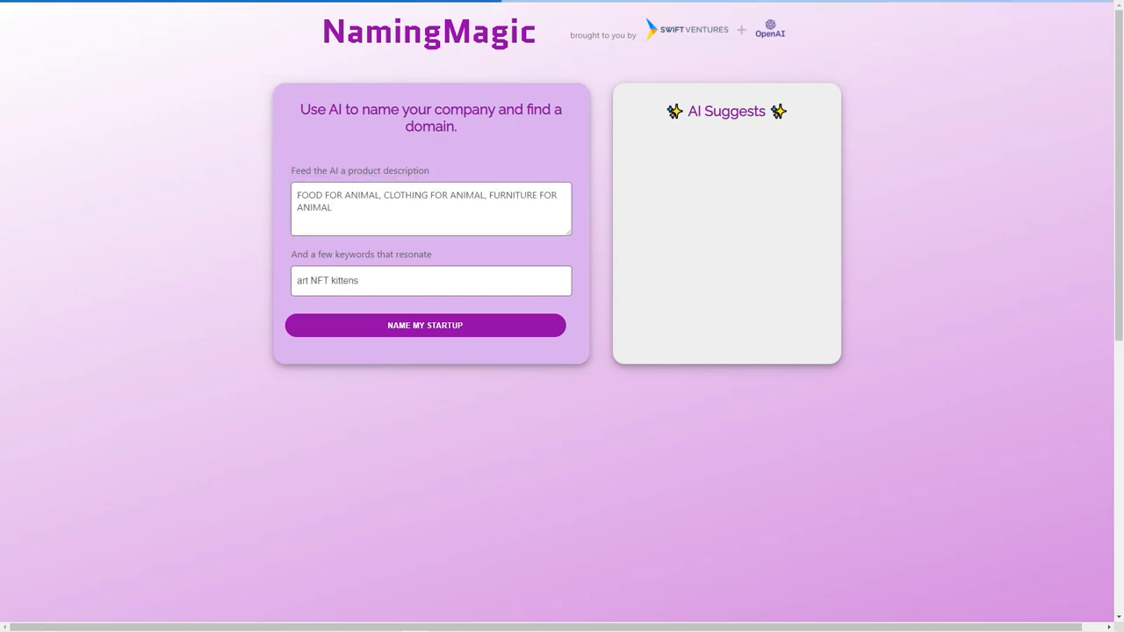
# Generate startup names (kittieapp, kittyart, cryptokittiesfree) via NAME MY STARTUP and scroll to the About section
pyautogui.click(425, 325)
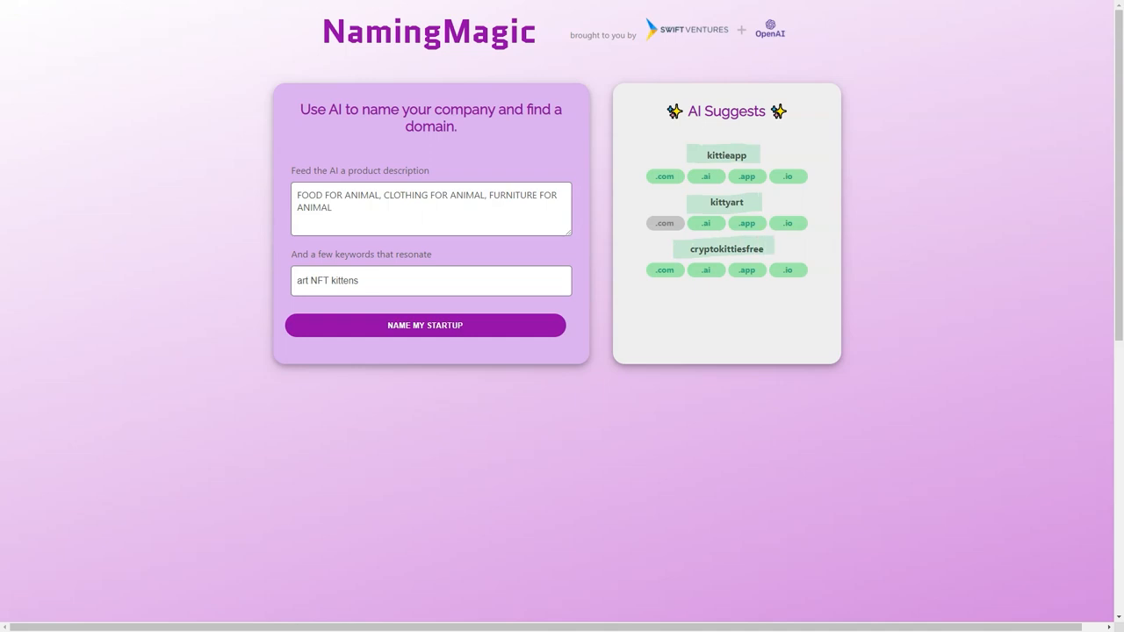
pyautogui.scroll(-3)
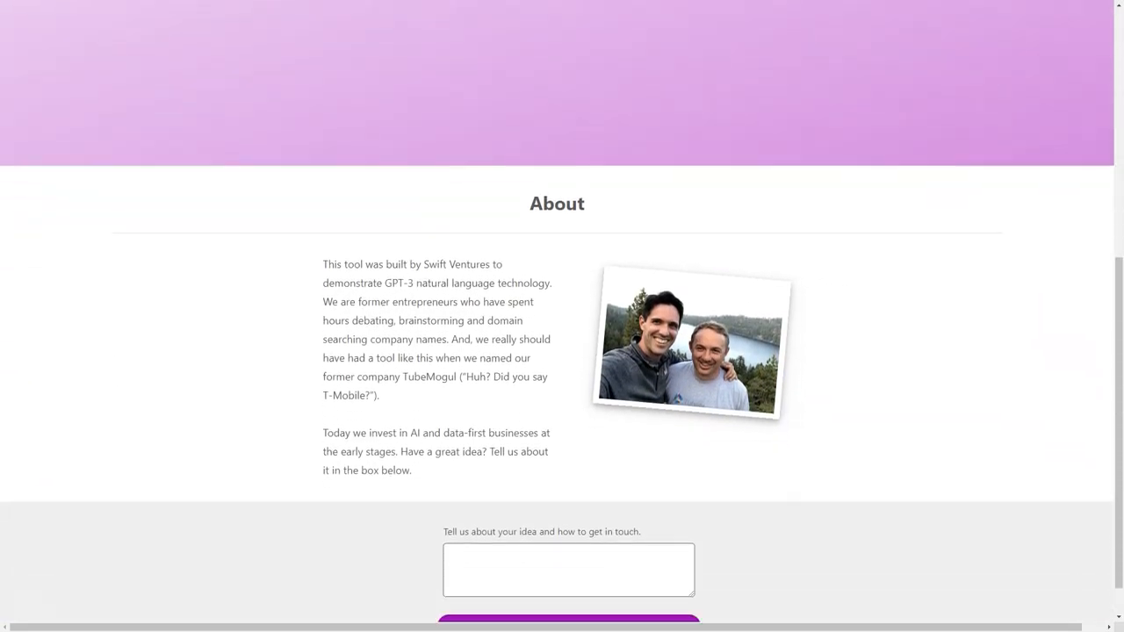
pyautogui.scroll(-3)
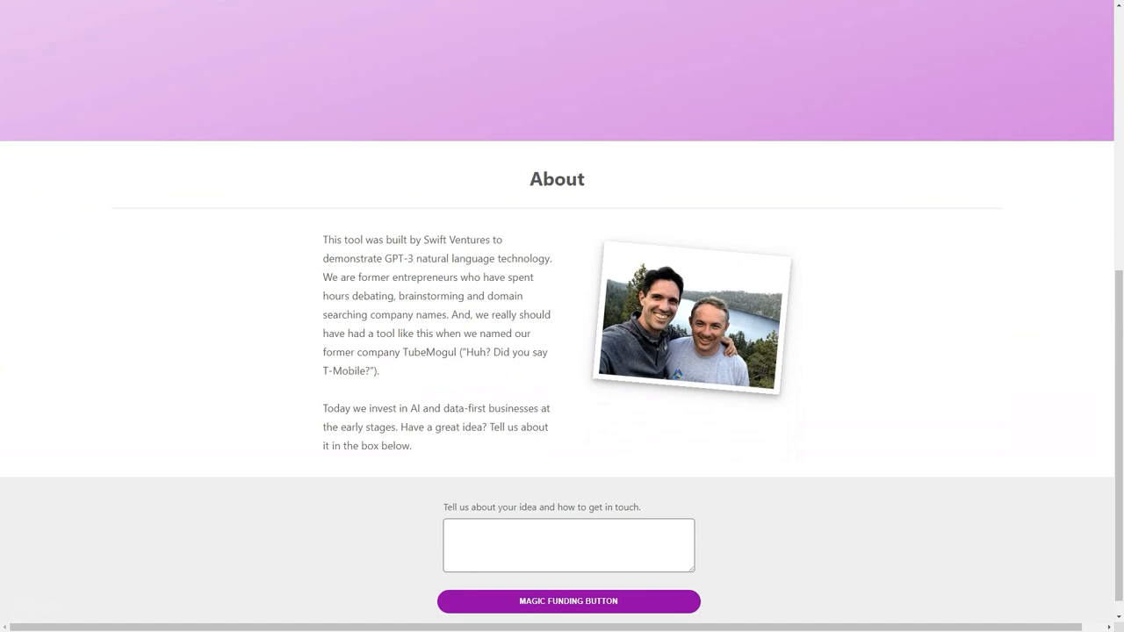
pyautogui.scroll(-3)
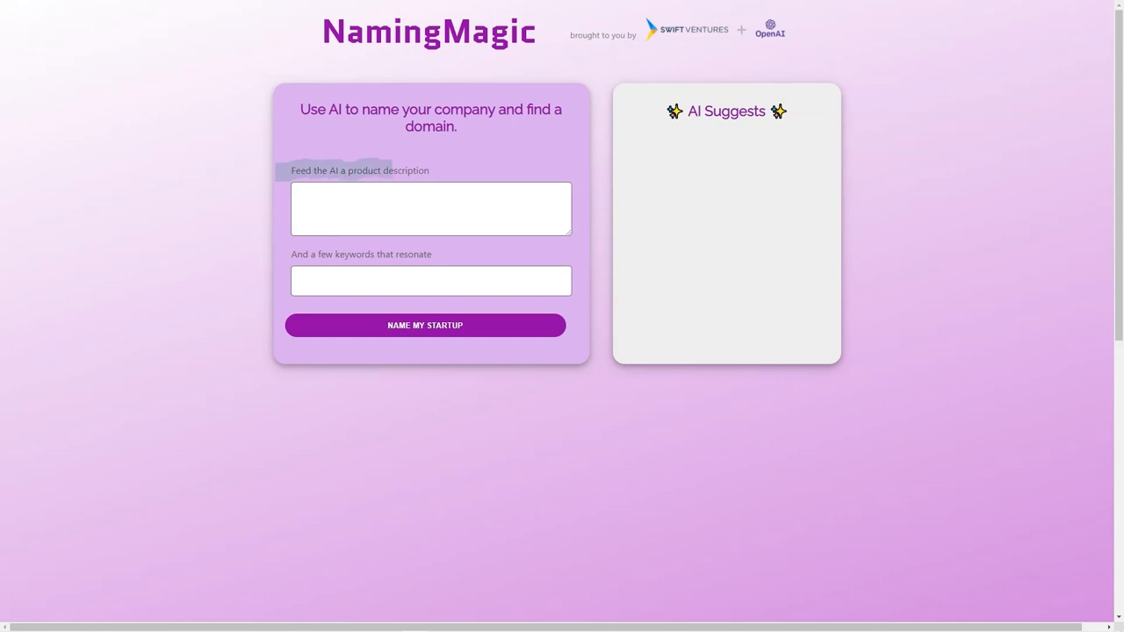
# Describe the food, clothing and furniture for animal products and request name suggestions
pyautogui.write('FOOD FOR ANIMAL, CLOTHING FOR ANIMAL, FURNITURE FOR ANIMAL')
pyautogui.write('art NFT kittens')
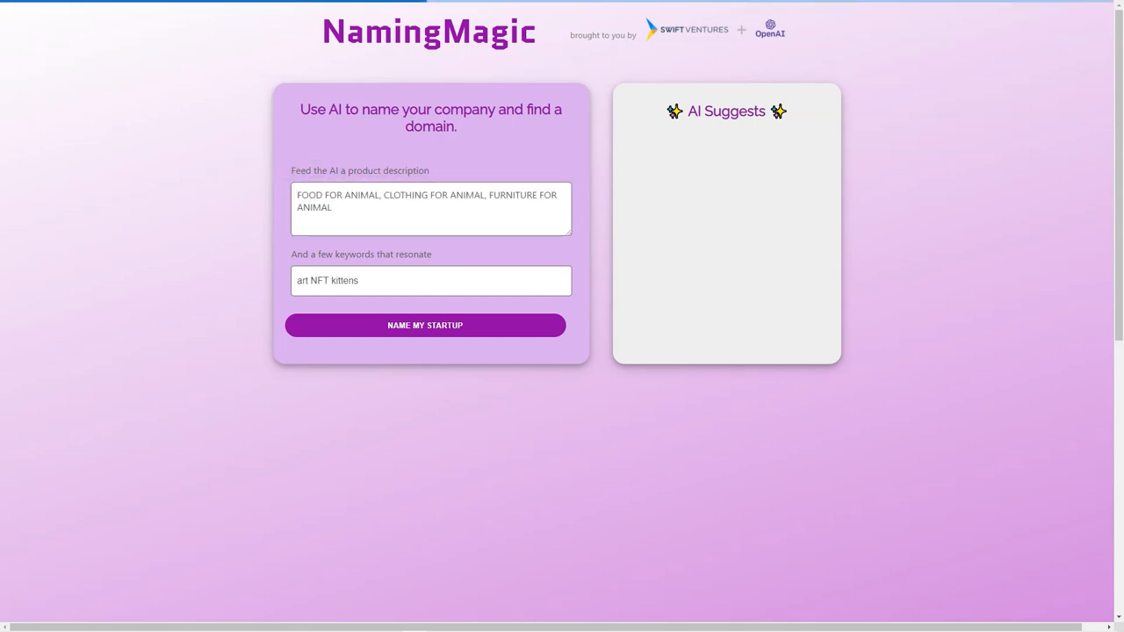
pyautogui.click(425, 325)
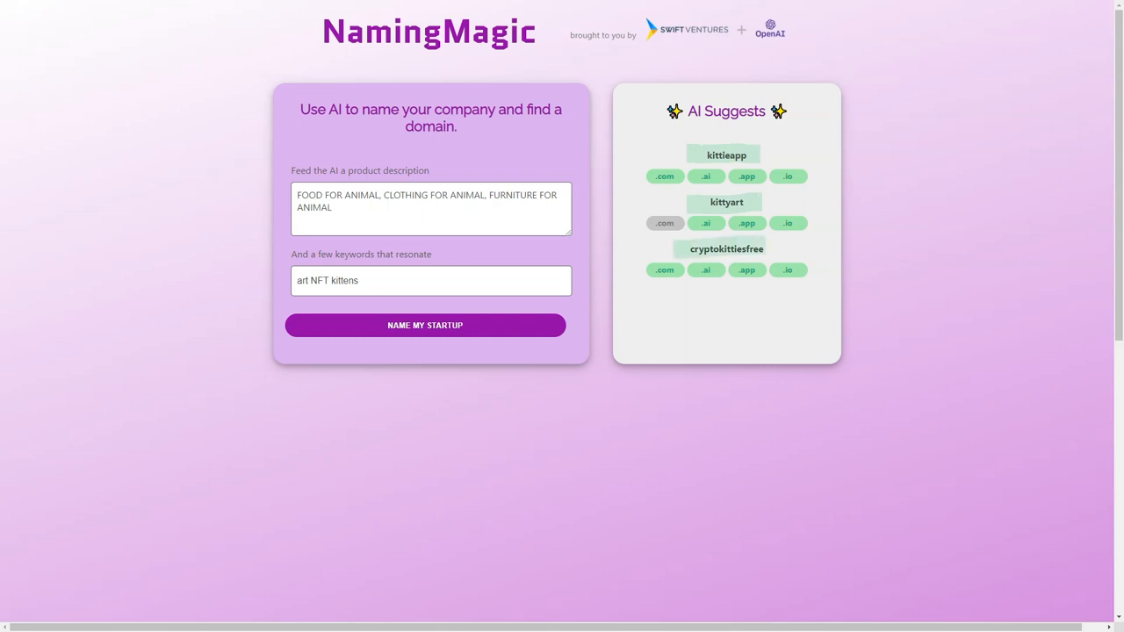
# Scroll past the kittieapp, kittyart and cryptokittiesfree results down to the About section
pyautogui.scroll(-3)
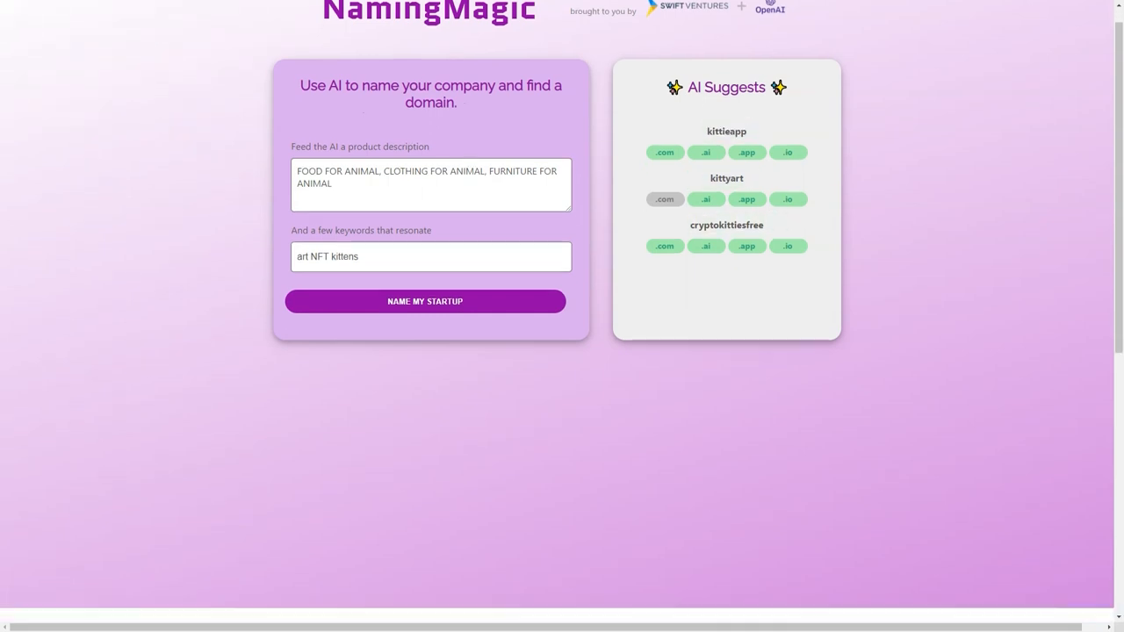
pyautogui.scroll(-3)
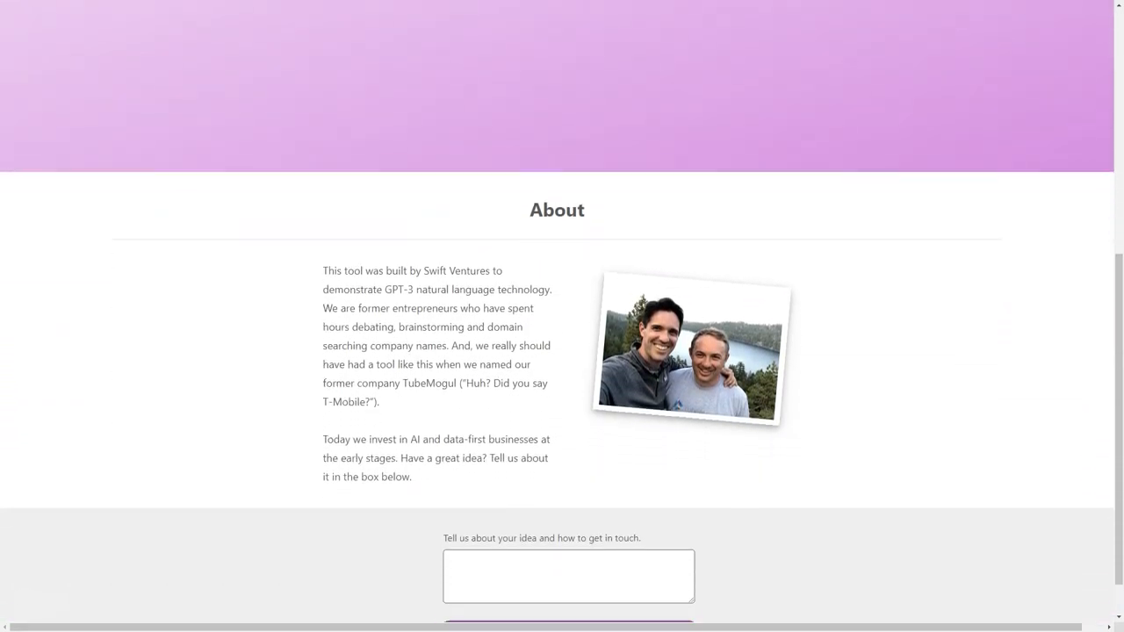
pyautogui.scroll(-3)
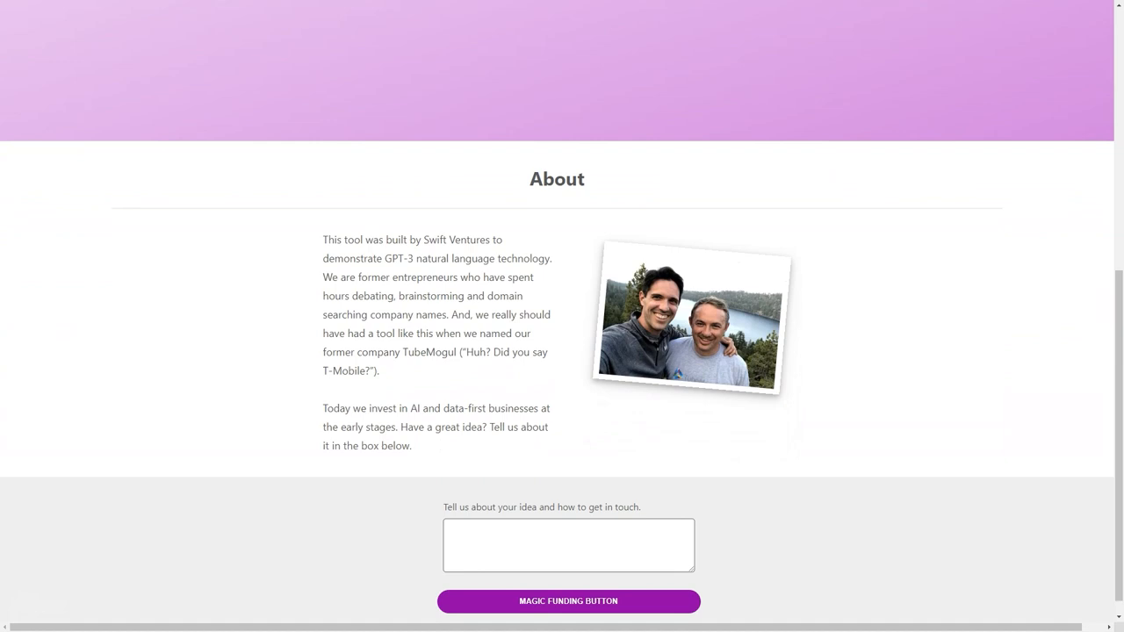
pyautogui.scroll(-3)
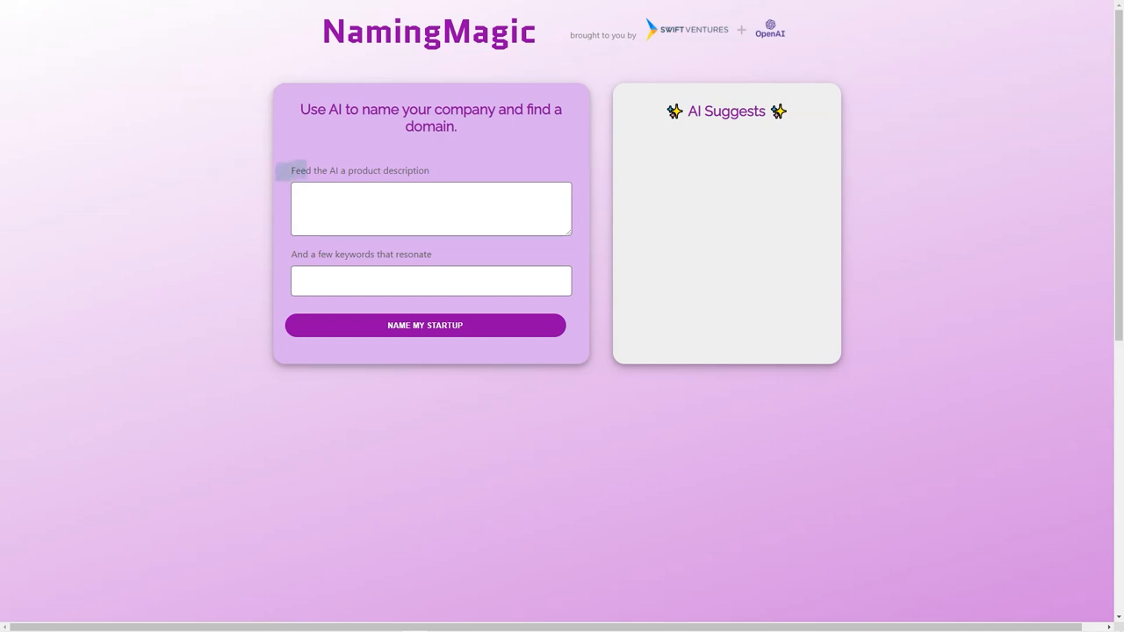
# Enter the food, clothing and furniture for animal description and generate name ideas
pyautogui.click(430, 207)
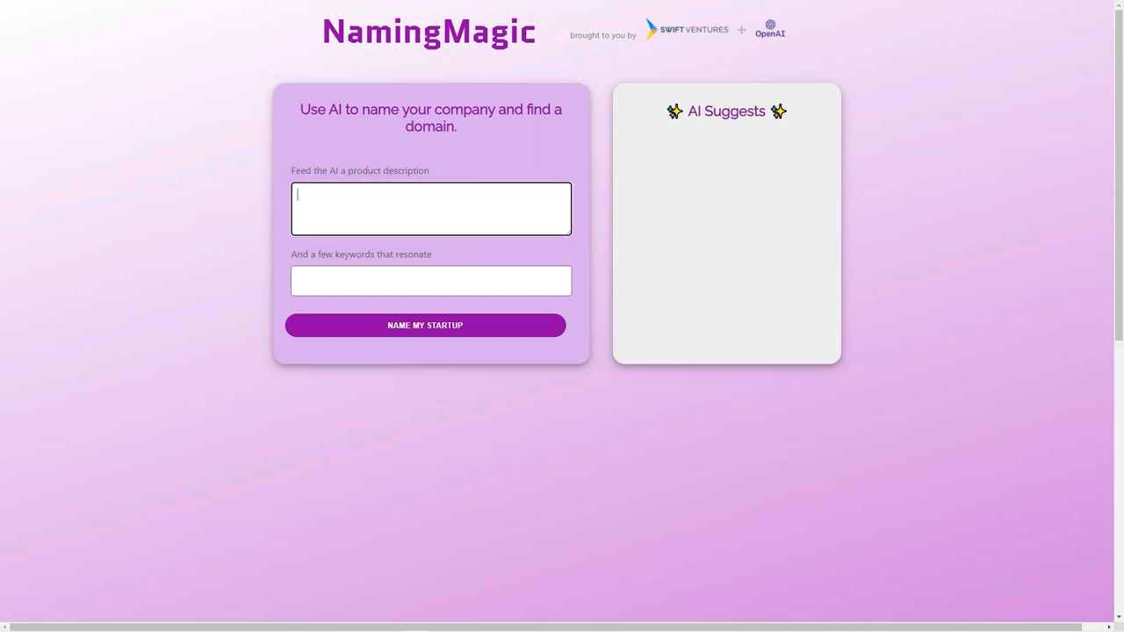
pyautogui.write('FOOD FOR ANIMAL, CLOTHING FOR ANIMAL, FURNITURE FOR ANIMAL')
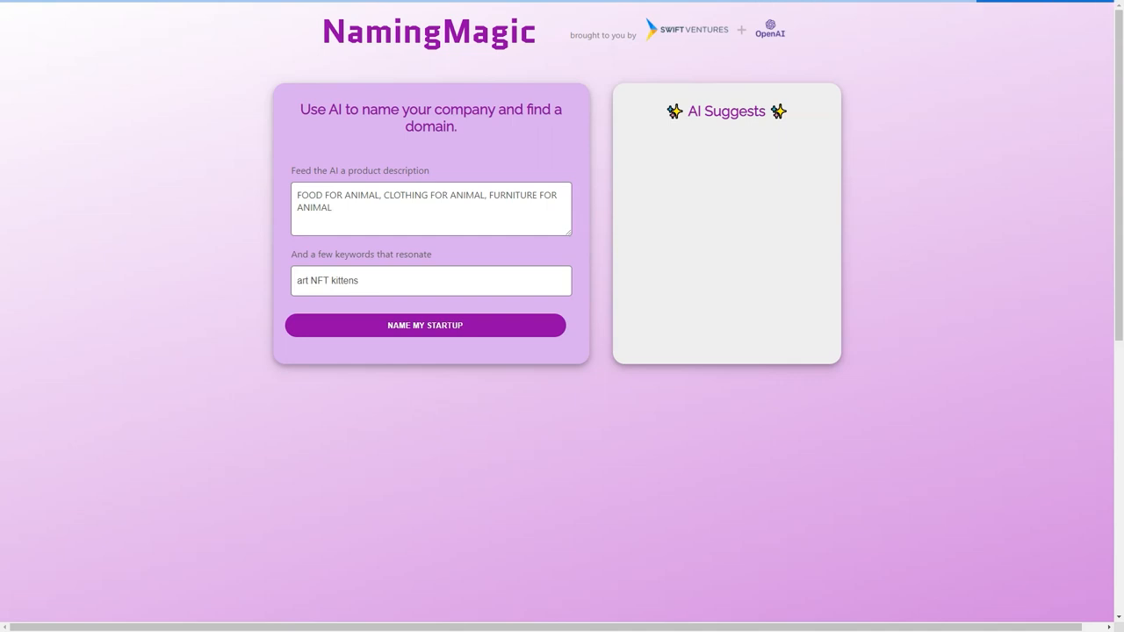
pyautogui.click(425, 325)
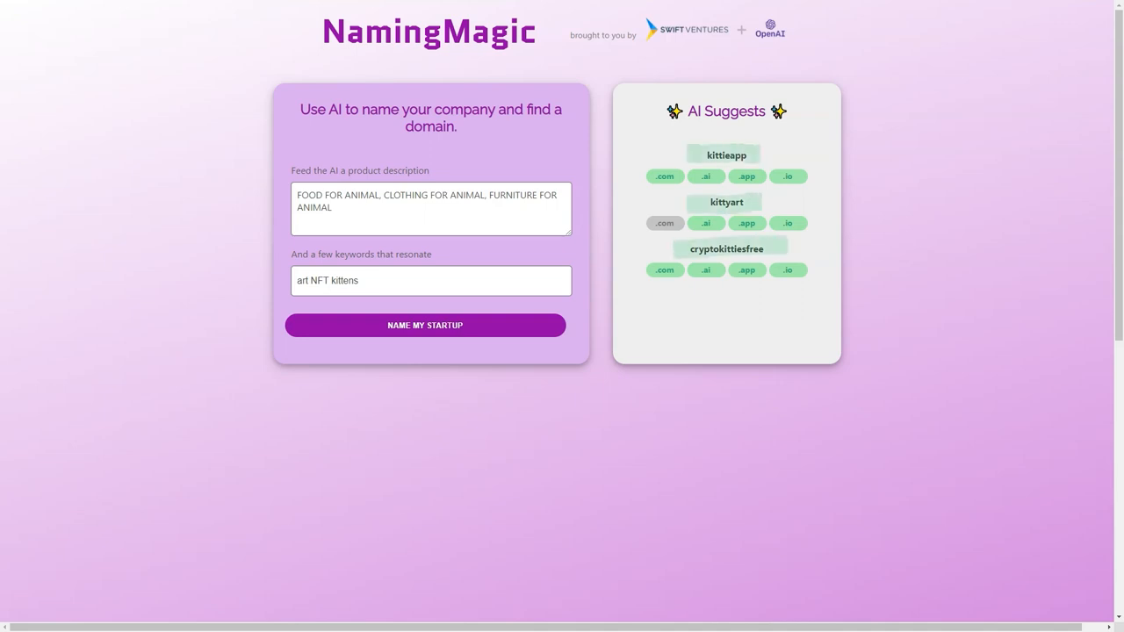
# Scroll through the suggestions to the About section and back up
pyautogui.scroll(-3)
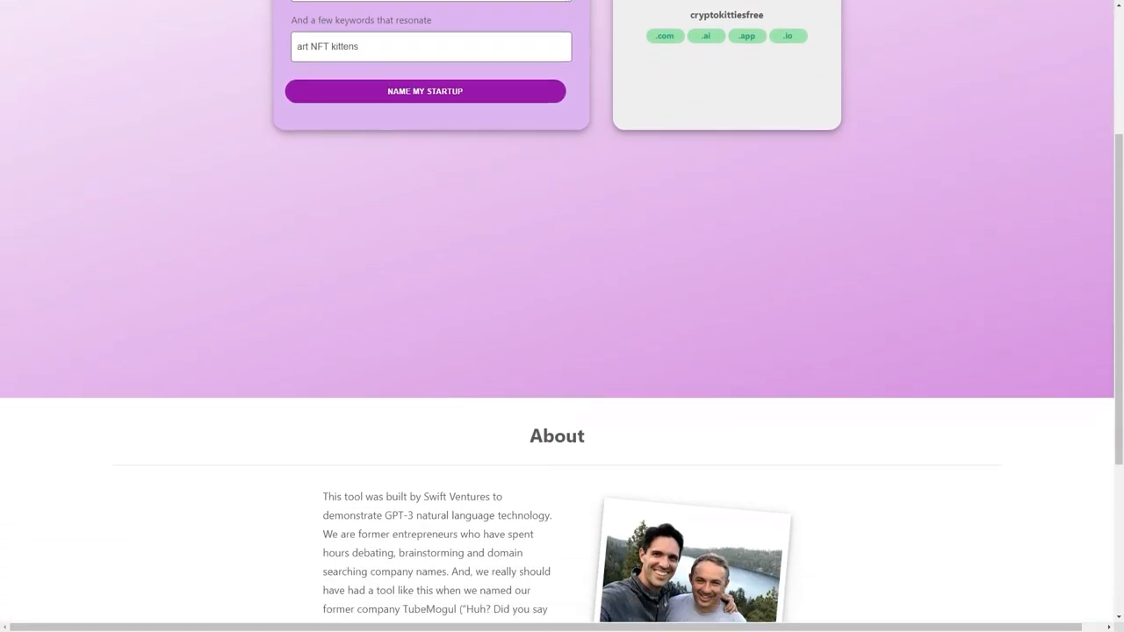
pyautogui.scroll(-3)
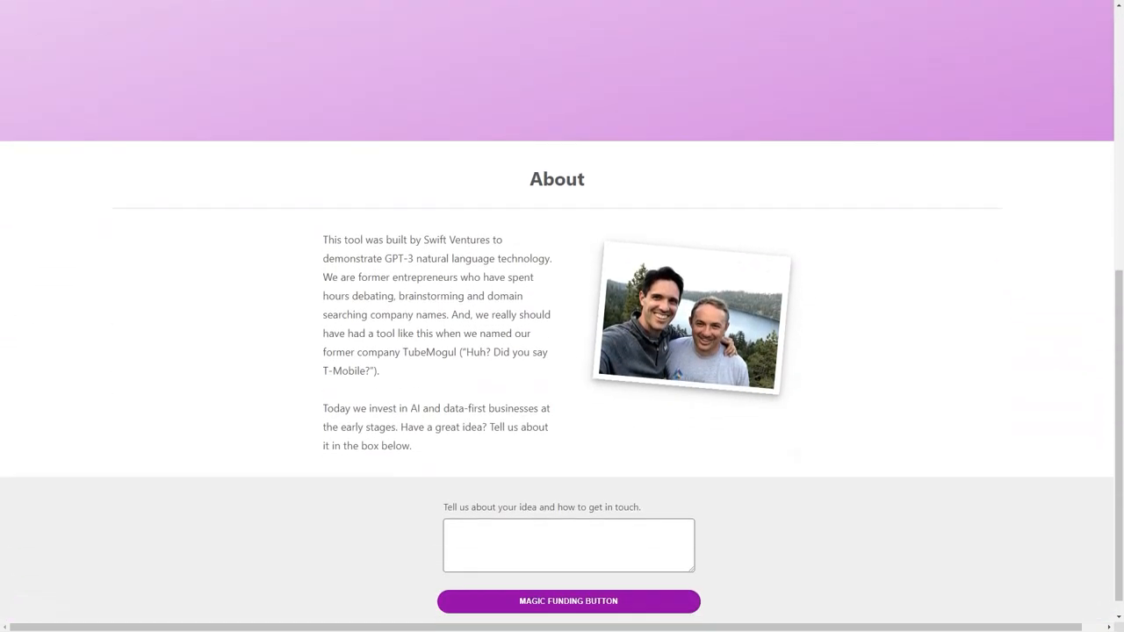
pyautogui.scroll(-3)
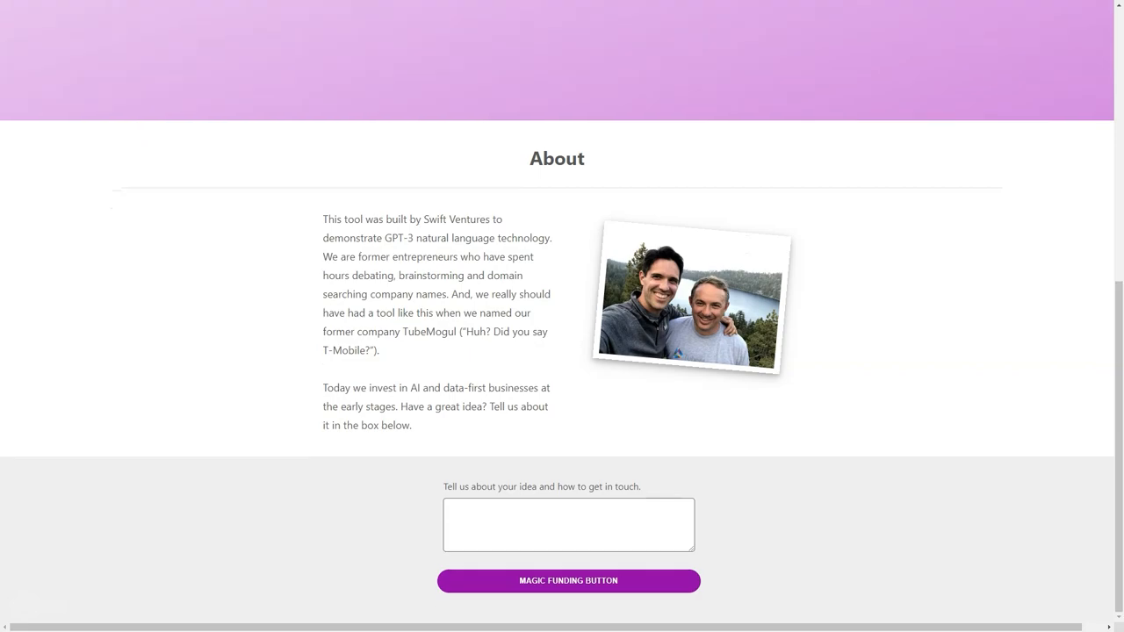
pyautogui.scroll(3)
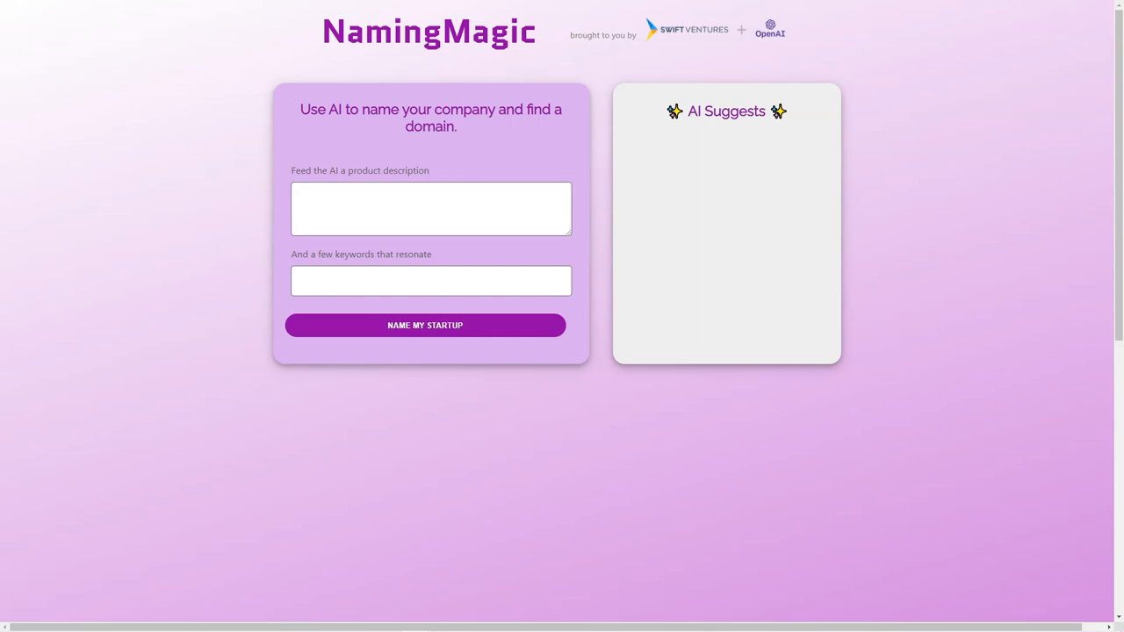
# Submit the animal food, clothing and furniture description for name suggestions again
pyautogui.write('FOOD FOR ANIMAL, CLOTHING FOR ANIMAL, FURNITURE FOR ANIMAL')
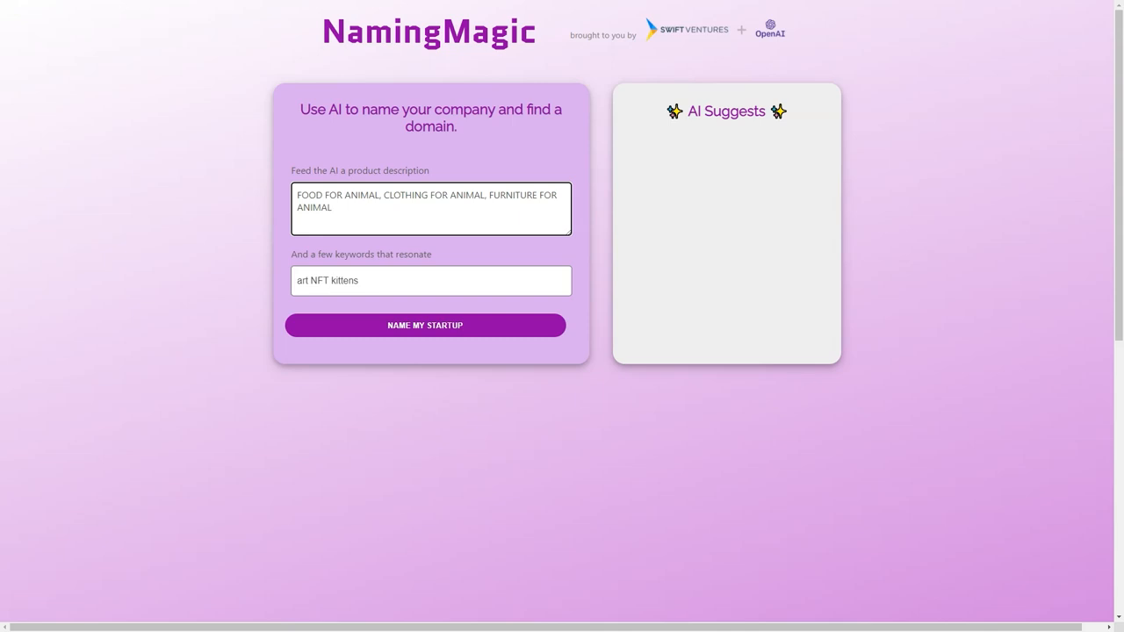
pyautogui.click(425, 325)
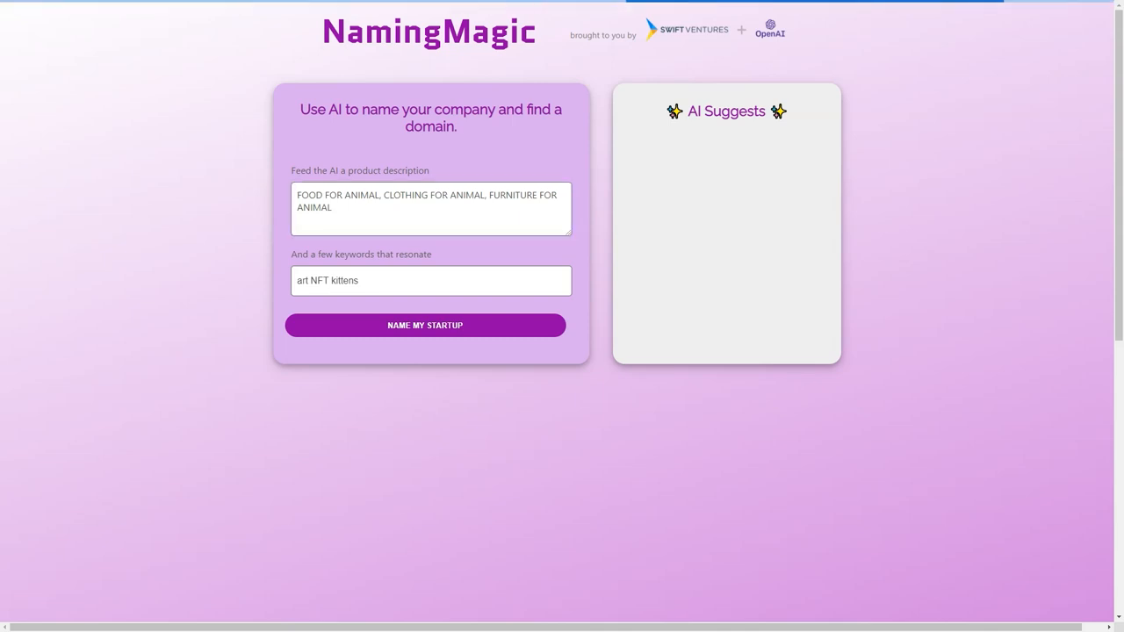
pyautogui.click(425, 325)
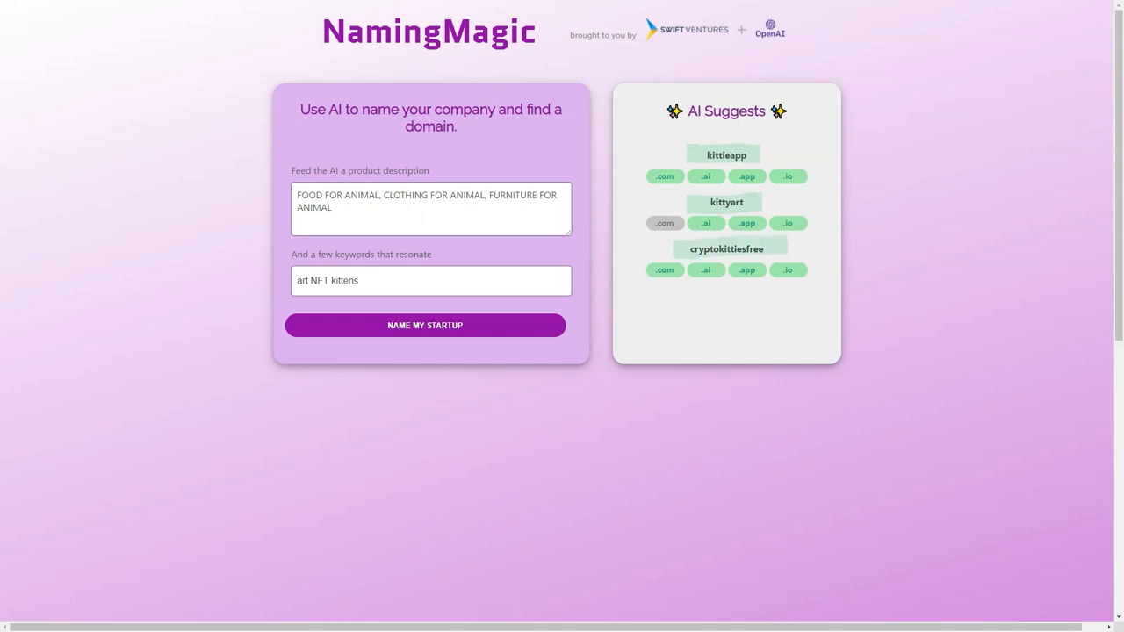
# Scroll down past the results to the About section on the tool's makers
pyautogui.scroll(-3)
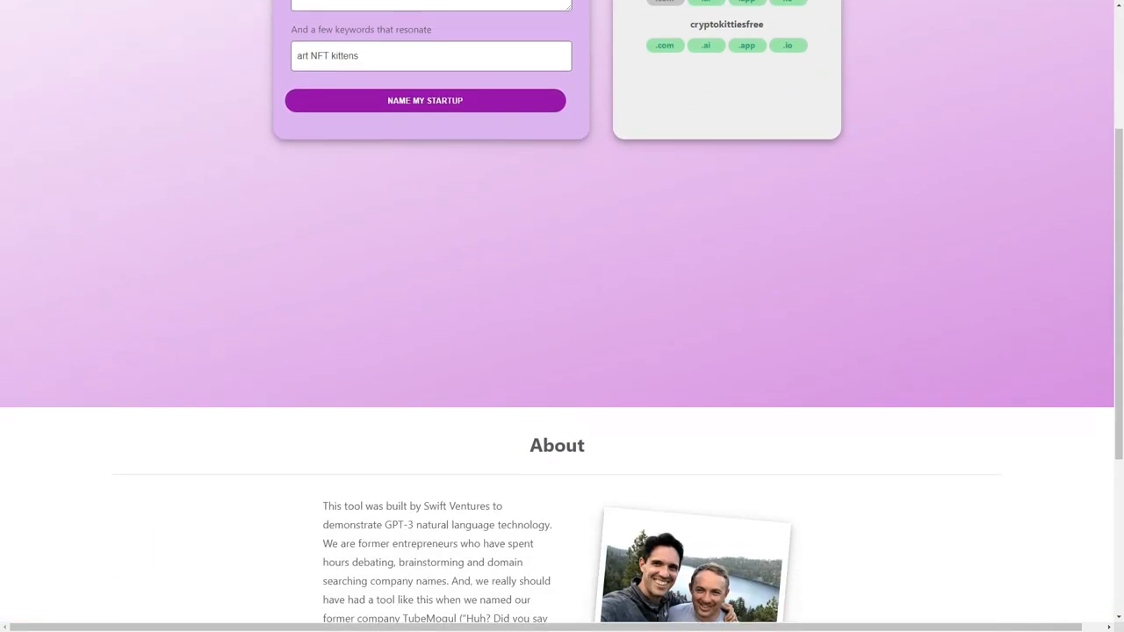
pyautogui.scroll(-3)
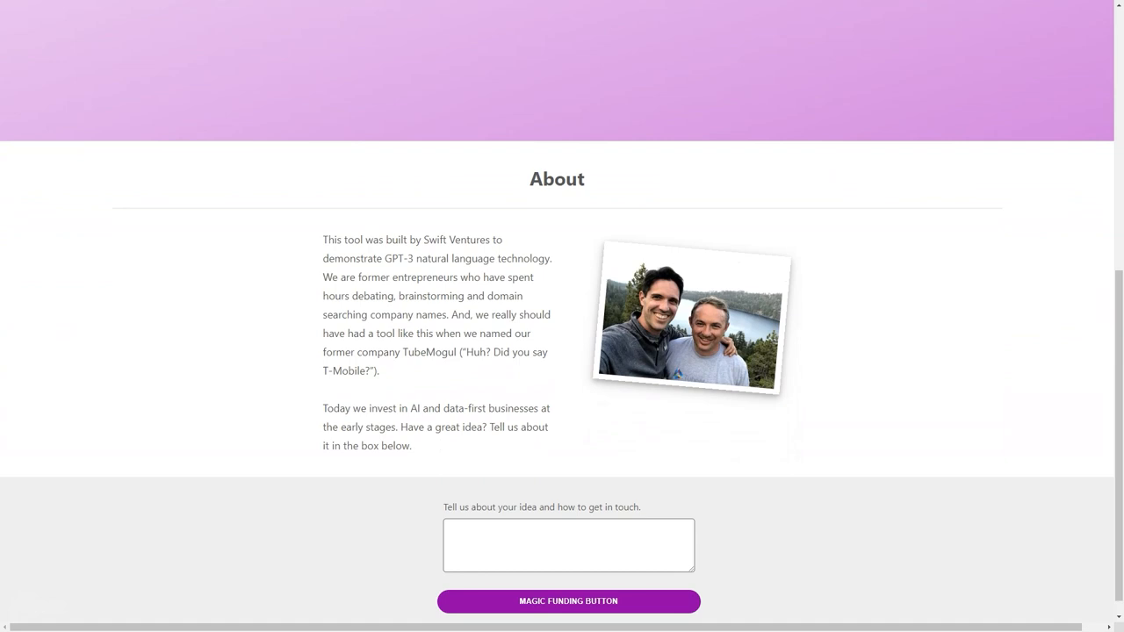
pyautogui.scroll(-3)
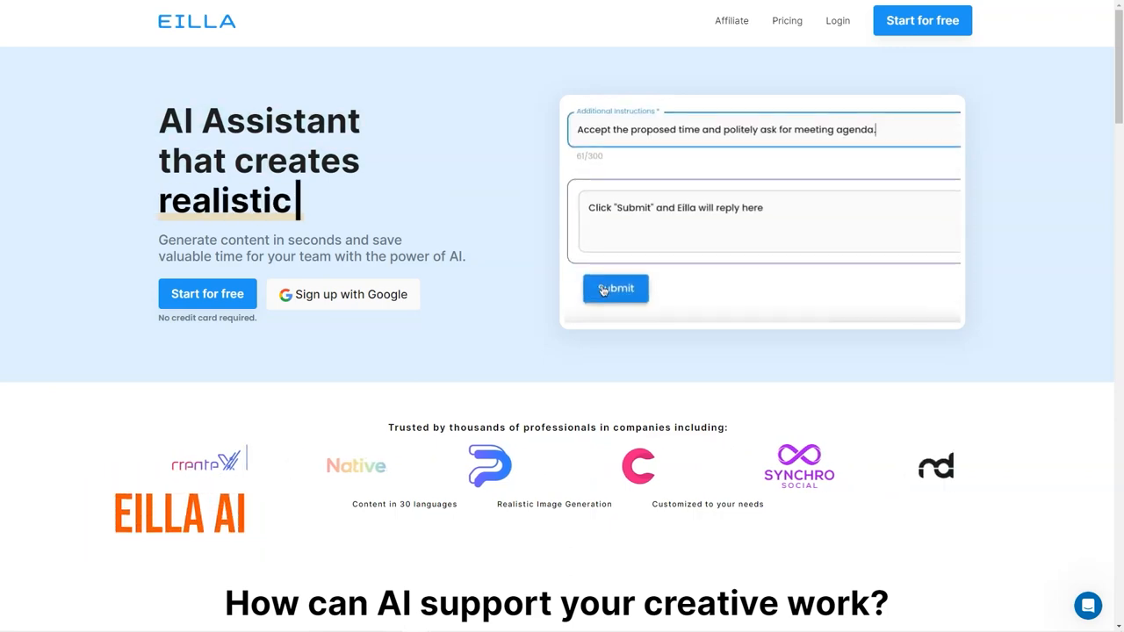
# View the Social Media, Advertisement and Emails demos in the creative-work showcase
pyautogui.scroll(-3)
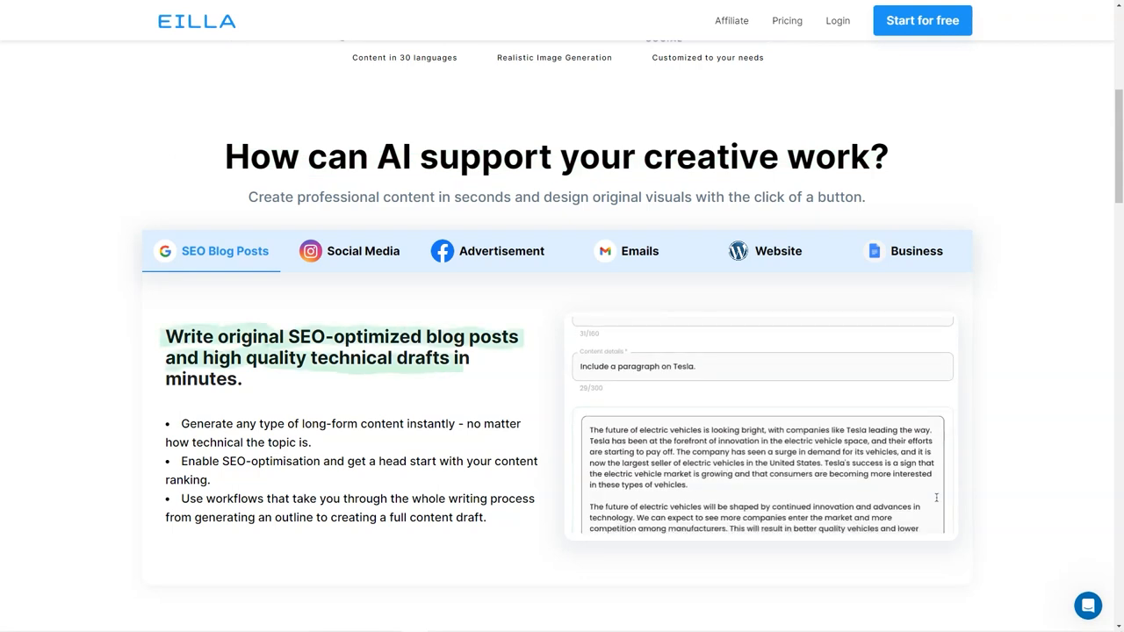
pyautogui.click(361, 251)
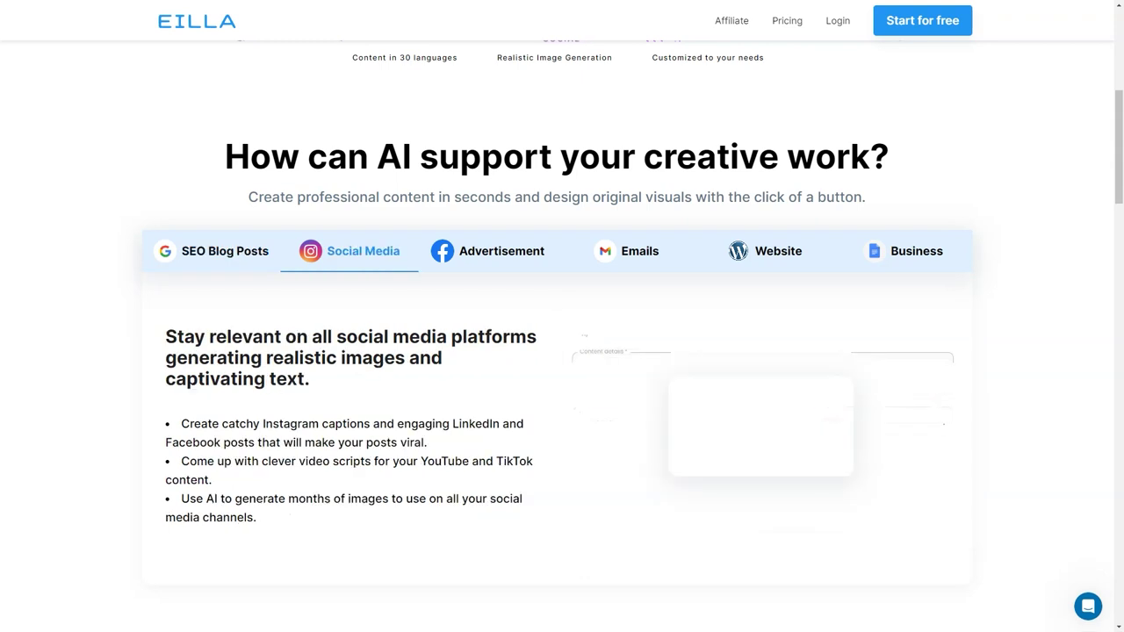
pyautogui.write('Electric cars and')
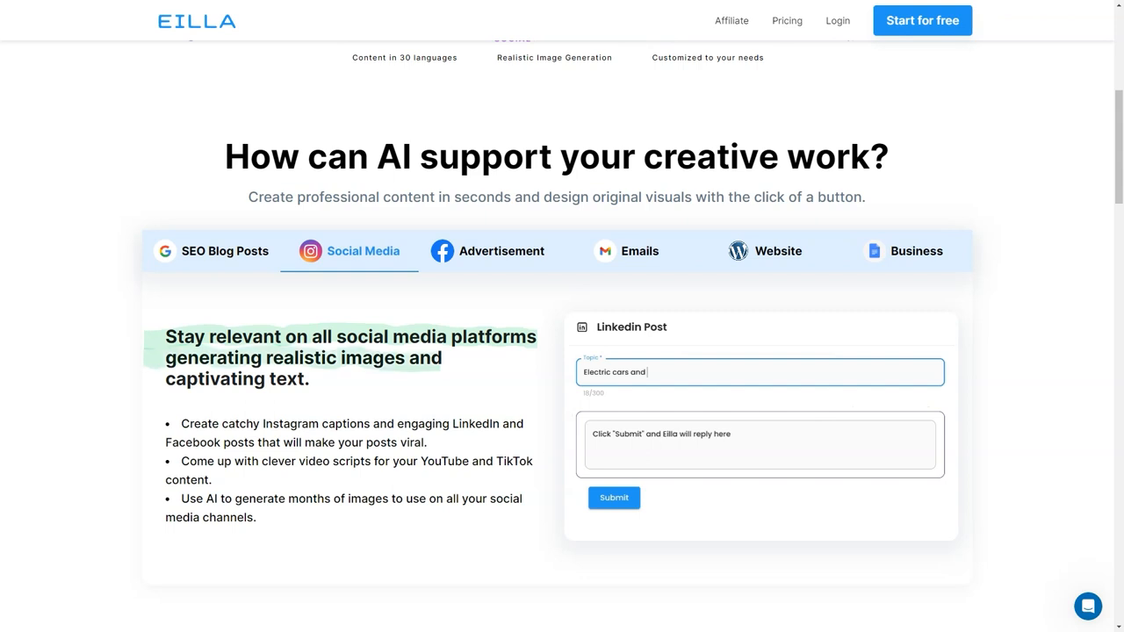
pyautogui.click(502, 250)
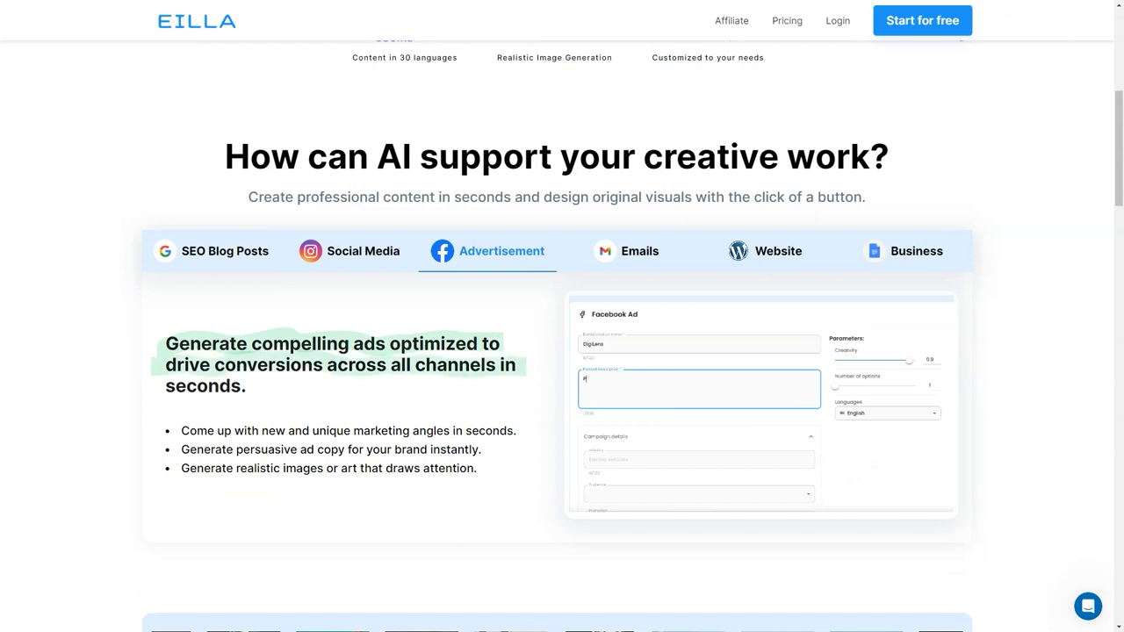
pyautogui.click(627, 251)
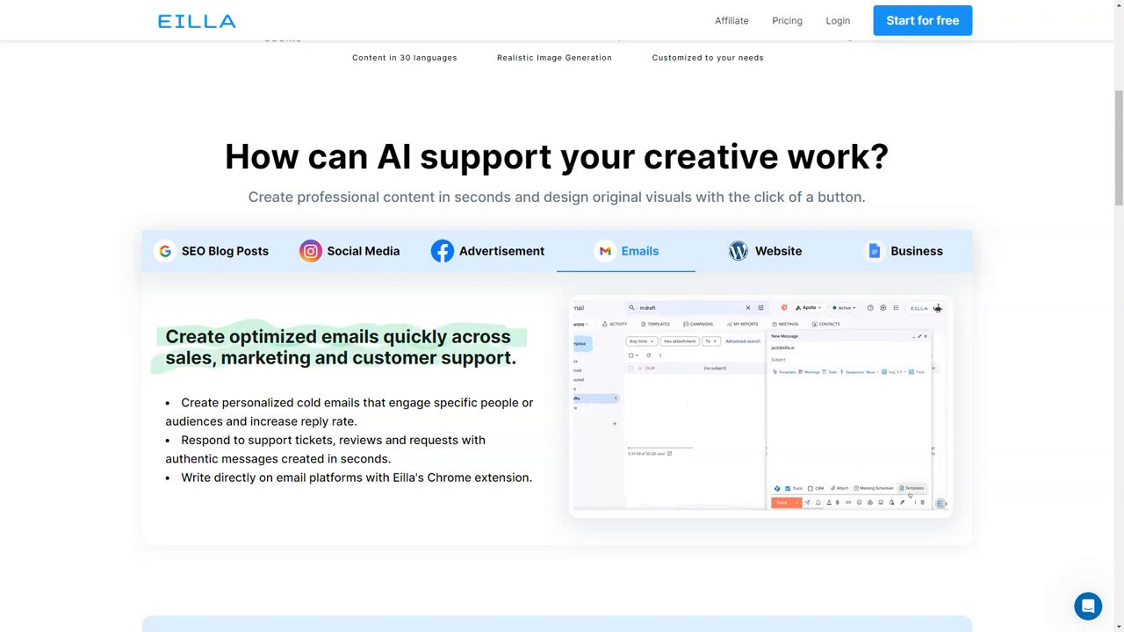
# Watch the Website product-description demo type, then switch to the Business examples
pyautogui.click(776, 251)
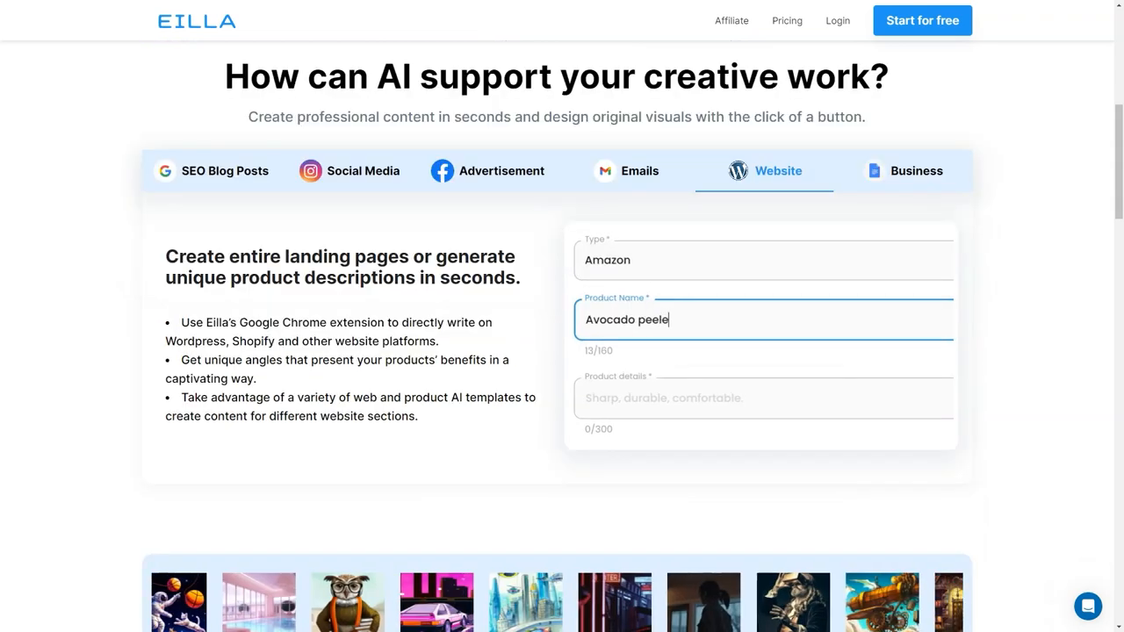
pyautogui.write('r')
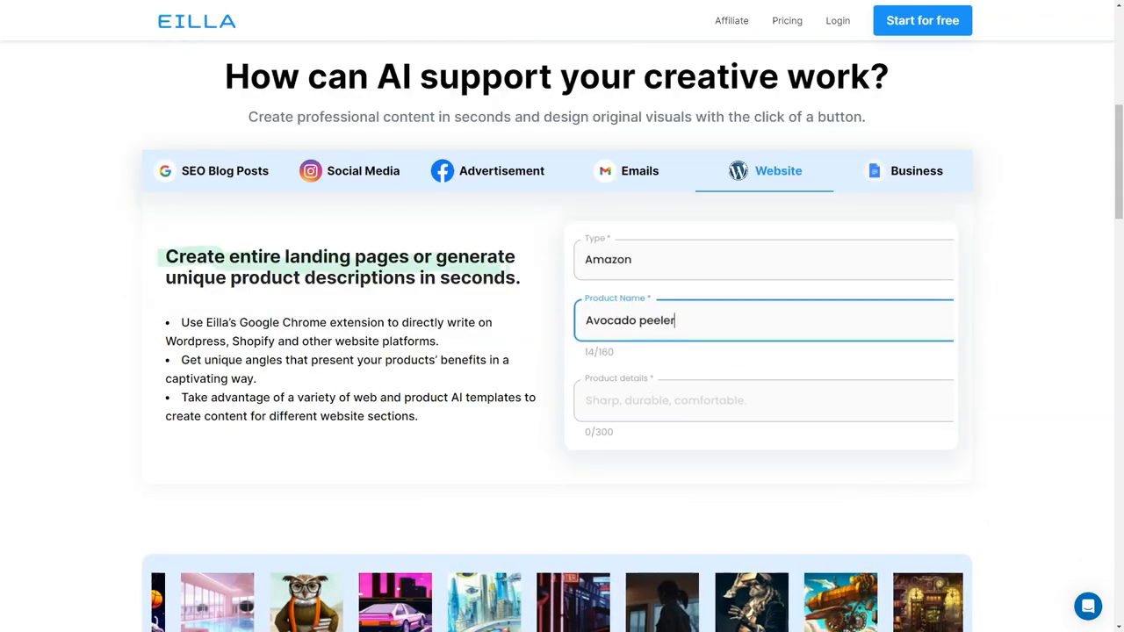
pyautogui.write('Sharp, durable')
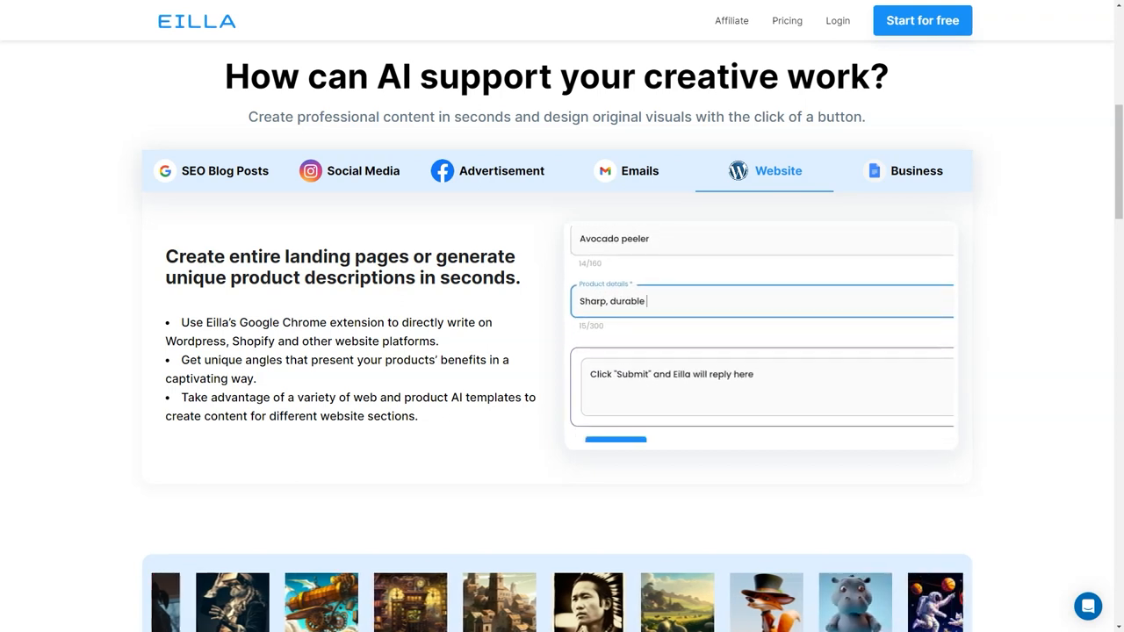
pyautogui.click(916, 171)
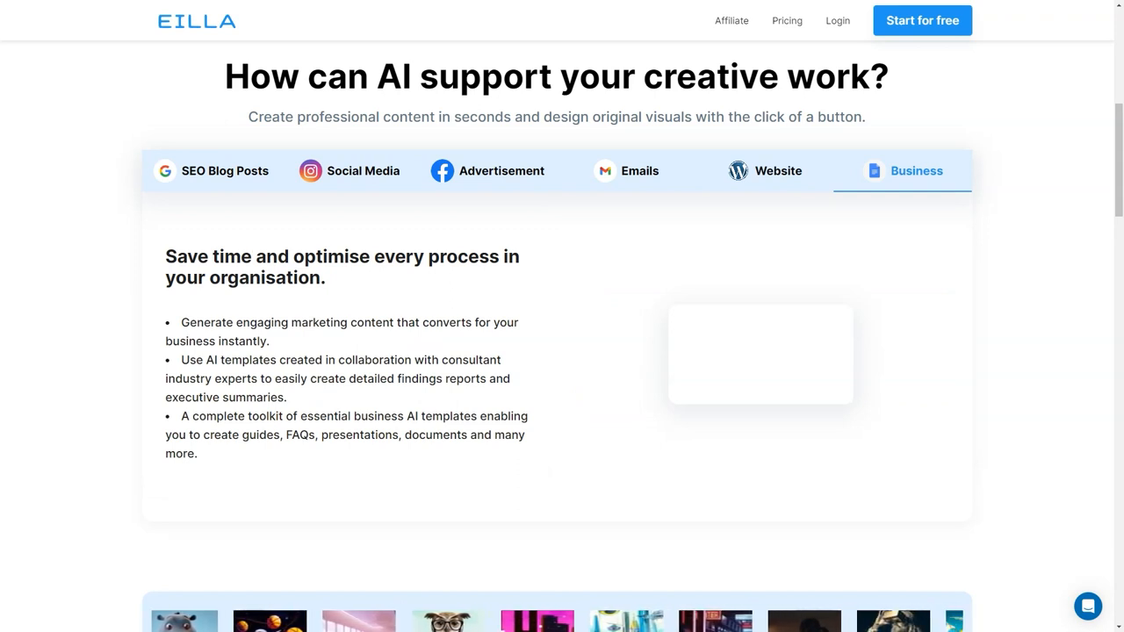
# Scroll the homepage past the benefits, Chrome extension and business sections to the 5-star testimonials
pyautogui.scroll(-3)
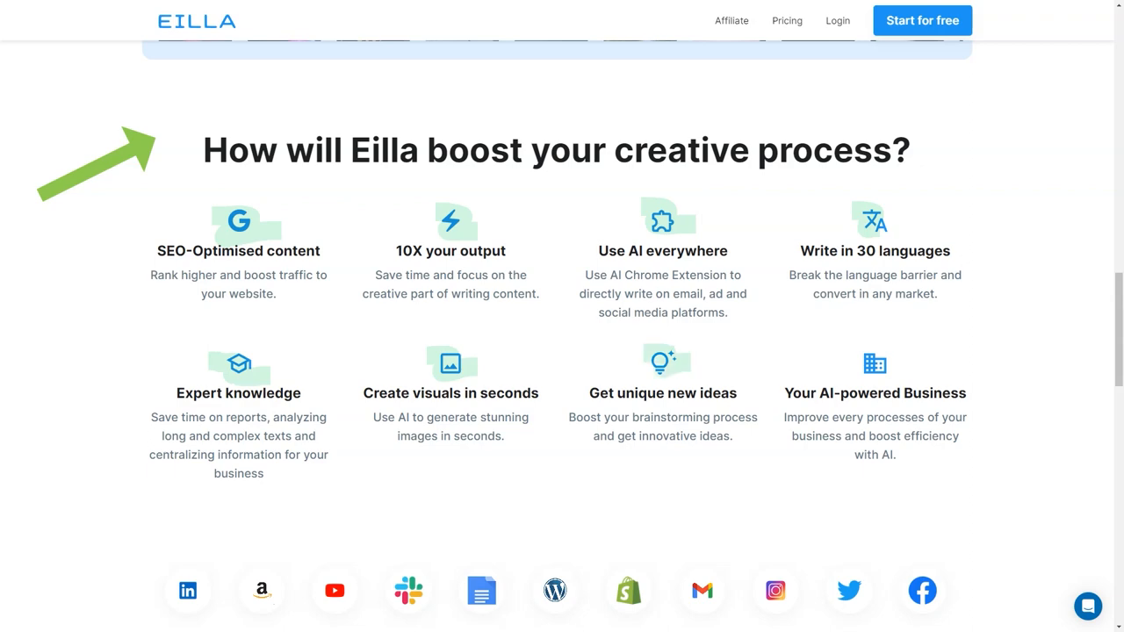
pyautogui.scroll(-3)
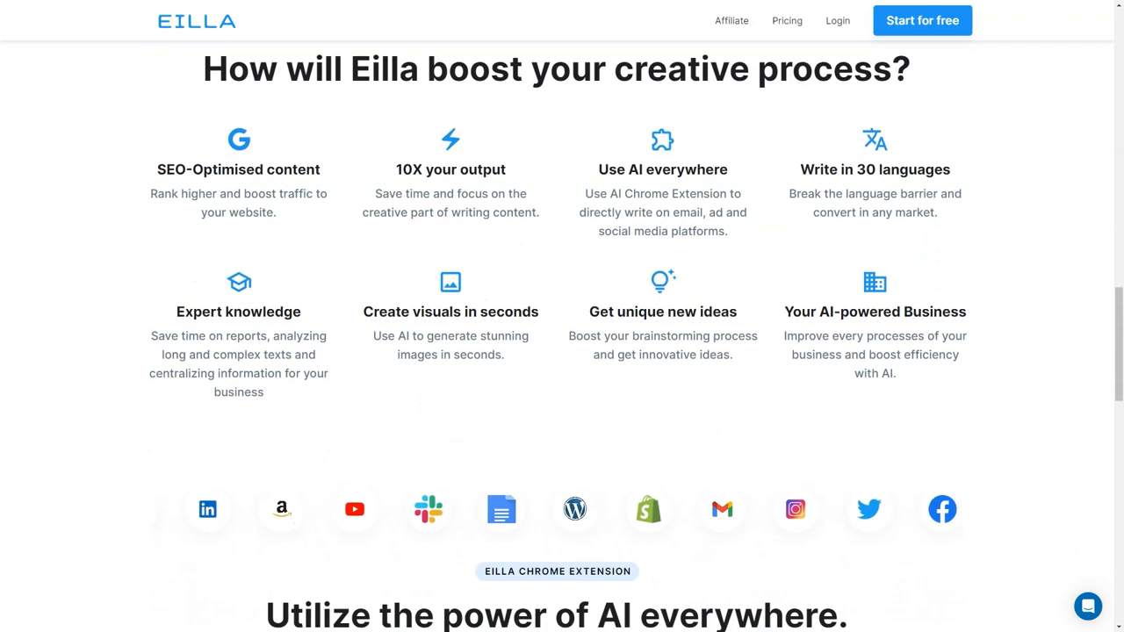
pyautogui.scroll(-3)
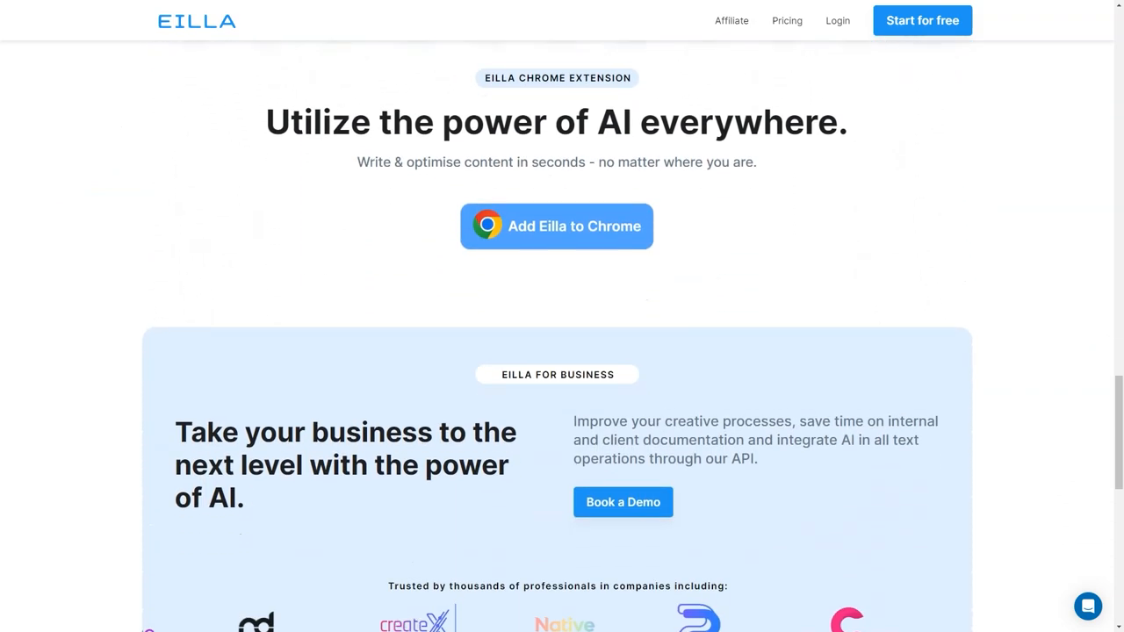
pyautogui.scroll(-3)
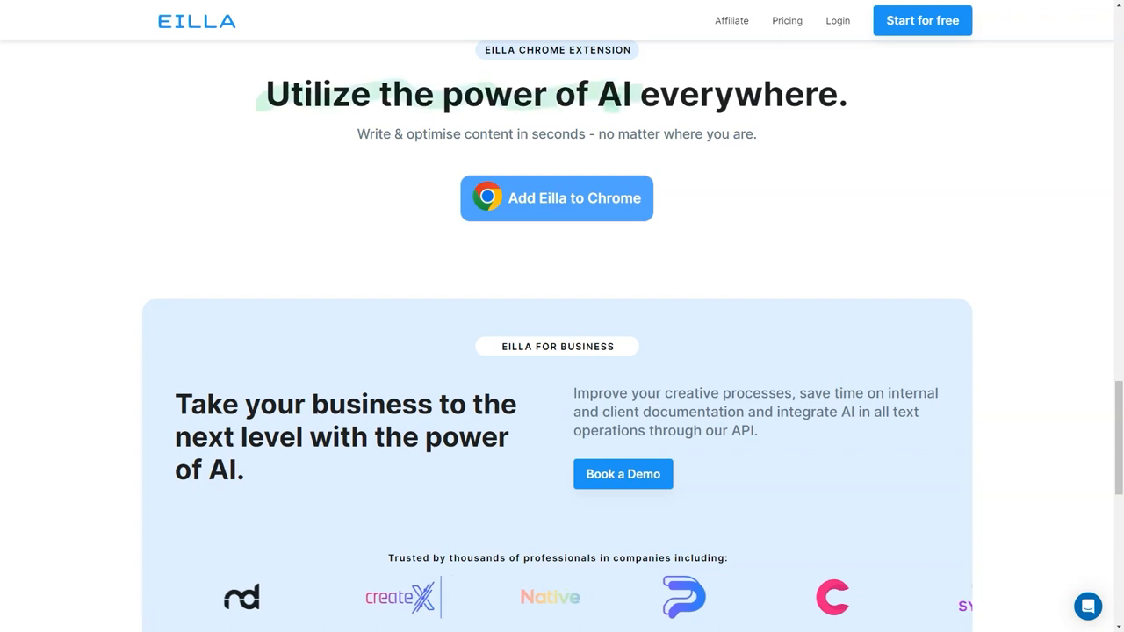
pyautogui.scroll(-3)
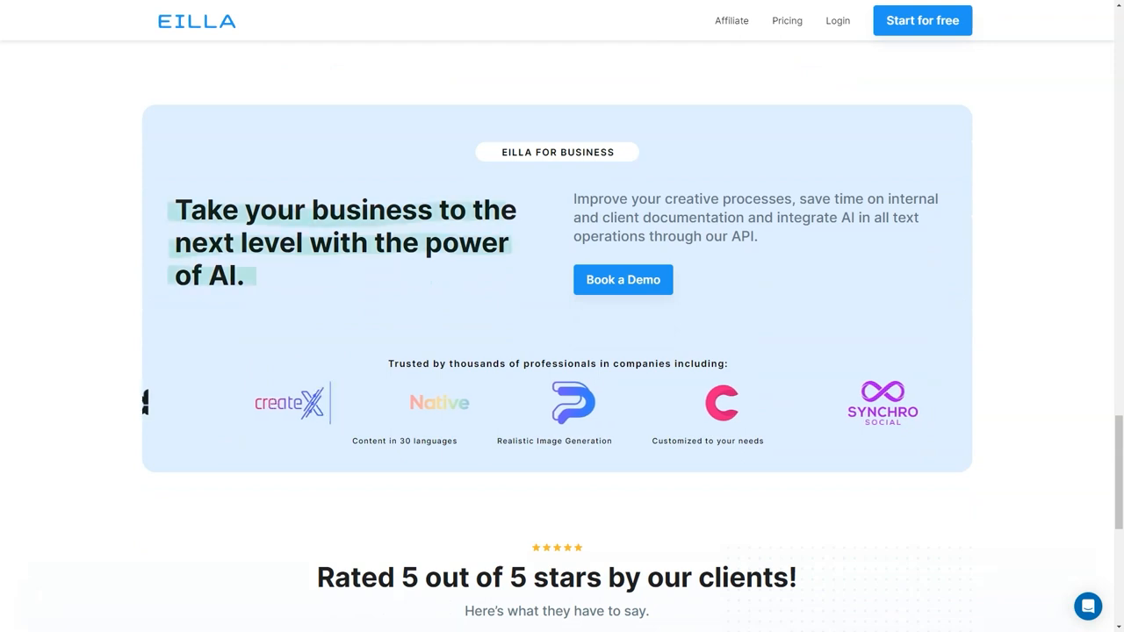
pyautogui.scroll(-3)
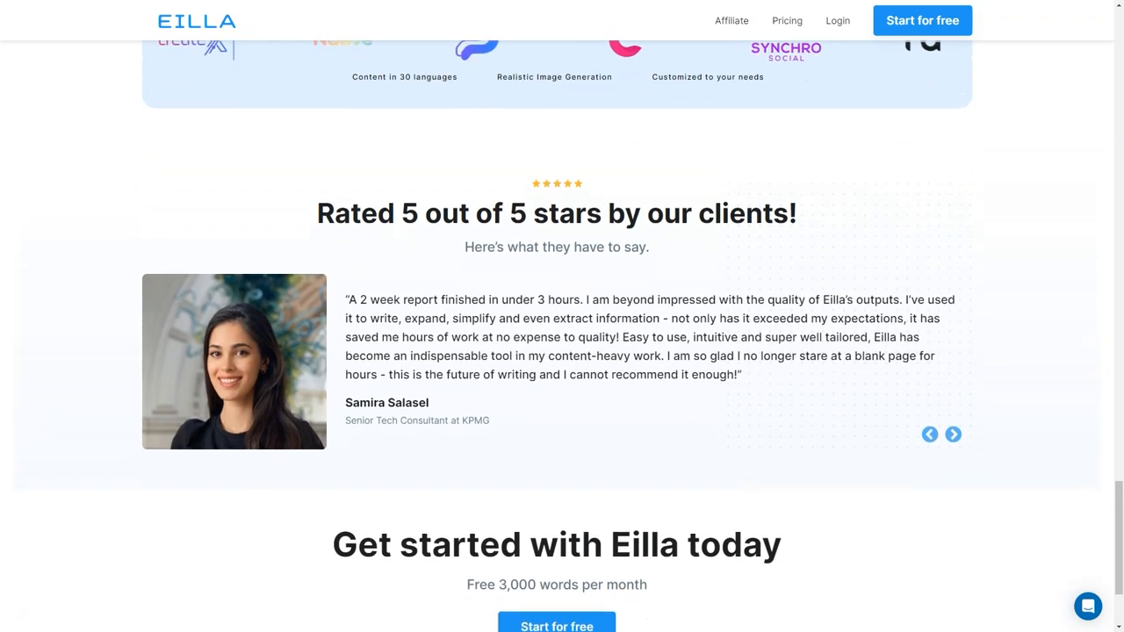
# Go to the Pricing page showing the Free, Starter, Pro and Enterprise plans
pyautogui.click(787, 21)
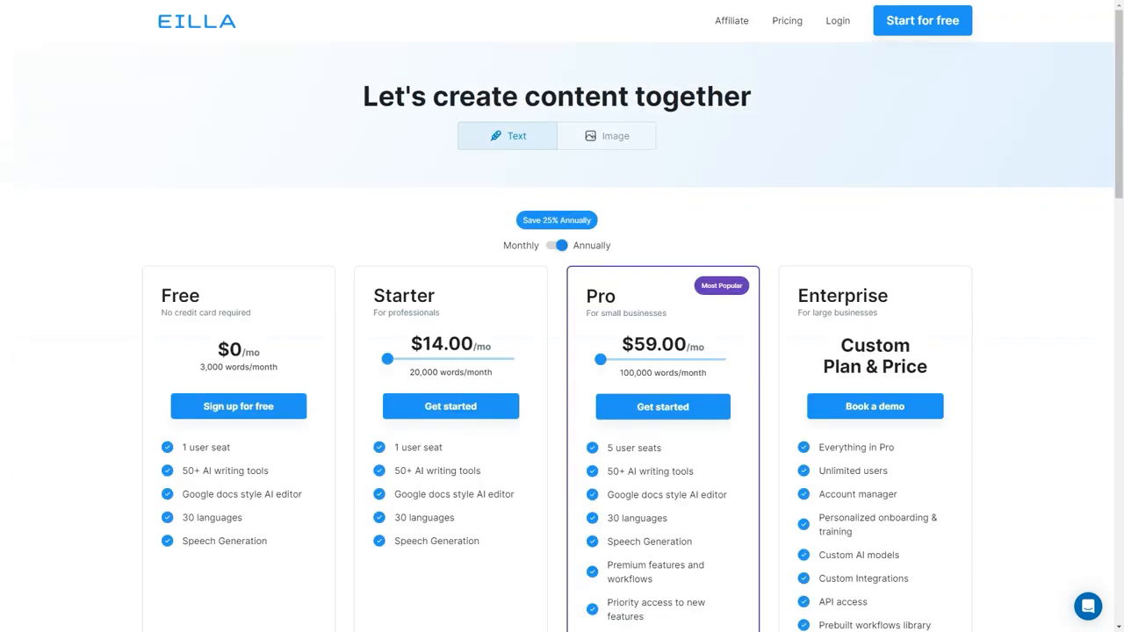
pyautogui.scroll(-3)
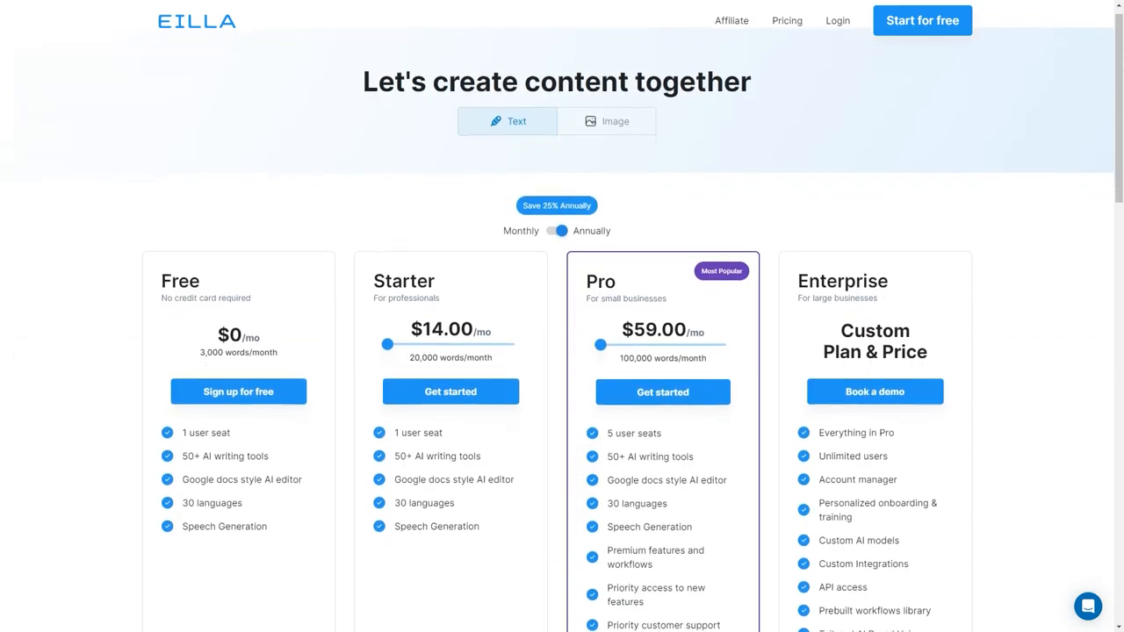
pyautogui.scroll(-3)
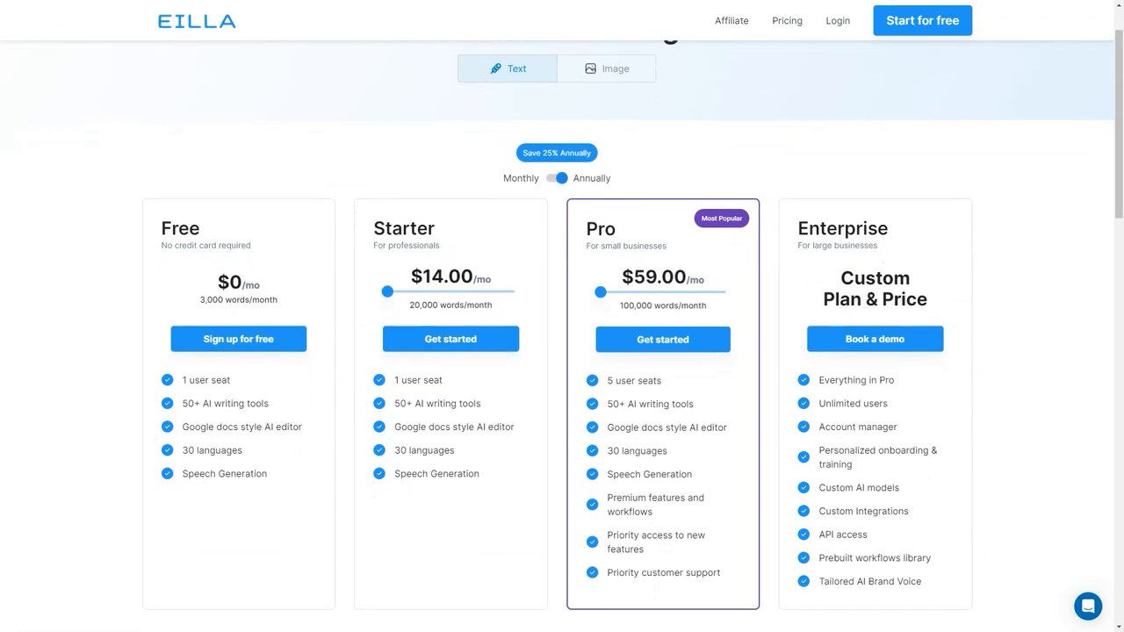
pyautogui.scroll(-3)
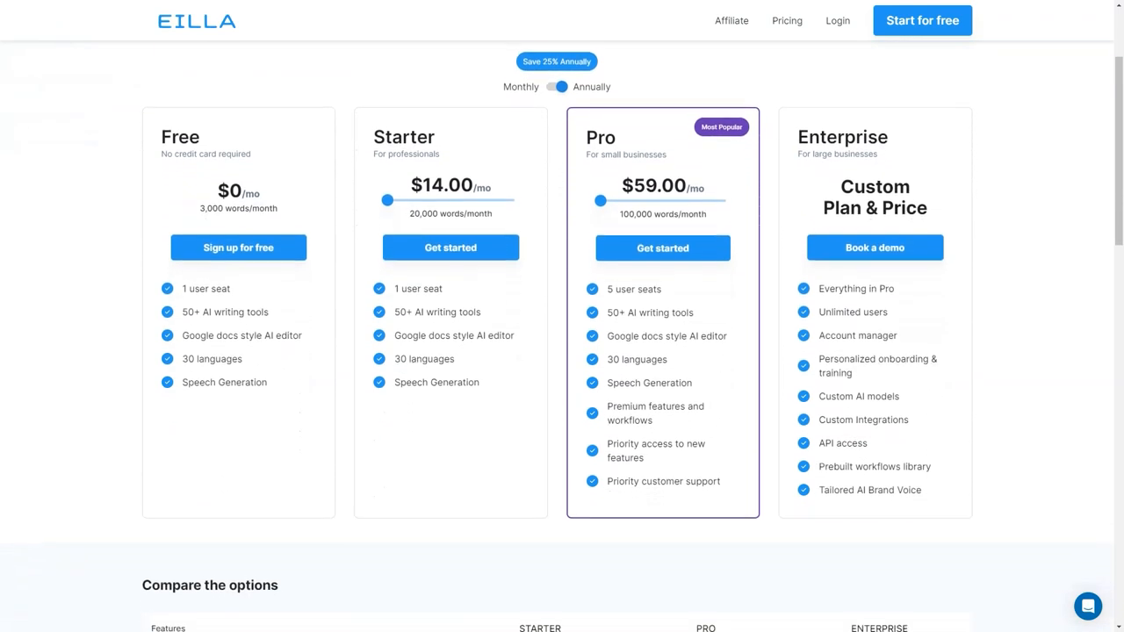
# Scroll down to the 'Compare the options' plan comparison table
pyautogui.scroll(-3)
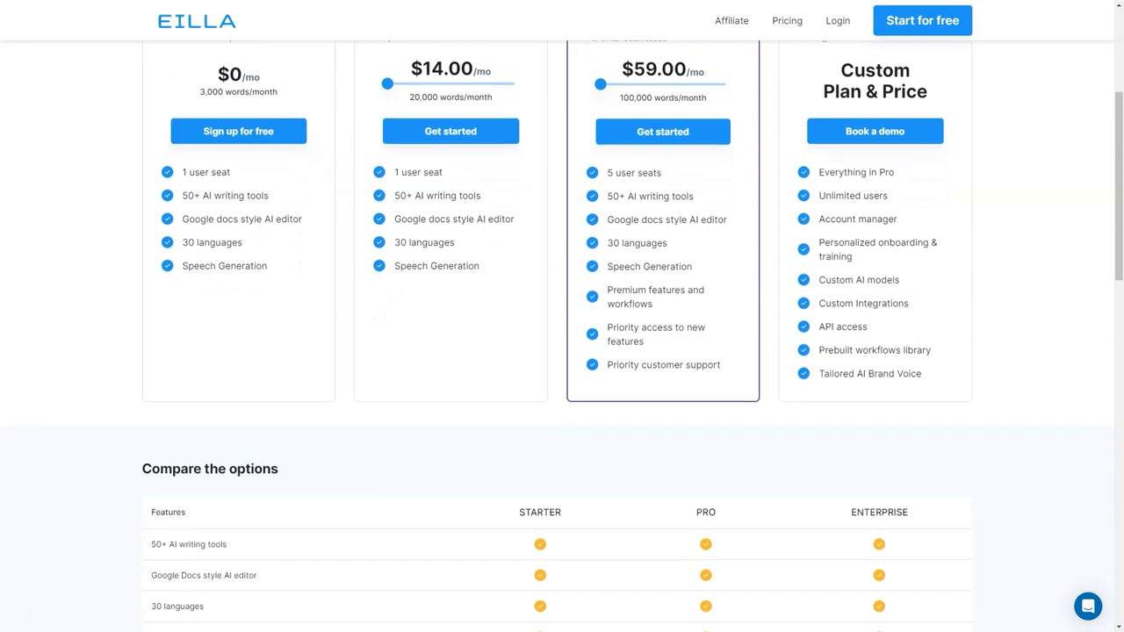
pyautogui.scroll(-3)
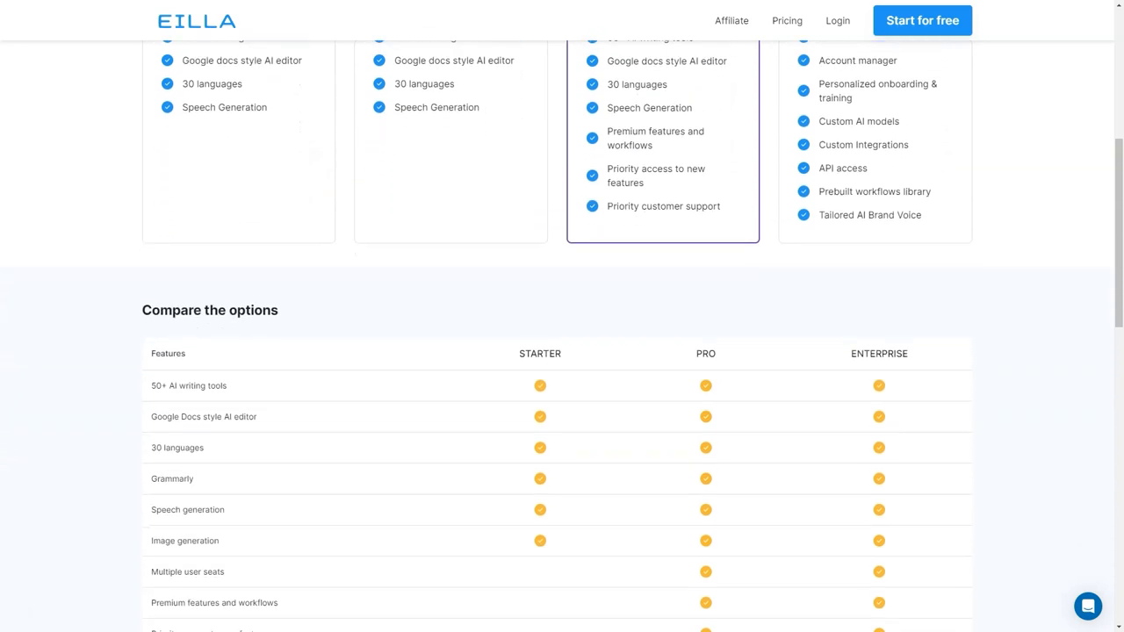
pyautogui.scroll(-3)
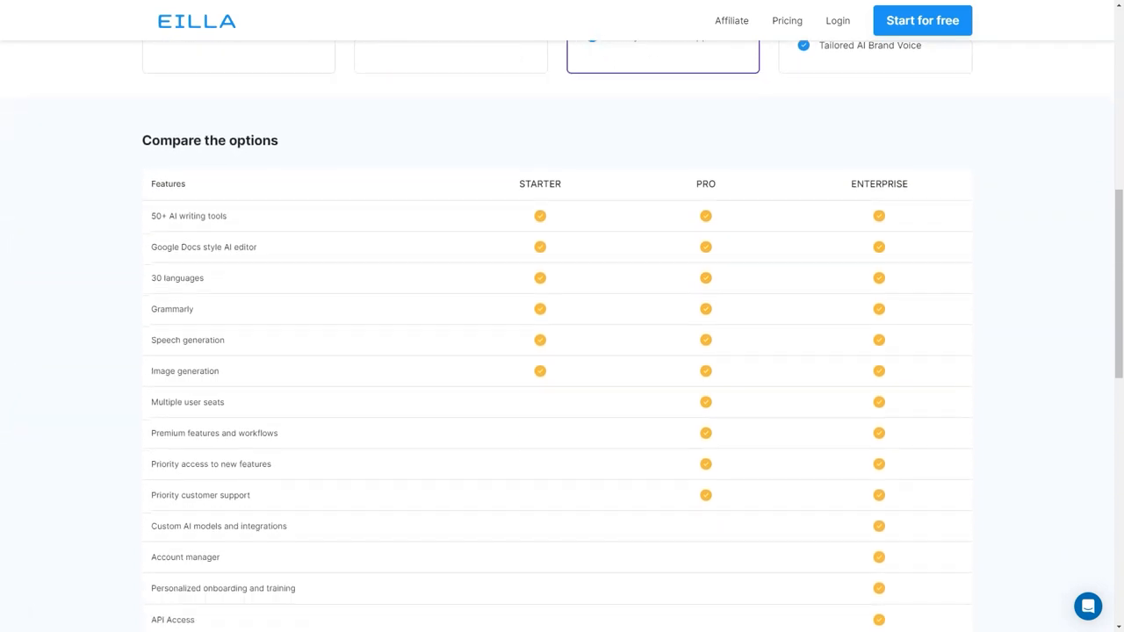
pyautogui.scroll(-3)
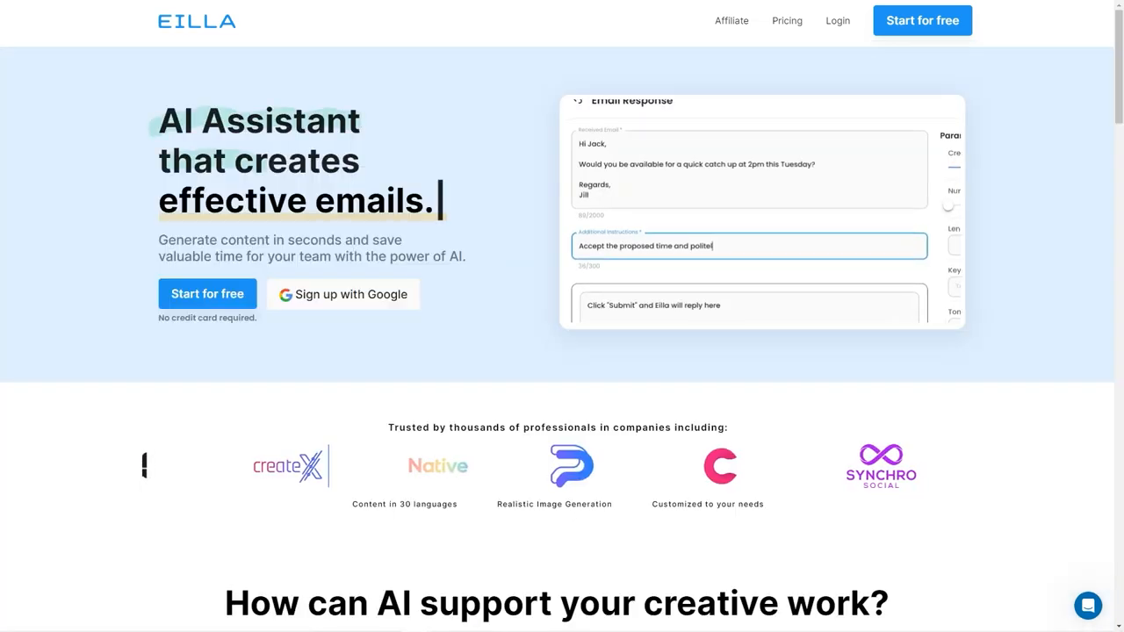
# Step through the Social Media, Advertisement and Emails examples in the showcase
pyautogui.scroll(-3)
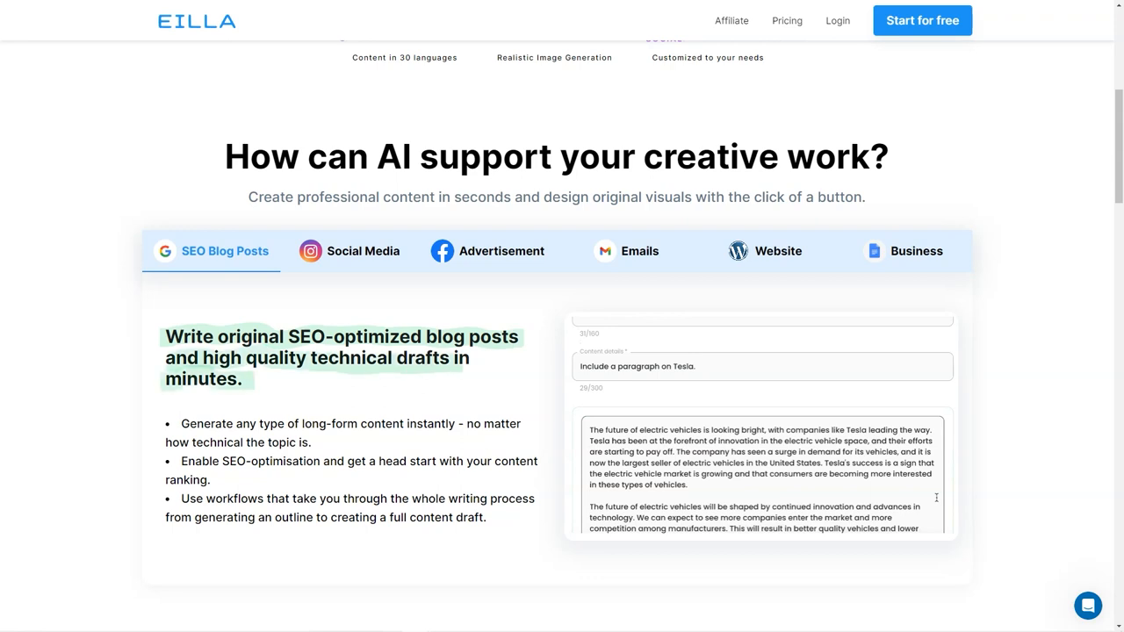
pyautogui.click(362, 251)
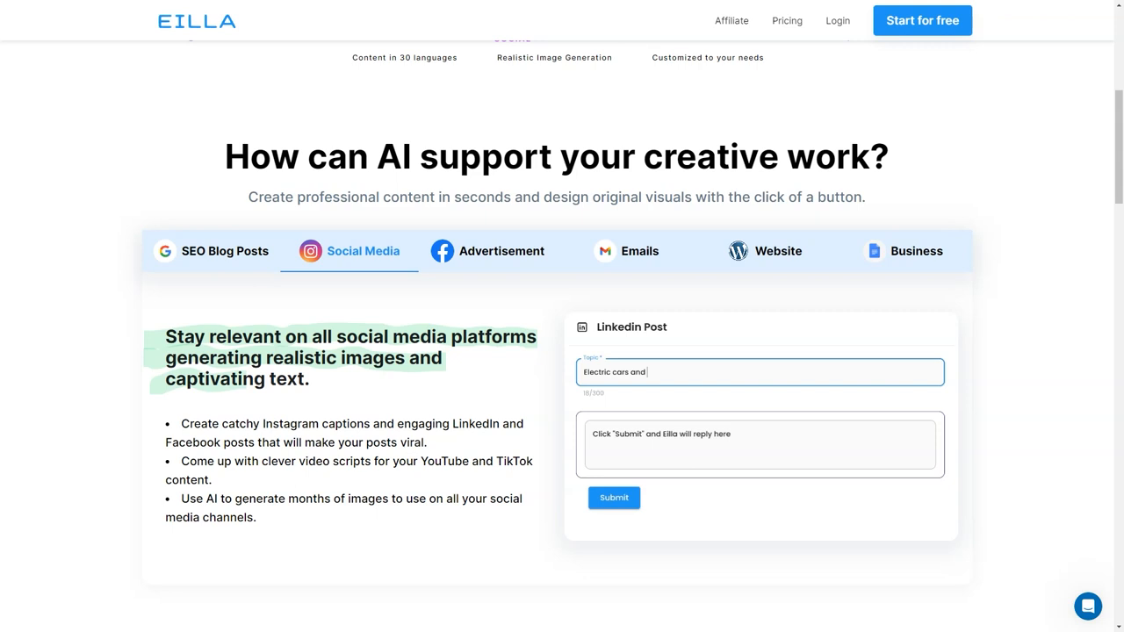
pyautogui.click(488, 251)
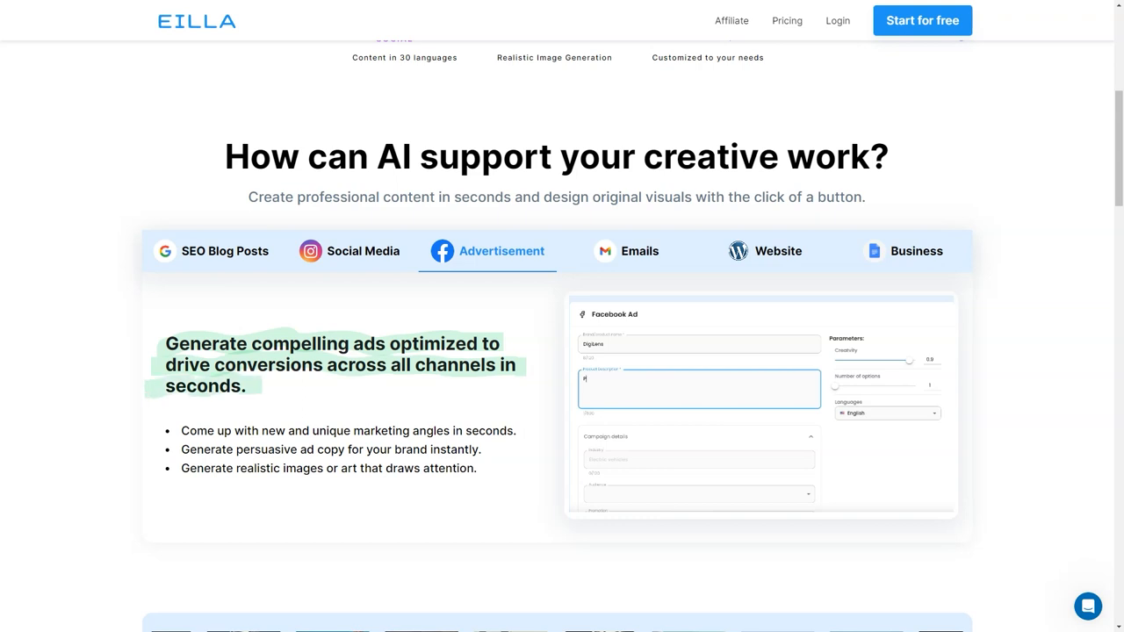
pyautogui.click(626, 251)
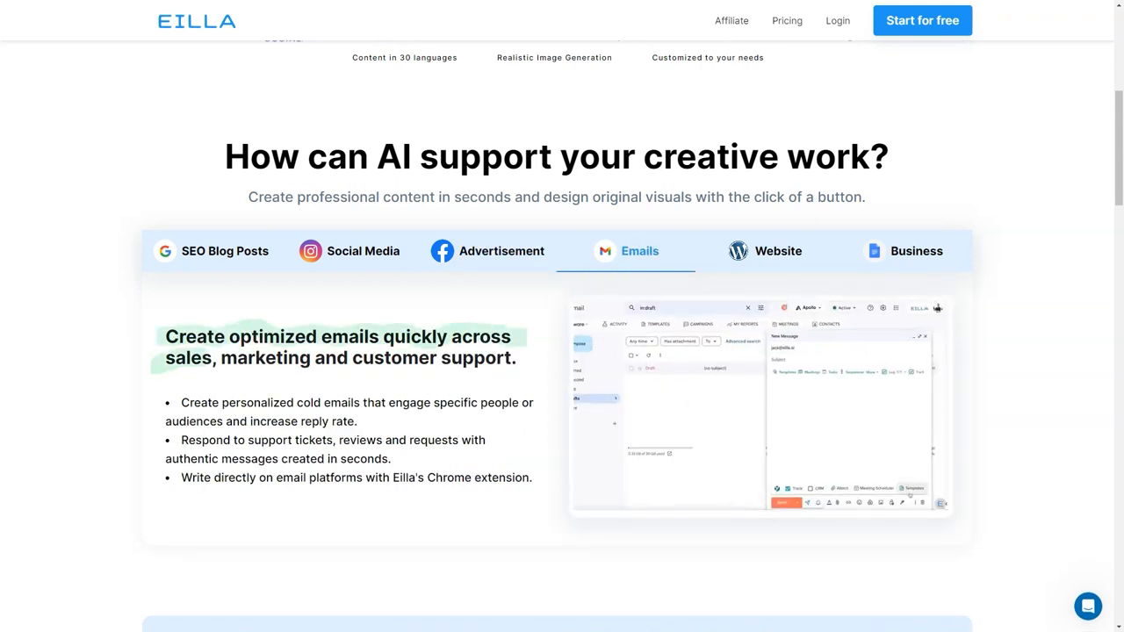
# View the Website example typing 'Sharp, durable', then show the Business example
pyautogui.click(776, 251)
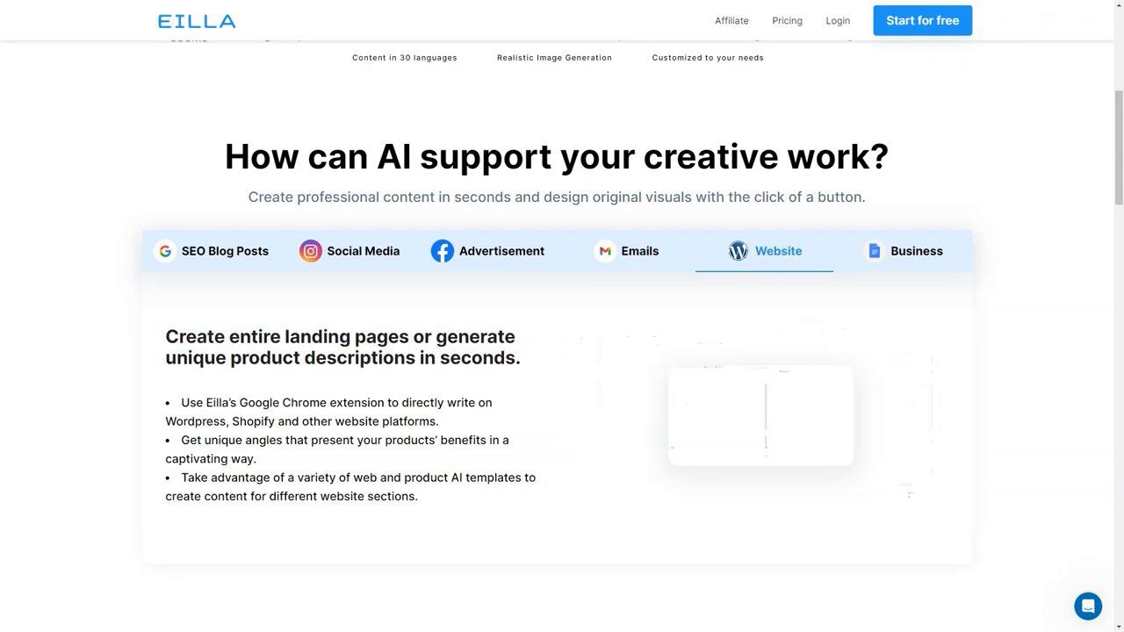
pyautogui.write('Avocado peeler')
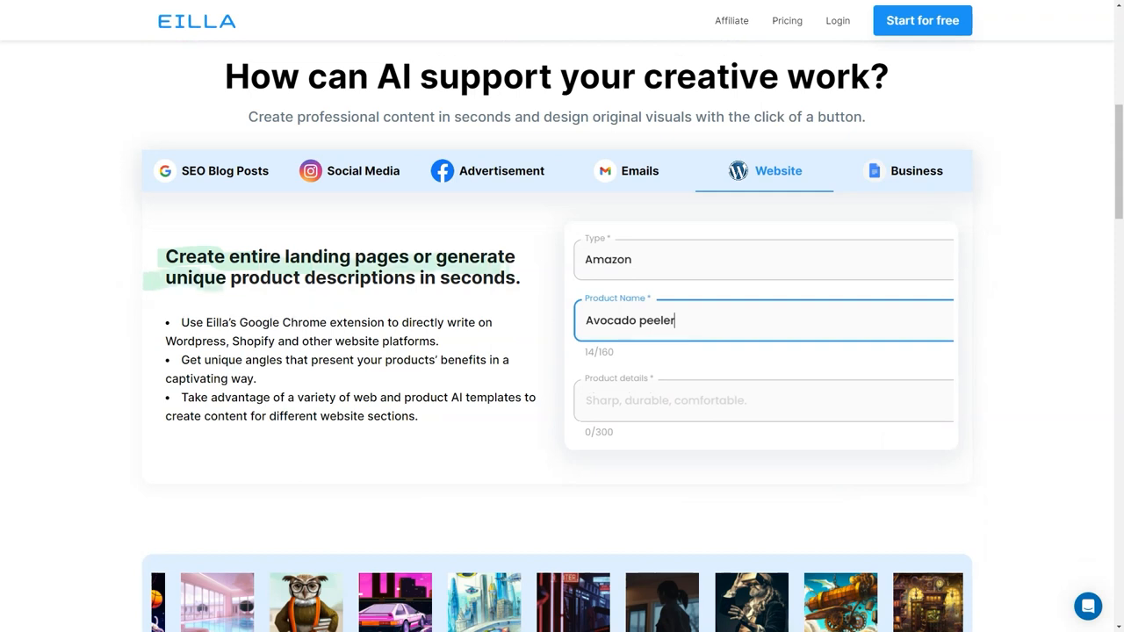
pyautogui.write('Sharp, durable, comfor')
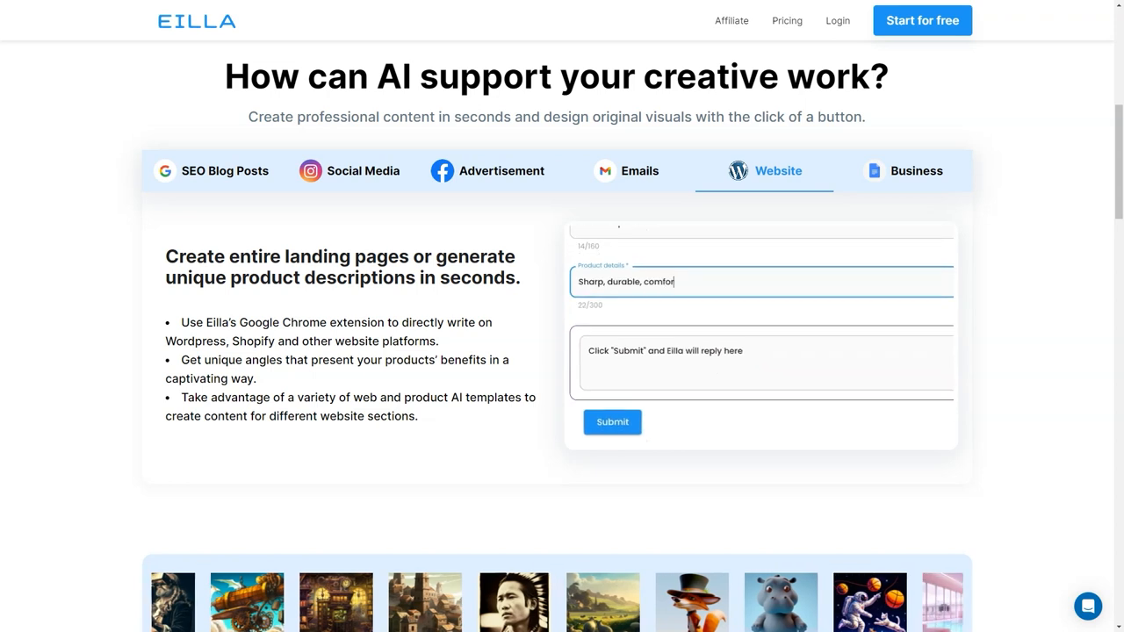
pyautogui.click(916, 170)
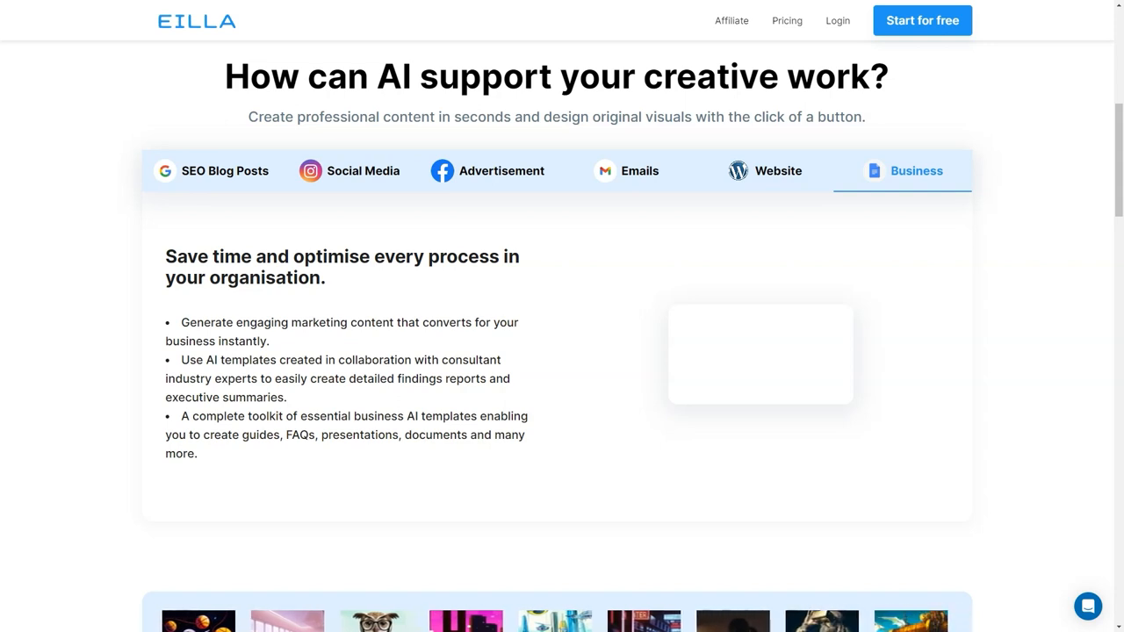
# Scroll past the features and Chrome extension sections to 'Take your business to the next level' and client logos
pyautogui.scroll(-3)
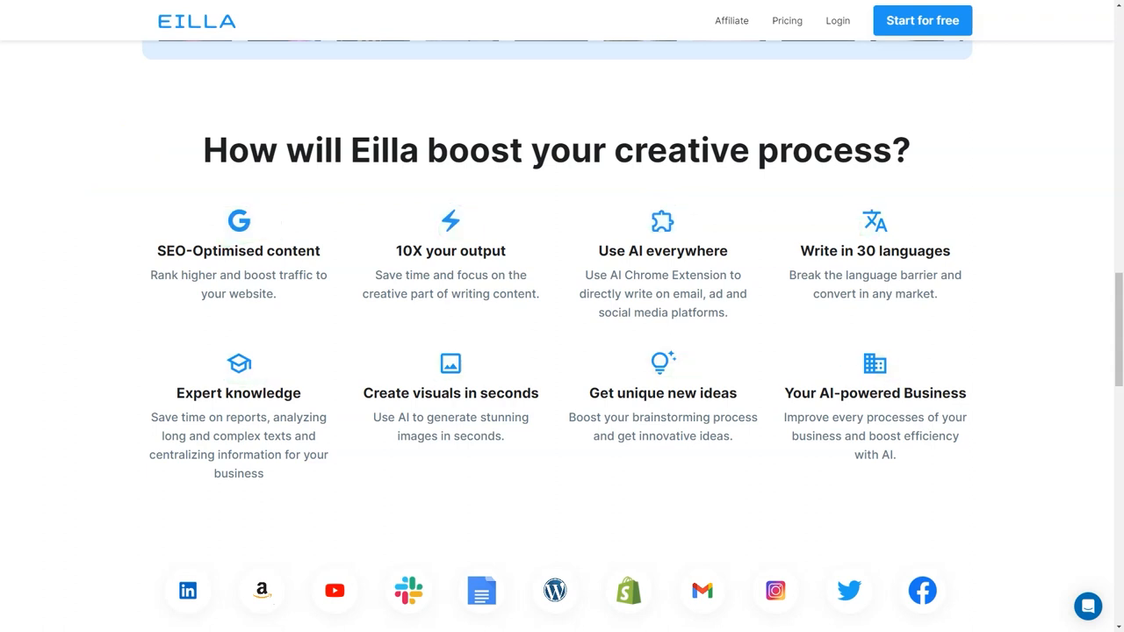
pyautogui.scroll(-3)
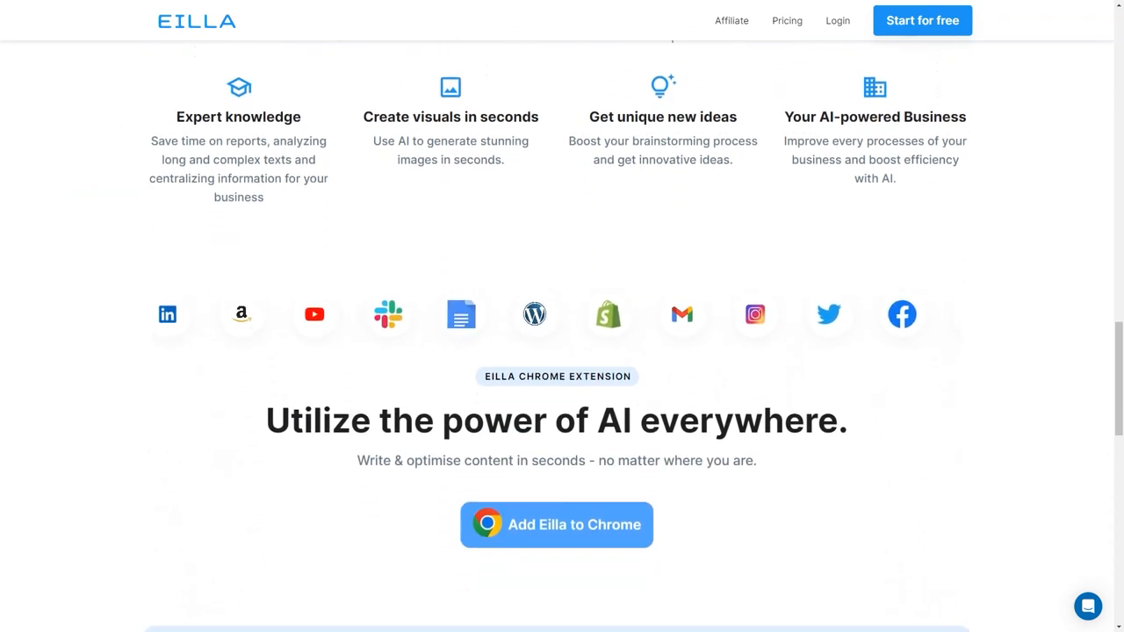
pyautogui.scroll(-3)
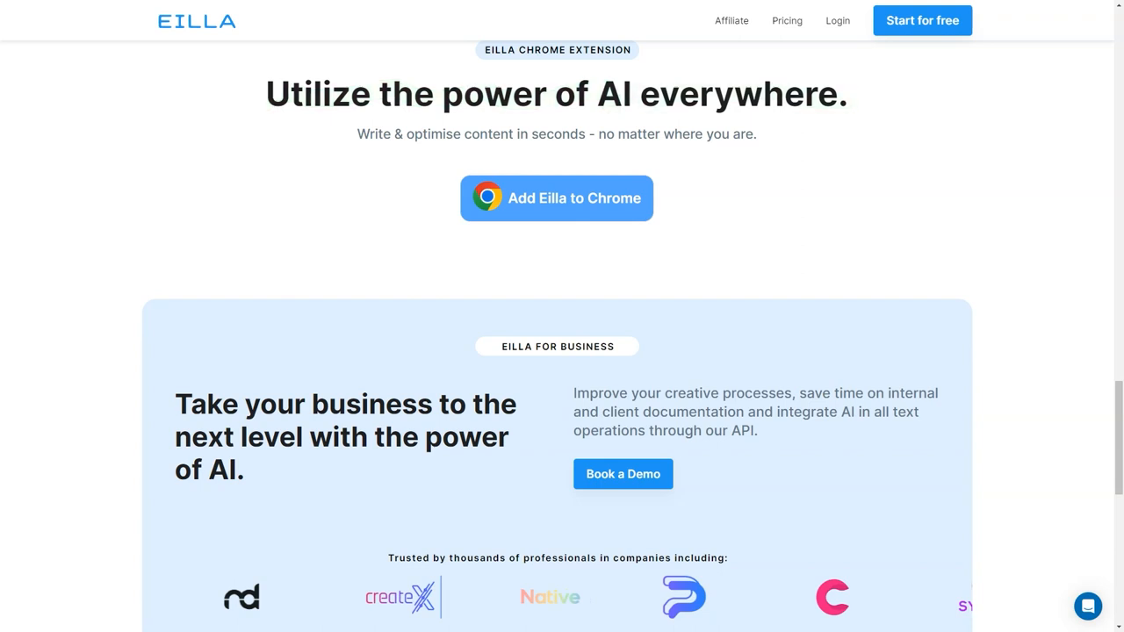
pyautogui.scroll(-3)
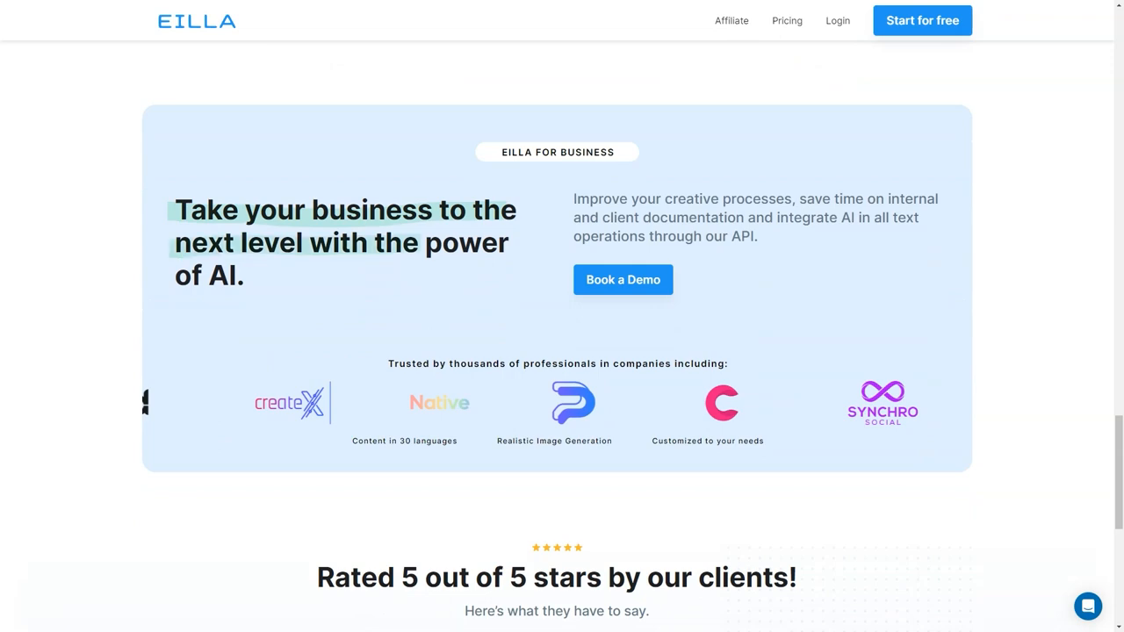
pyautogui.scroll(-3)
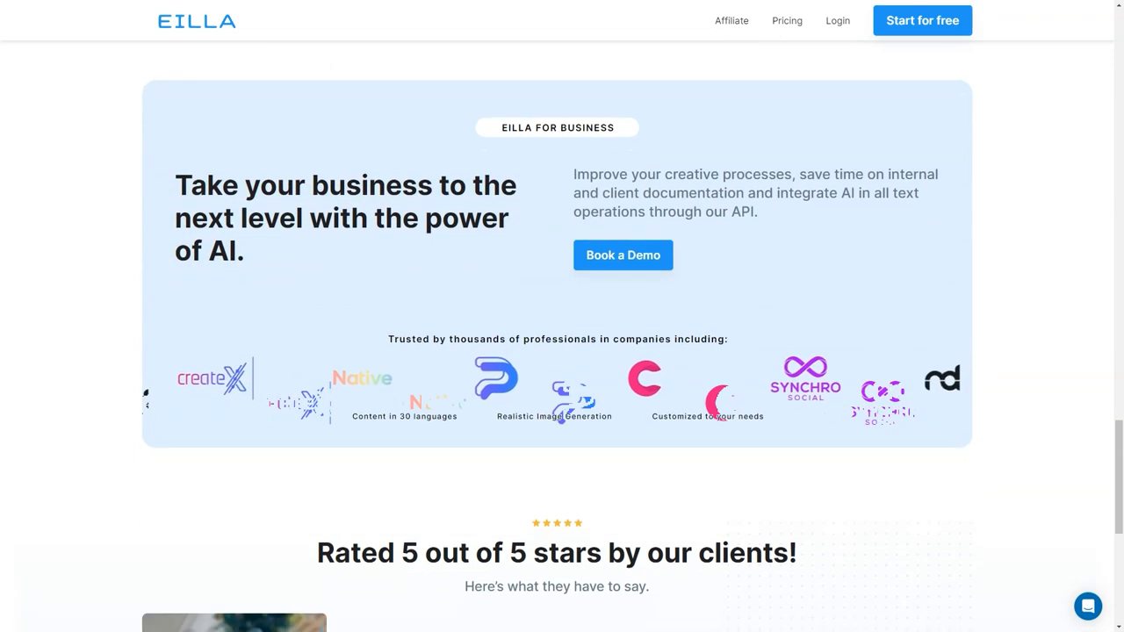
pyautogui.scroll(-3)
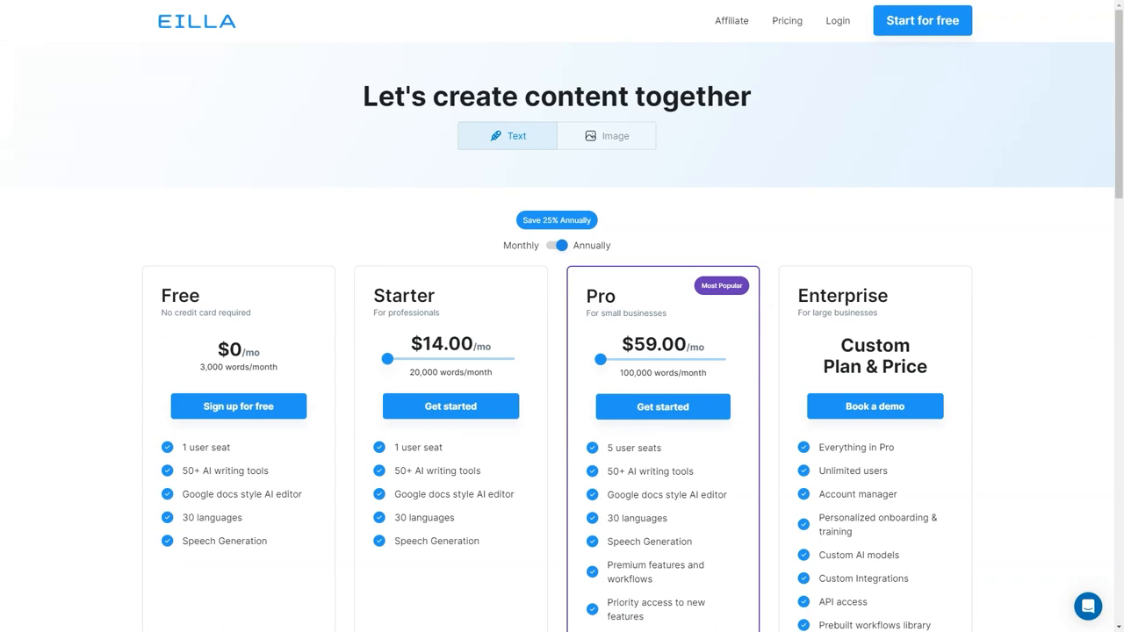
# Scroll the pricing page past the plan cards to the 'Compare the options' table
pyautogui.scroll(-3)
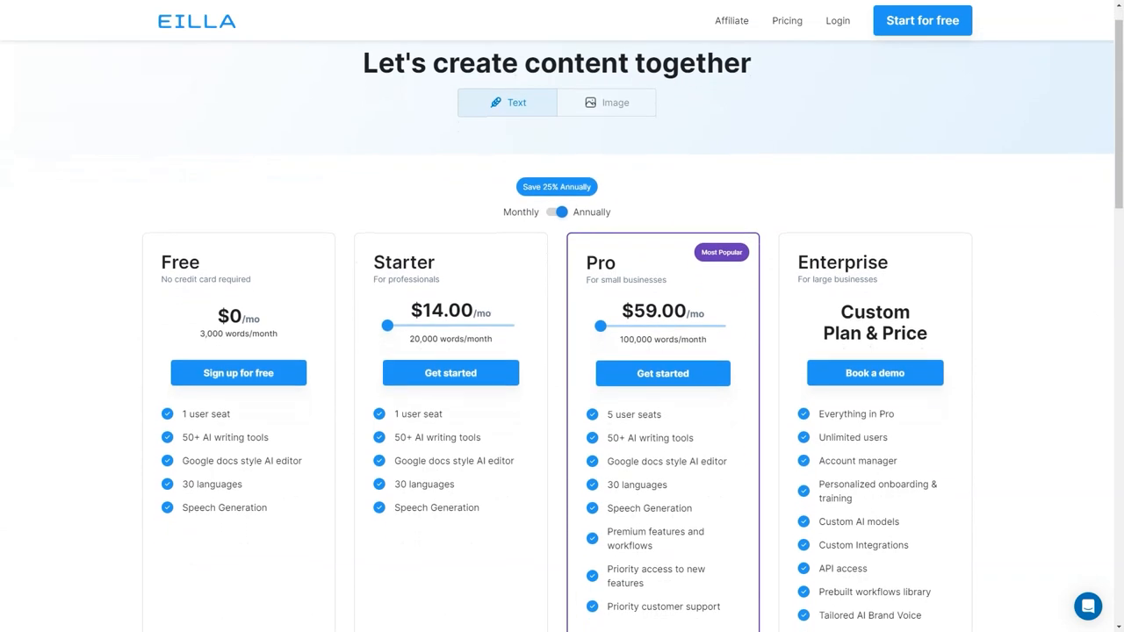
pyautogui.scroll(-3)
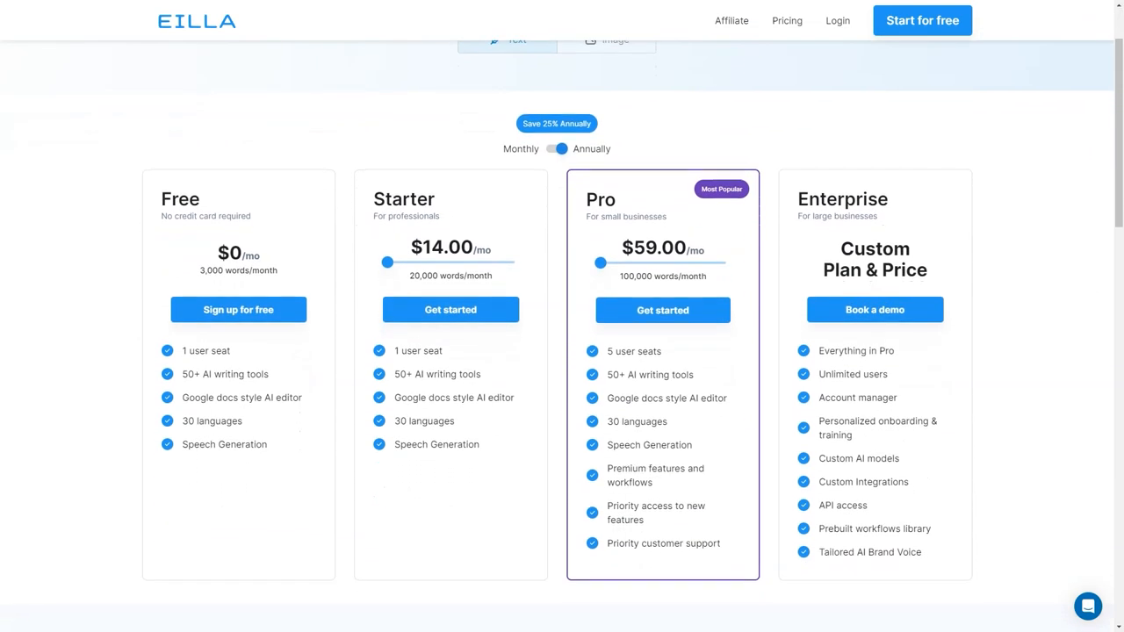
pyautogui.scroll(-3)
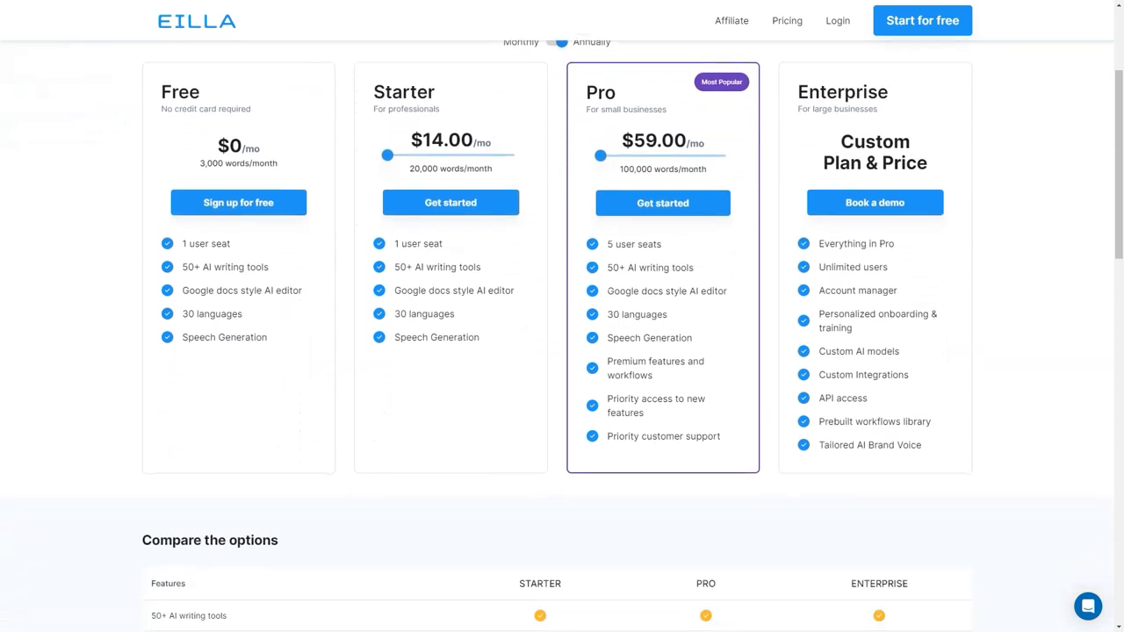
pyautogui.scroll(-3)
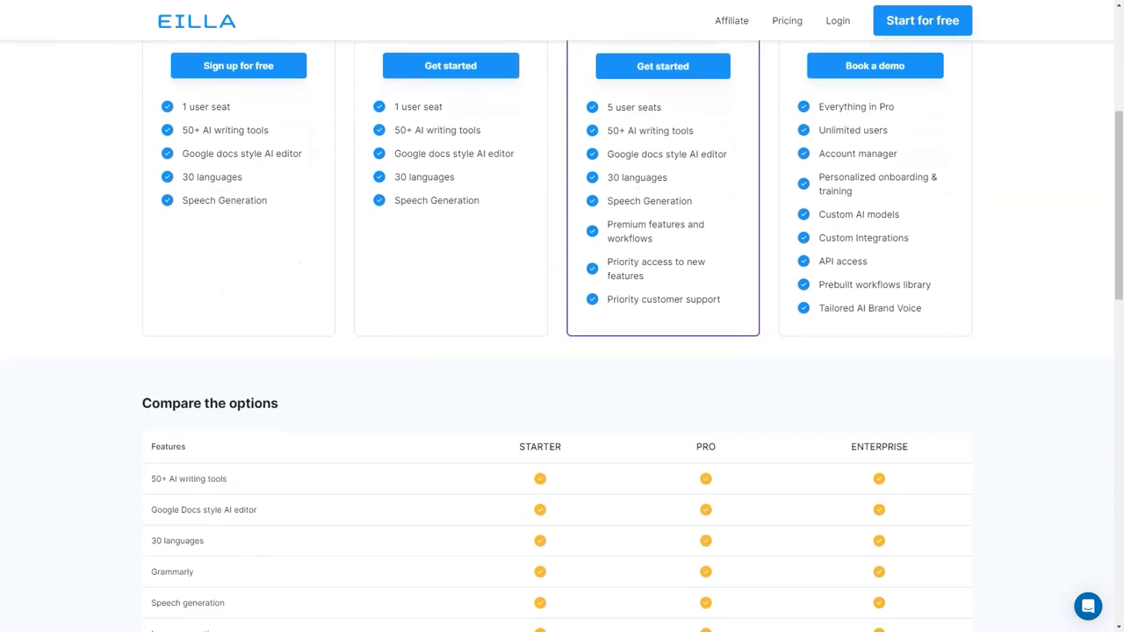
pyautogui.scroll(-3)
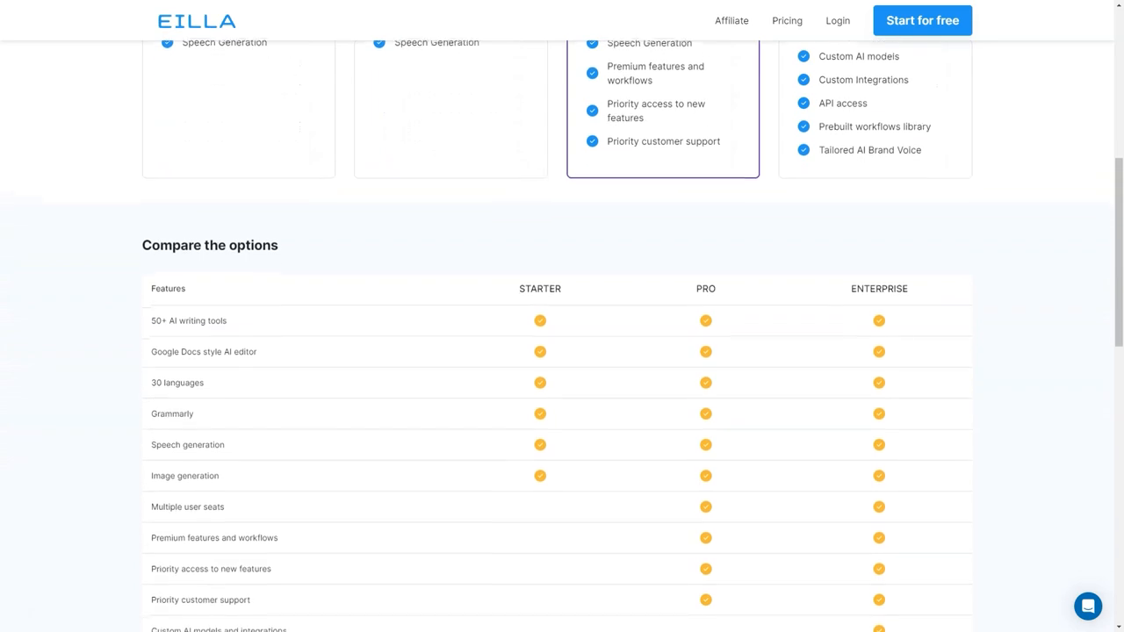
pyautogui.scroll(-3)
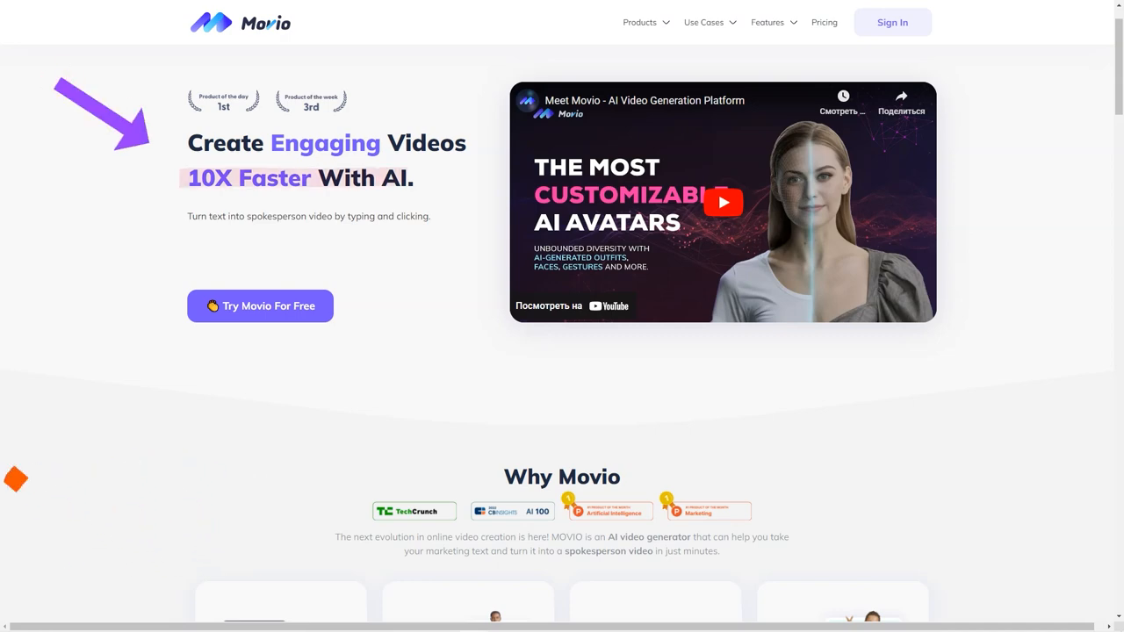
# Scroll the Movio homepage through the three-step guide and feature sections
pyautogui.scroll(-3)
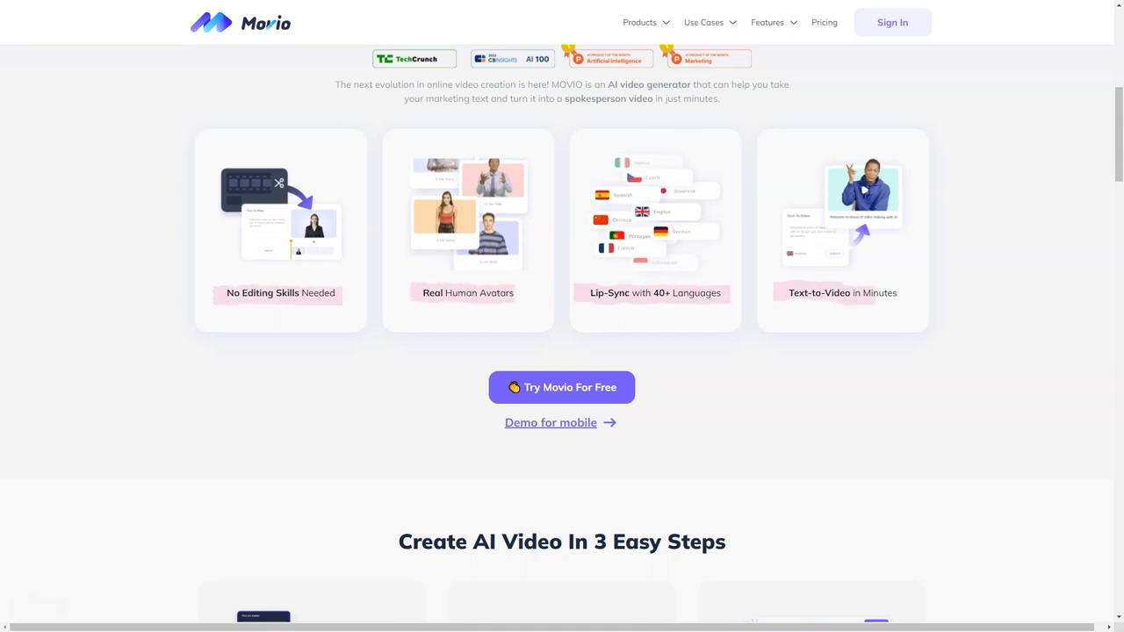
pyautogui.scroll(-3)
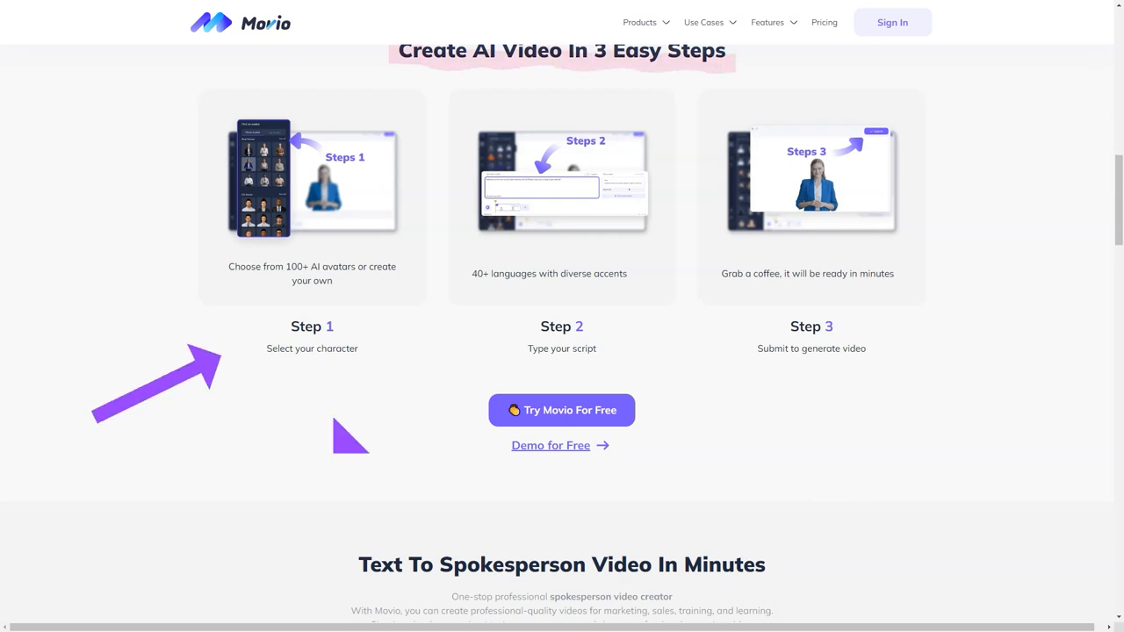
pyautogui.scroll(-3)
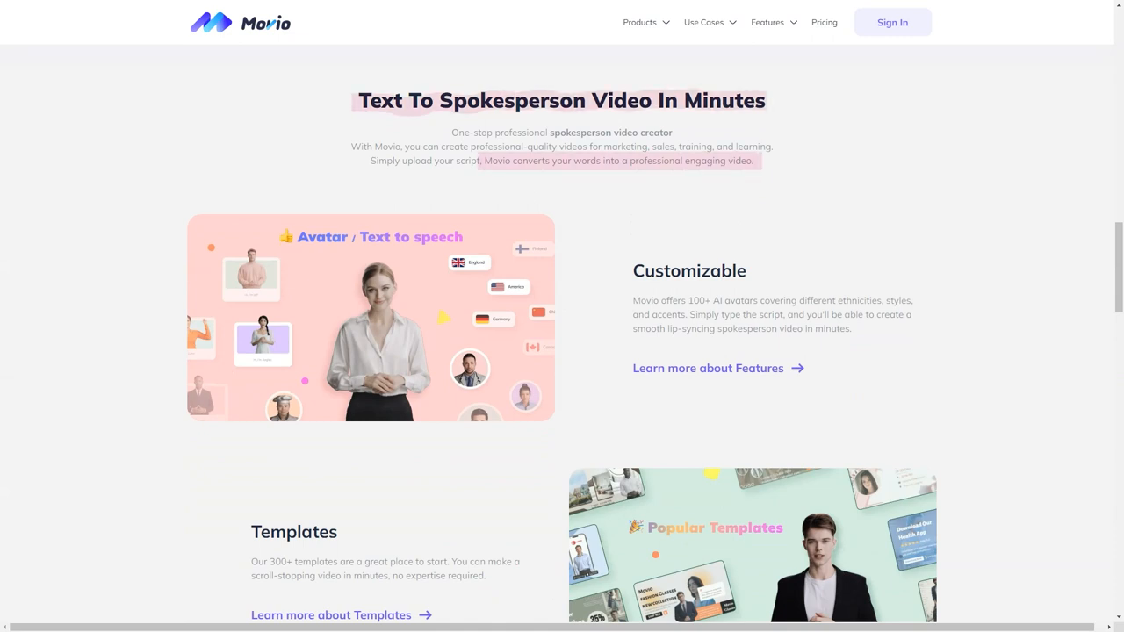
pyautogui.scroll(-3)
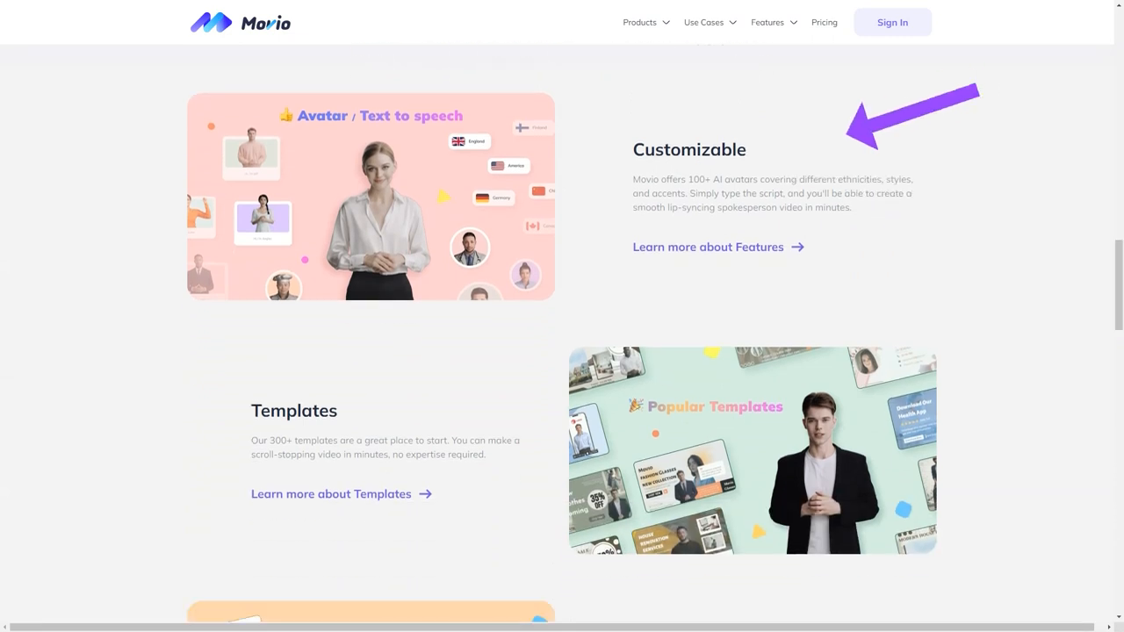
# Continue down to All Features and open the video template library
pyautogui.scroll(-3)
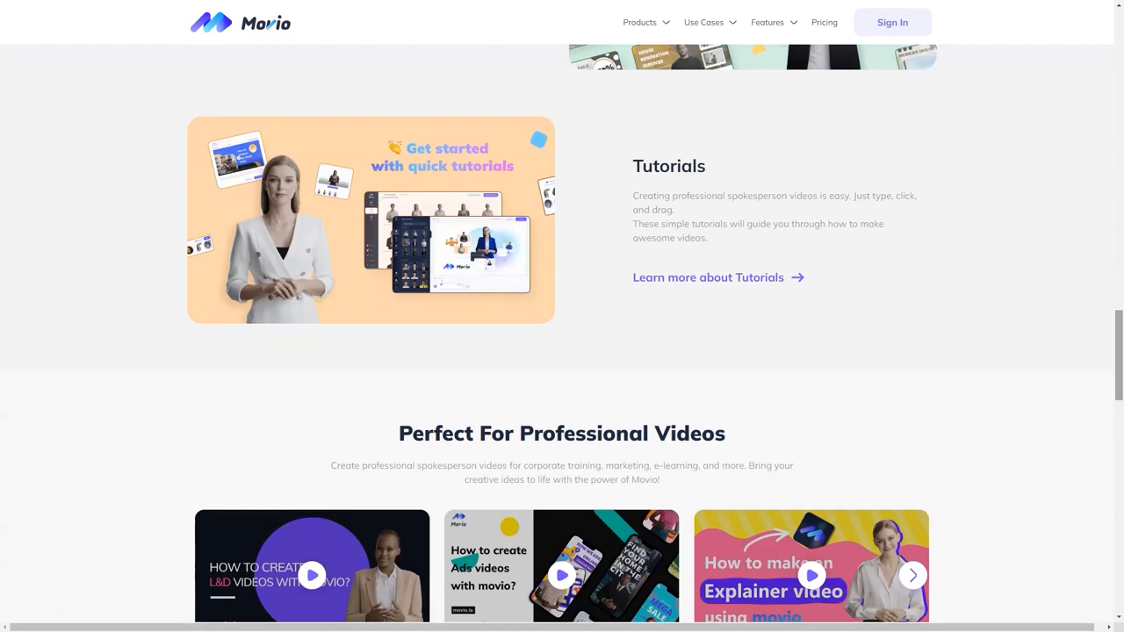
pyautogui.scroll(-3)
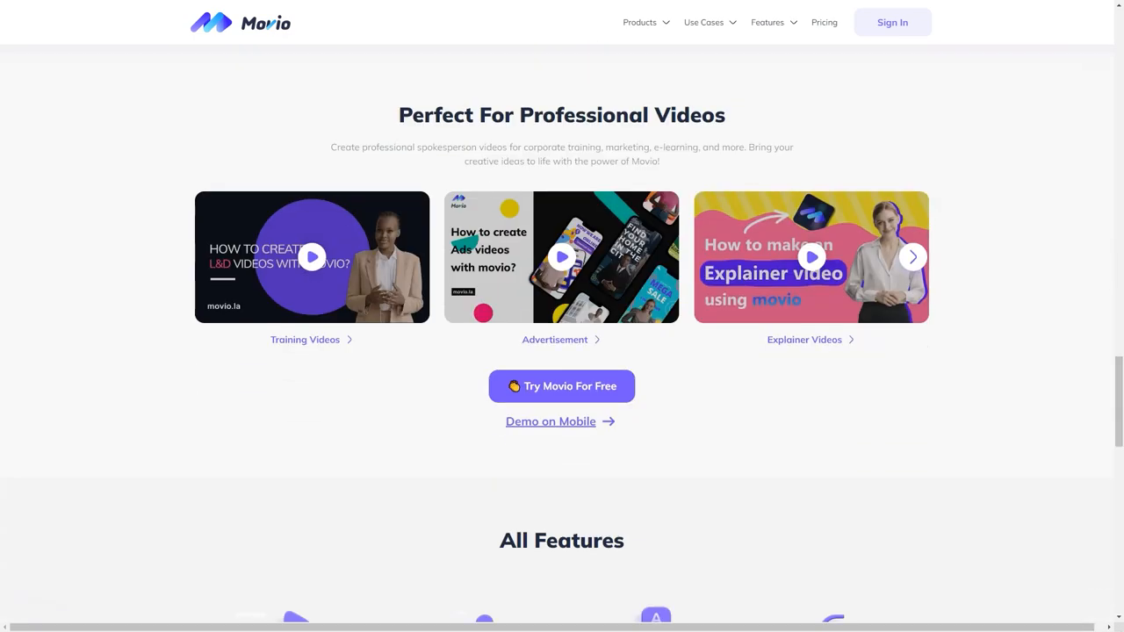
pyautogui.scroll(-3)
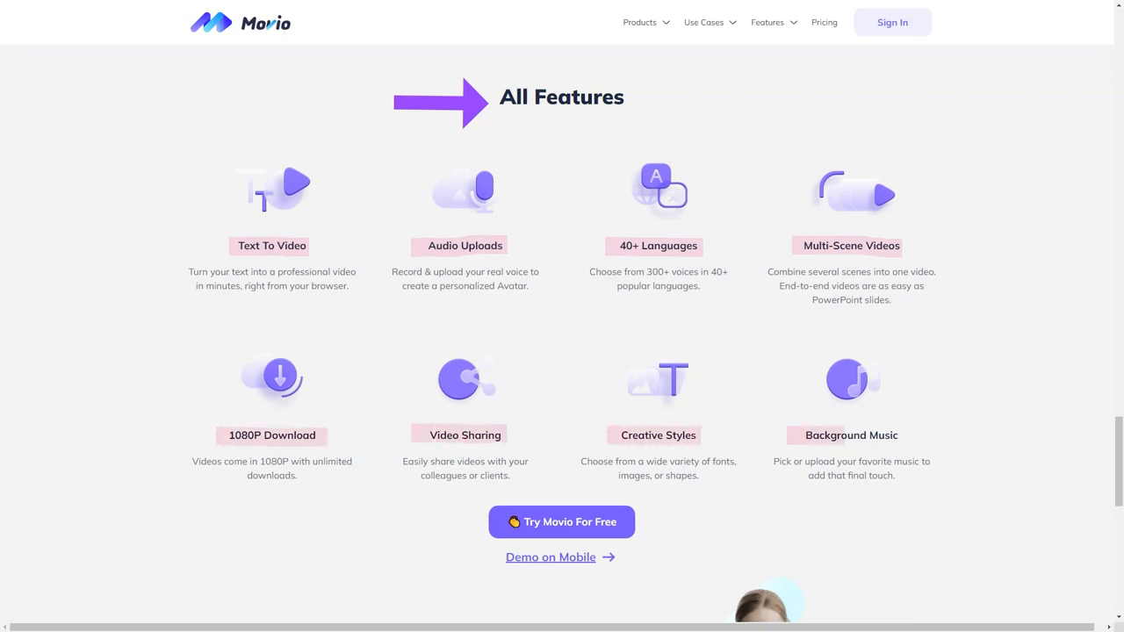
pyautogui.click(562, 521)
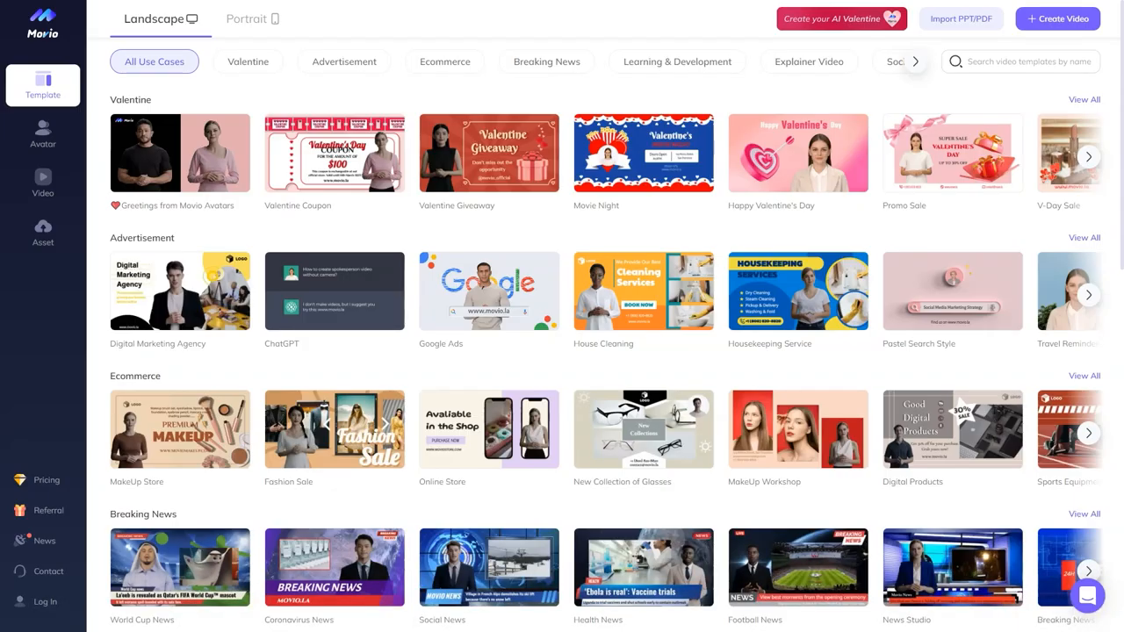
# Filter the template gallery by Valentine, Social Media and Festival categories in turn
pyautogui.click(249, 61)
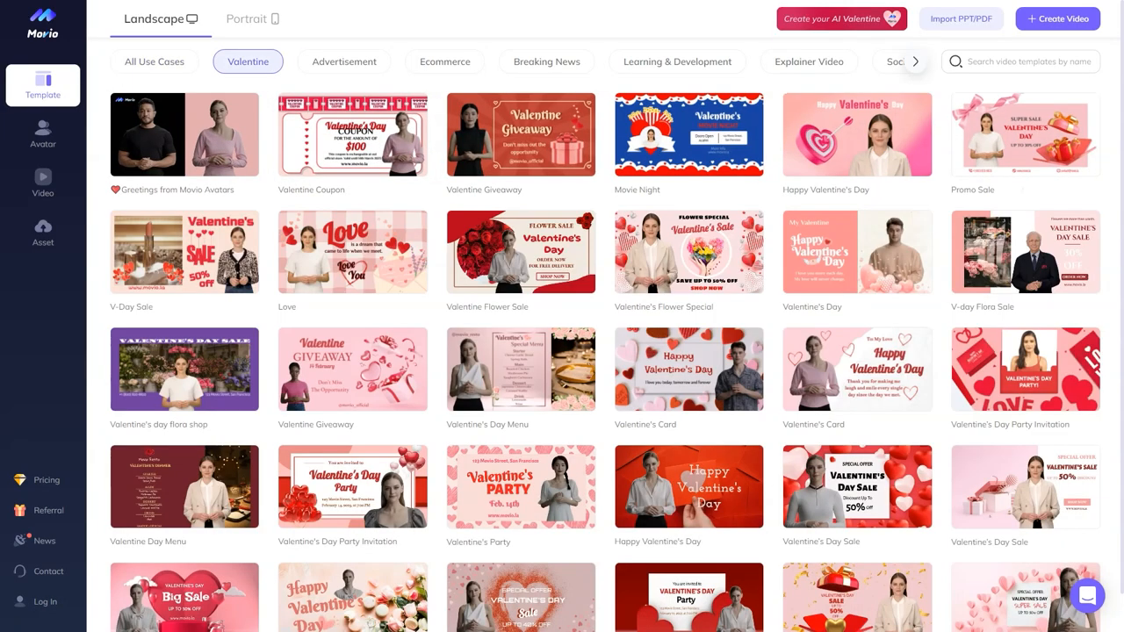
pyautogui.click(445, 62)
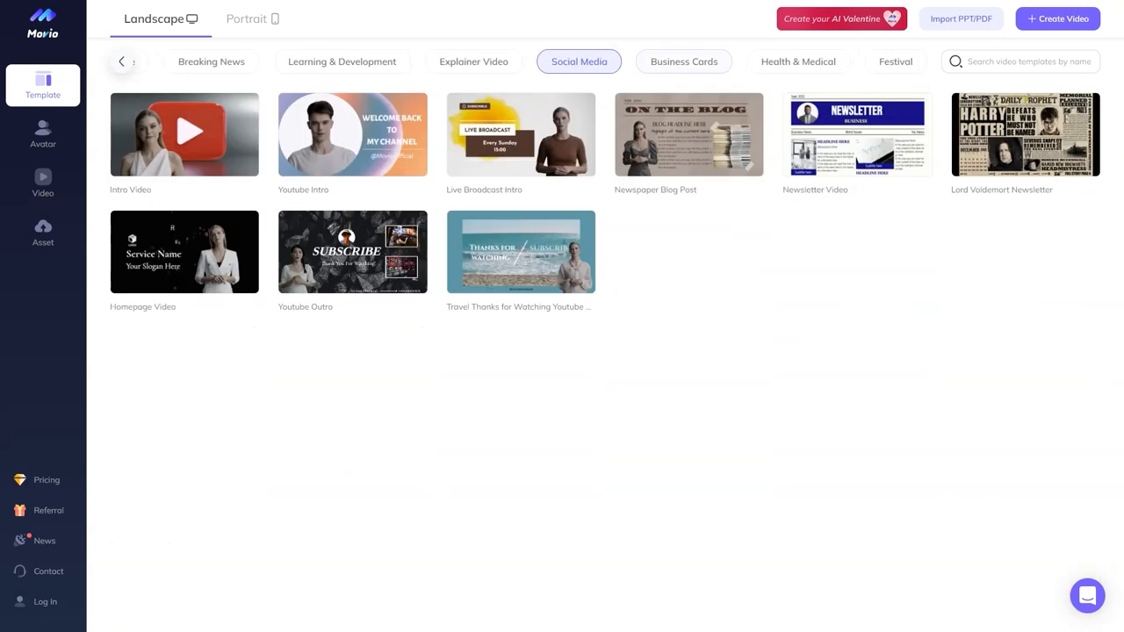
pyautogui.click(895, 62)
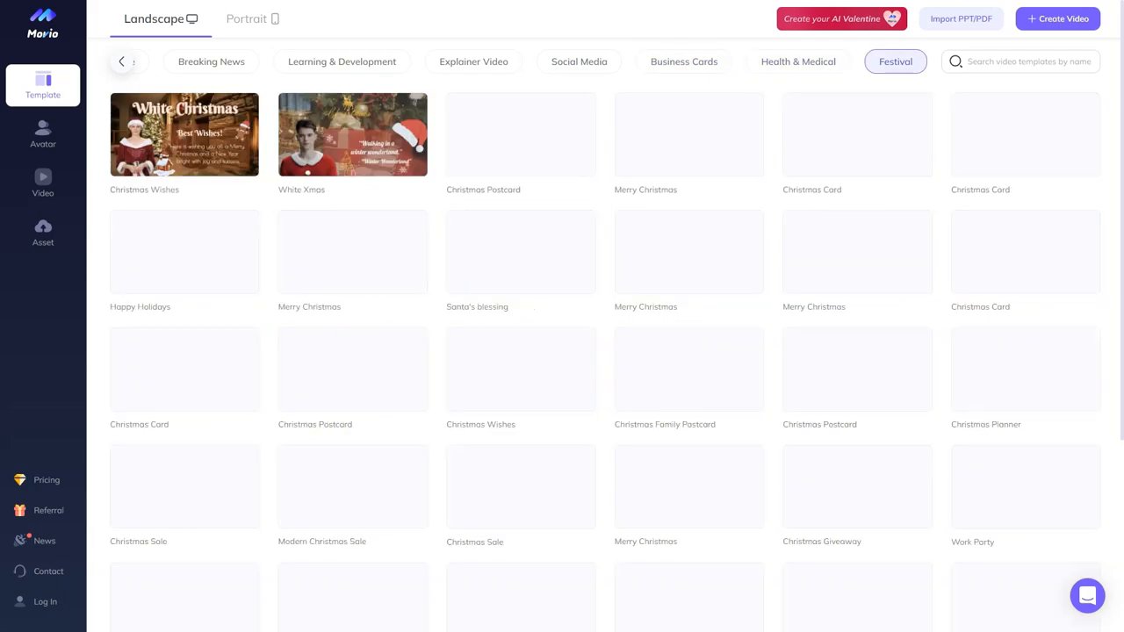
# View the Movio API Quick Start guide and continue to the free AI video creation page
pyautogui.click(253, 18)
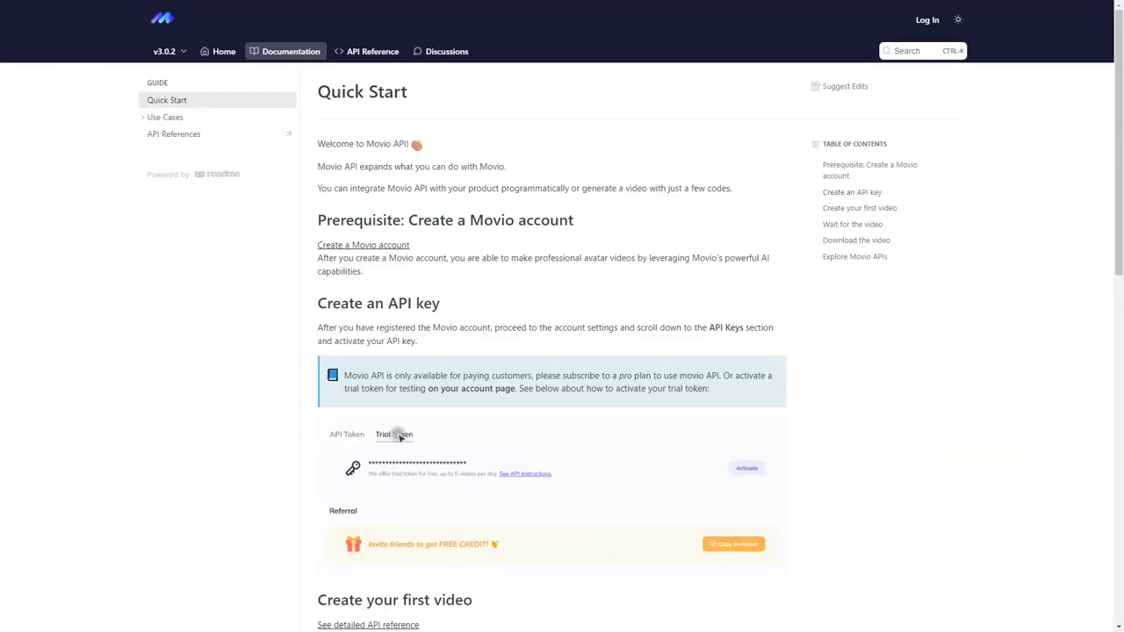
pyautogui.scroll(-3)
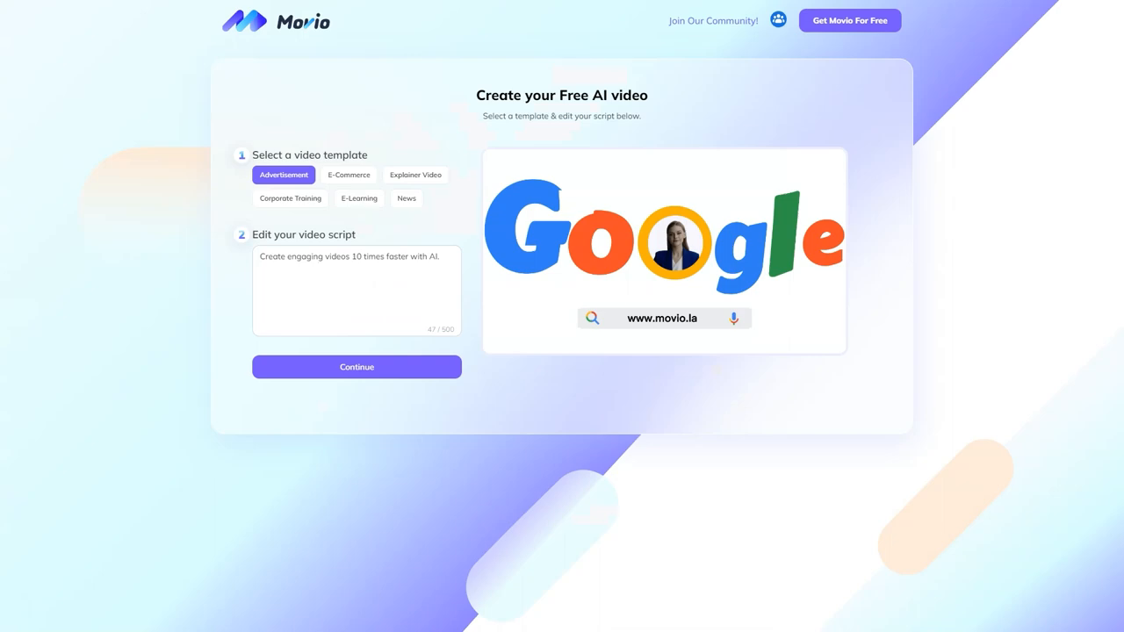
# Start a video from the E-Commerce template's fashion-store script, then move to Learning & Development
pyautogui.click(348, 176)
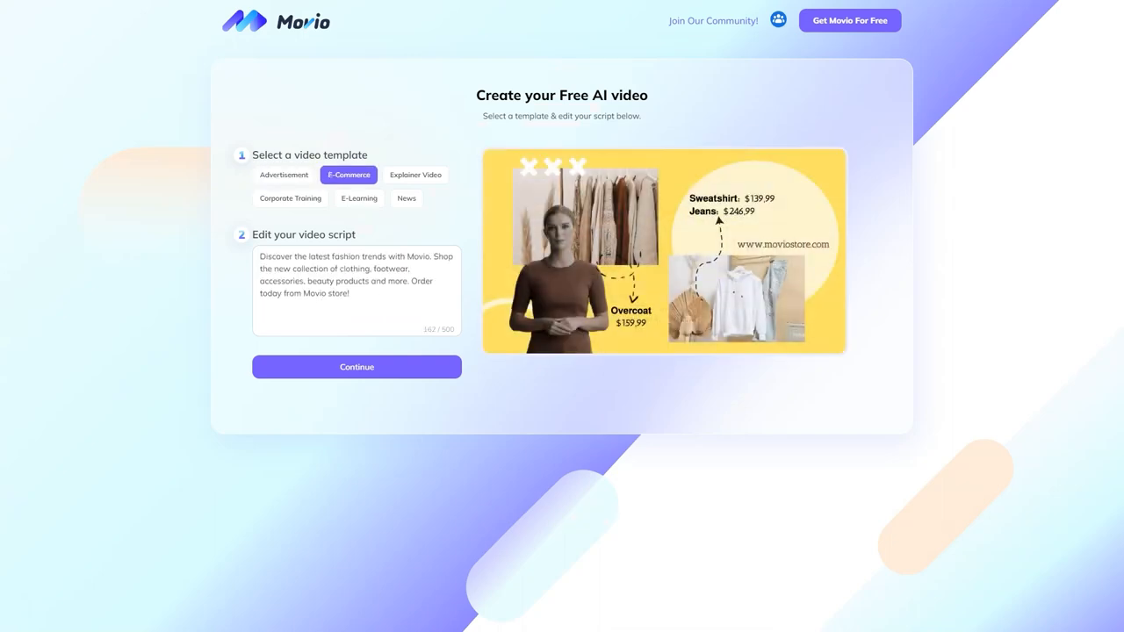
pyautogui.click(355, 367)
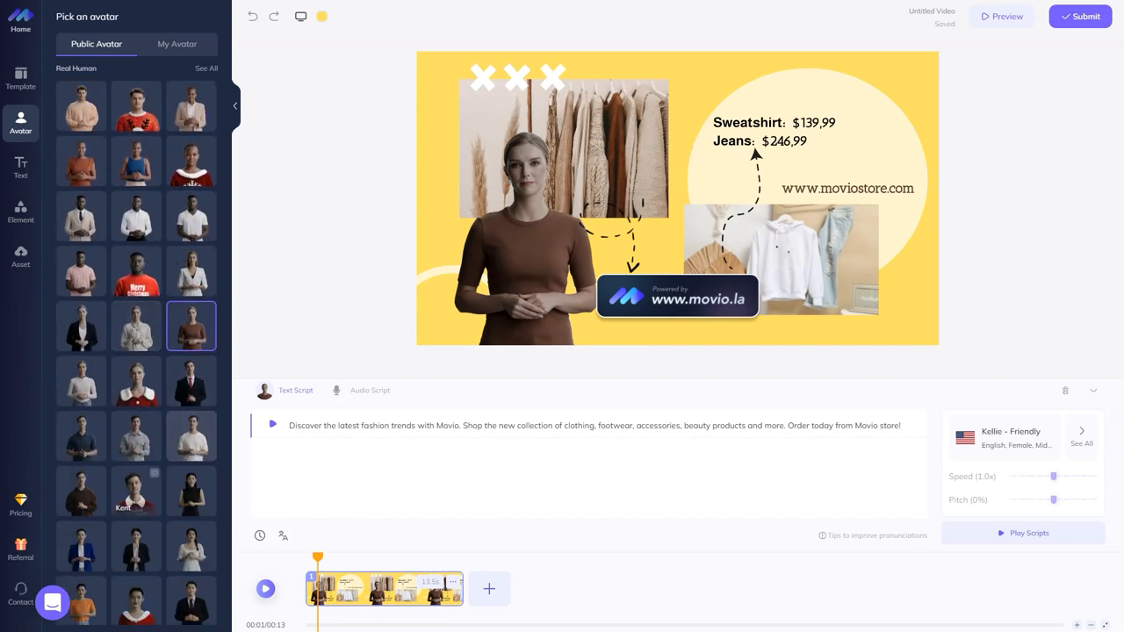
pyautogui.click(191, 506)
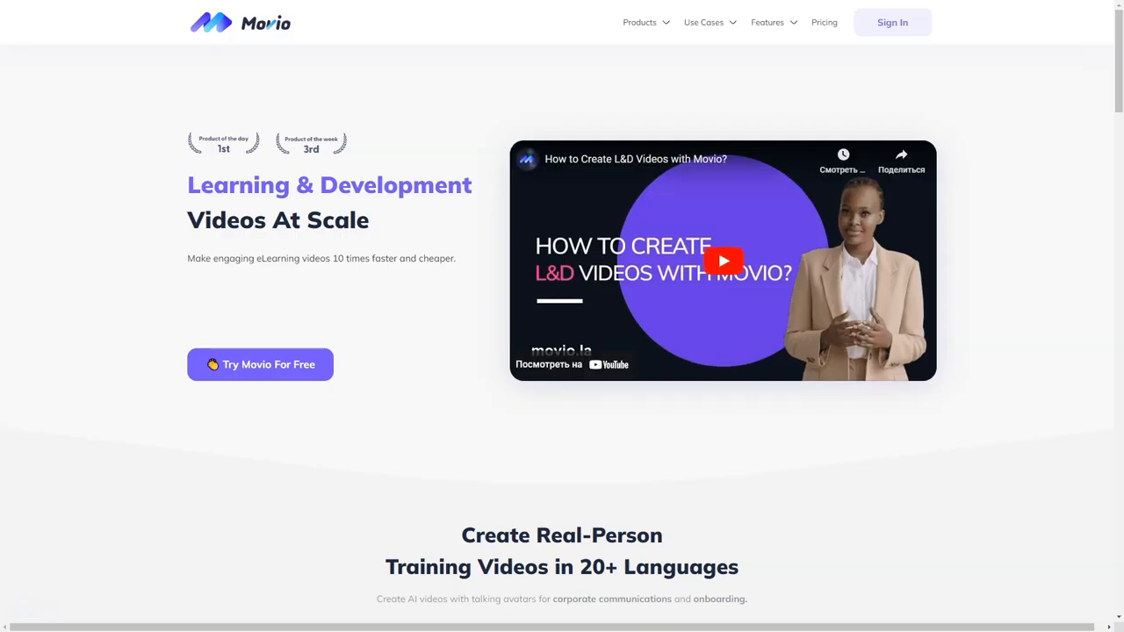
# Scroll through the L&D, Marketing and Explainer use-case pages down to the Breaking News Video Maker
pyautogui.scroll(-3)
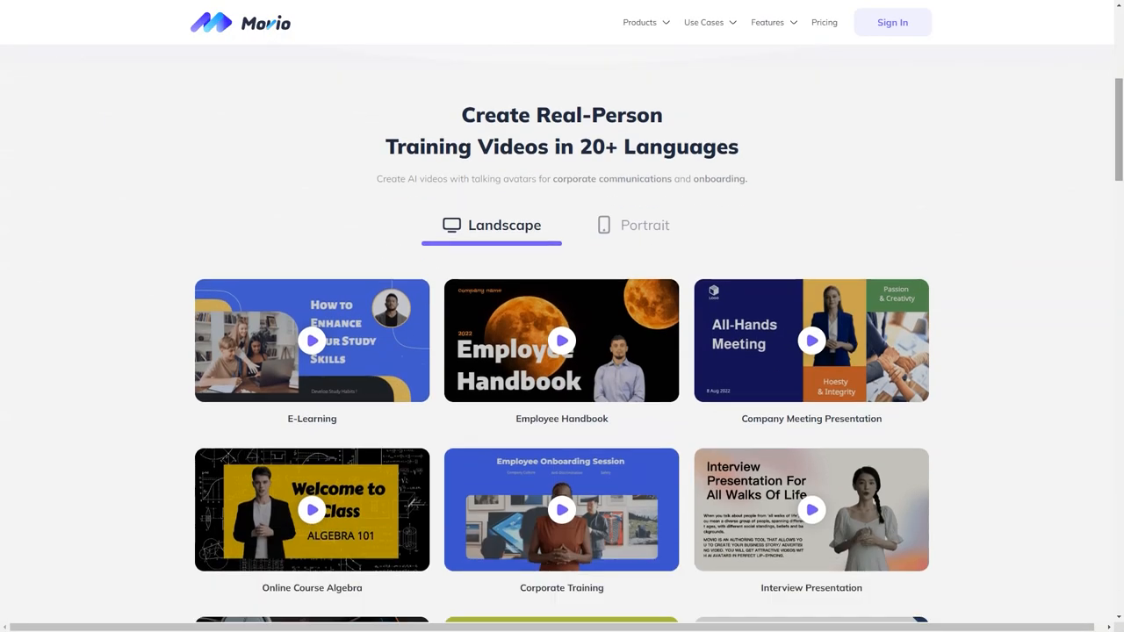
pyautogui.scroll(-3)
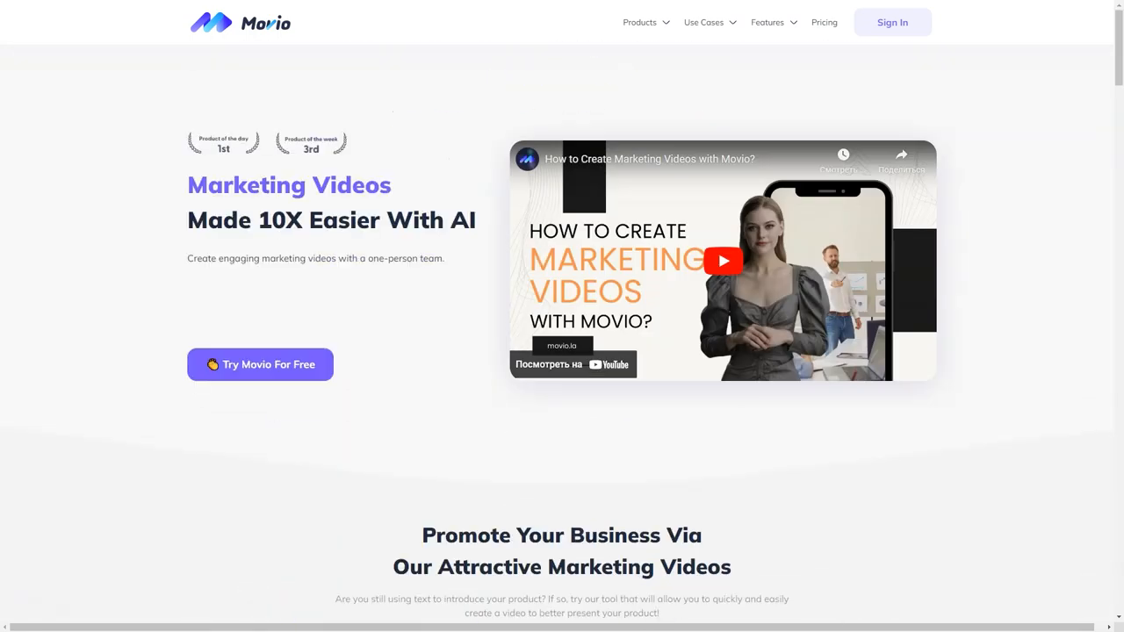
pyautogui.scroll(-3)
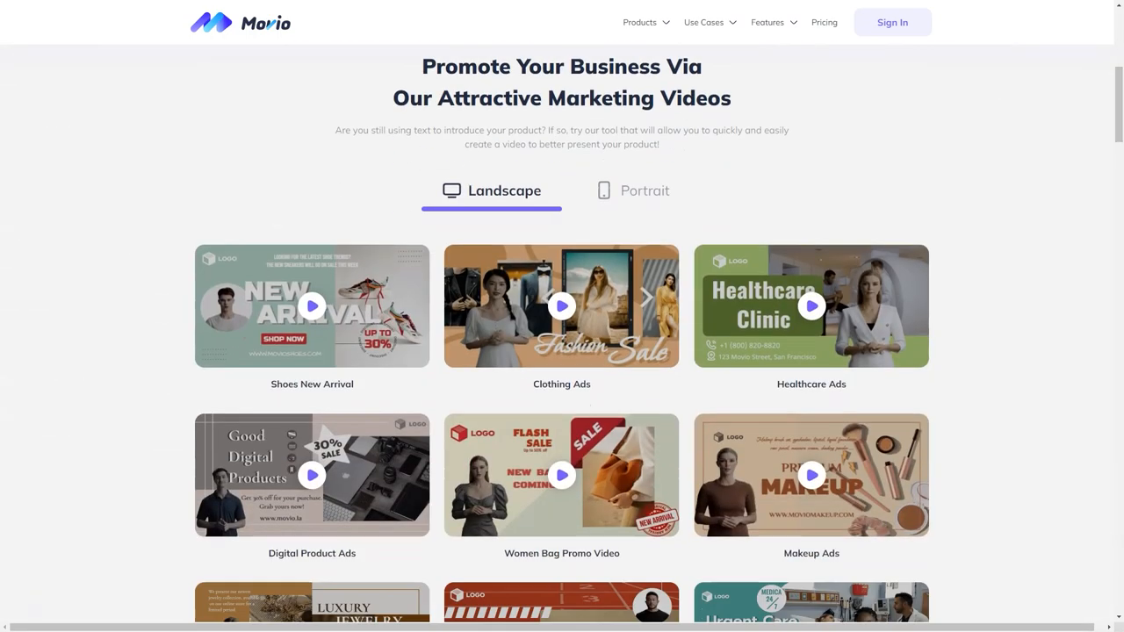
pyautogui.scroll(-3)
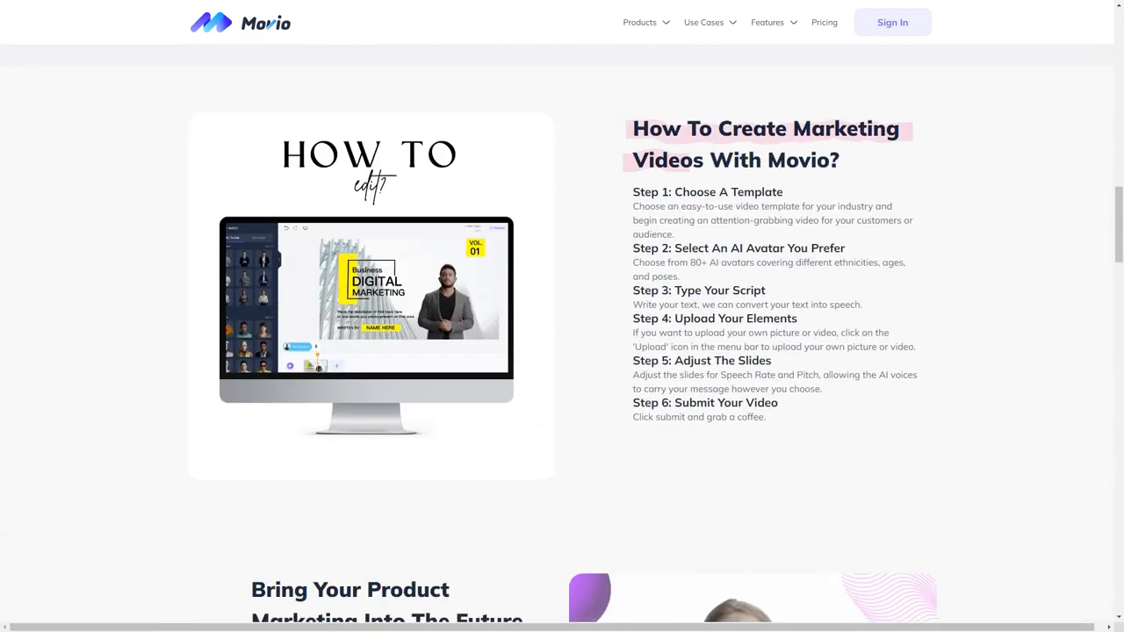
pyautogui.scroll(-3)
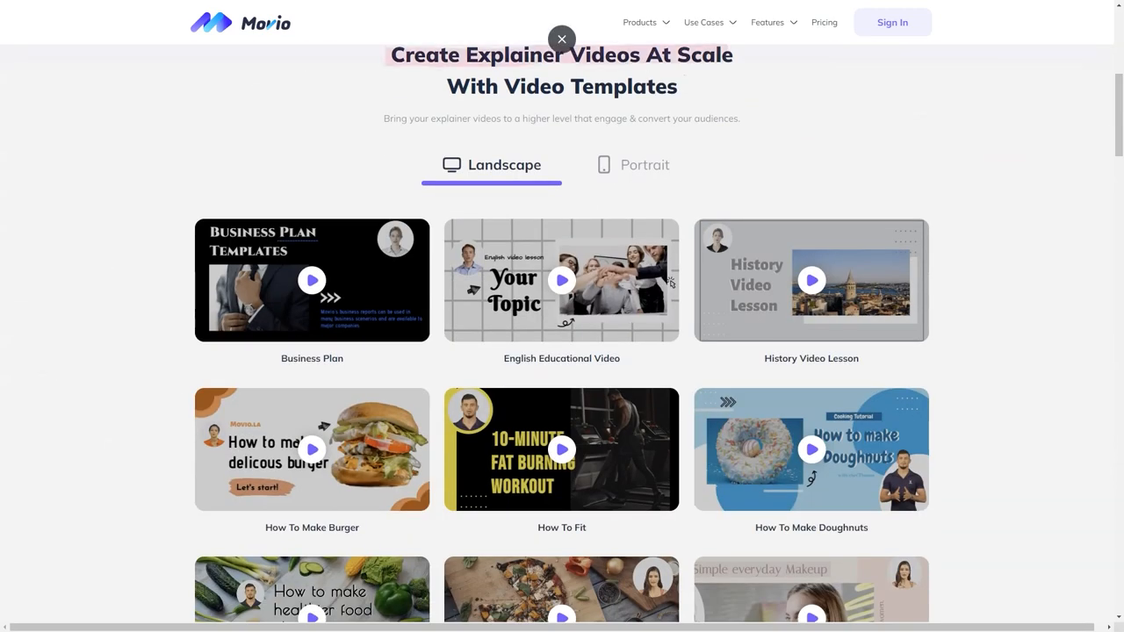
pyautogui.scroll(-3)
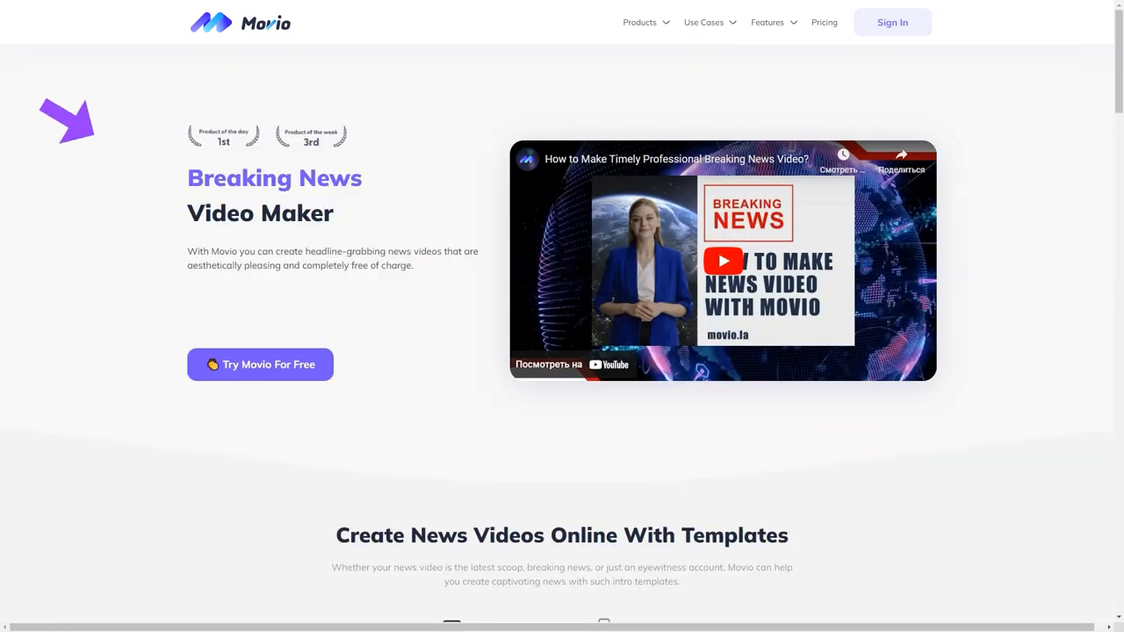
# Read the Talking Avatar page and highlight its key features
pyautogui.scroll(-3)
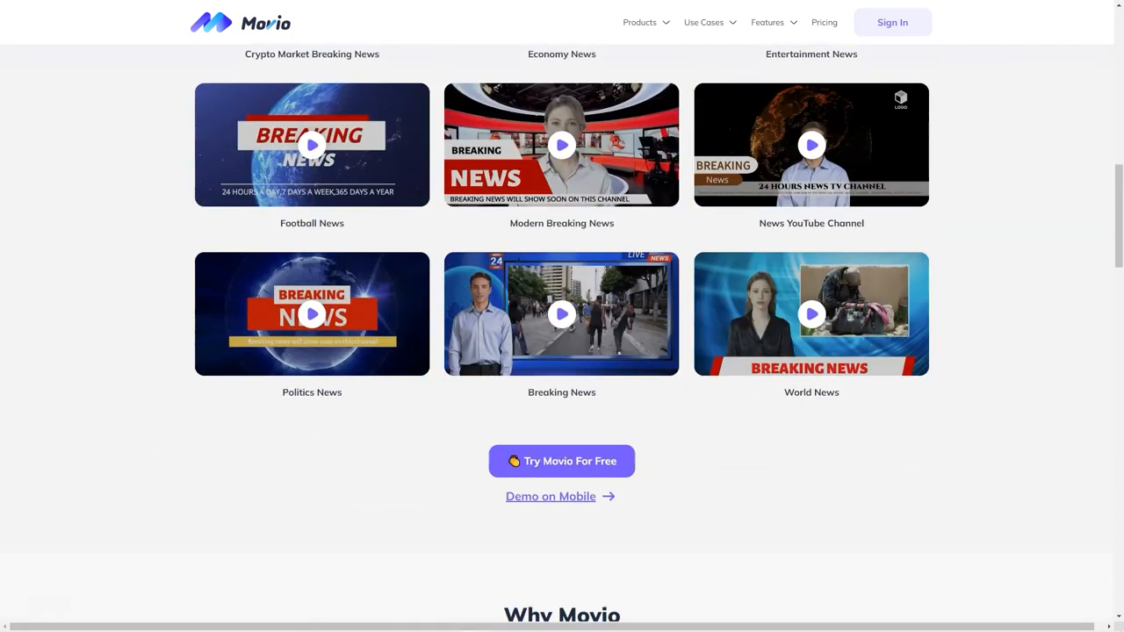
pyautogui.scroll(3)
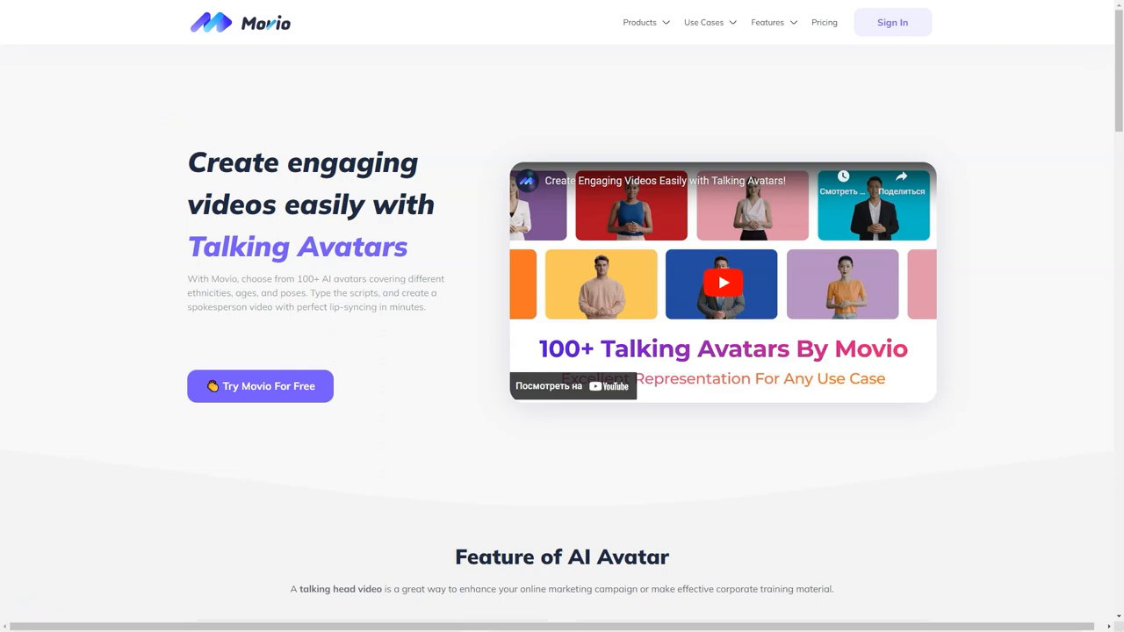
pyautogui.scroll(-3)
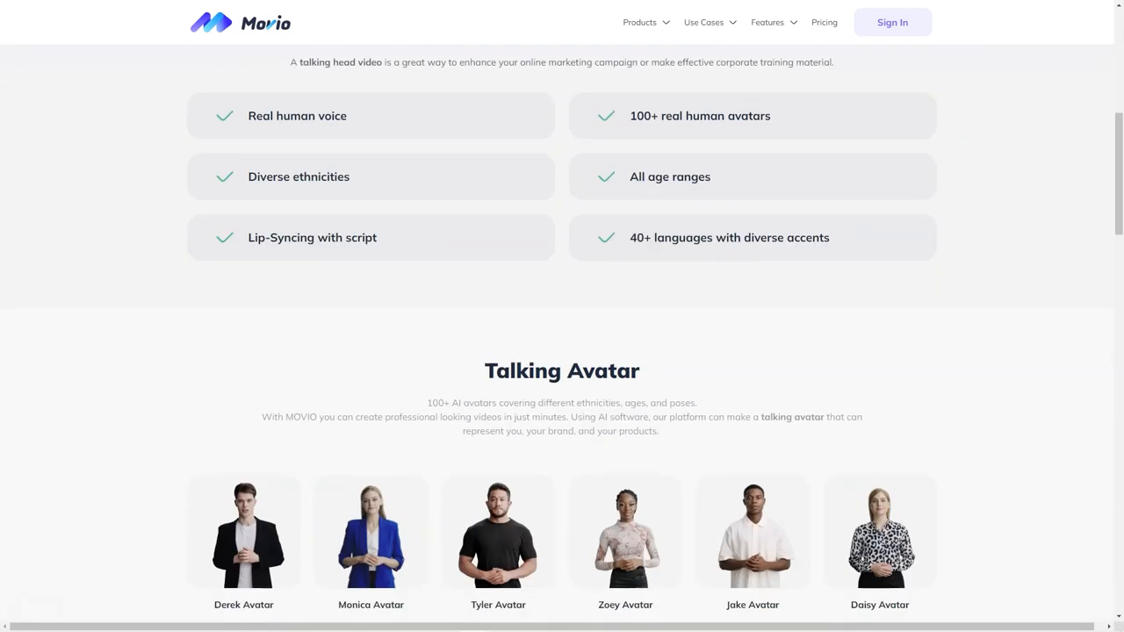
pyautogui.moveTo(249, 115); pyautogui.dragTo(348, 175)
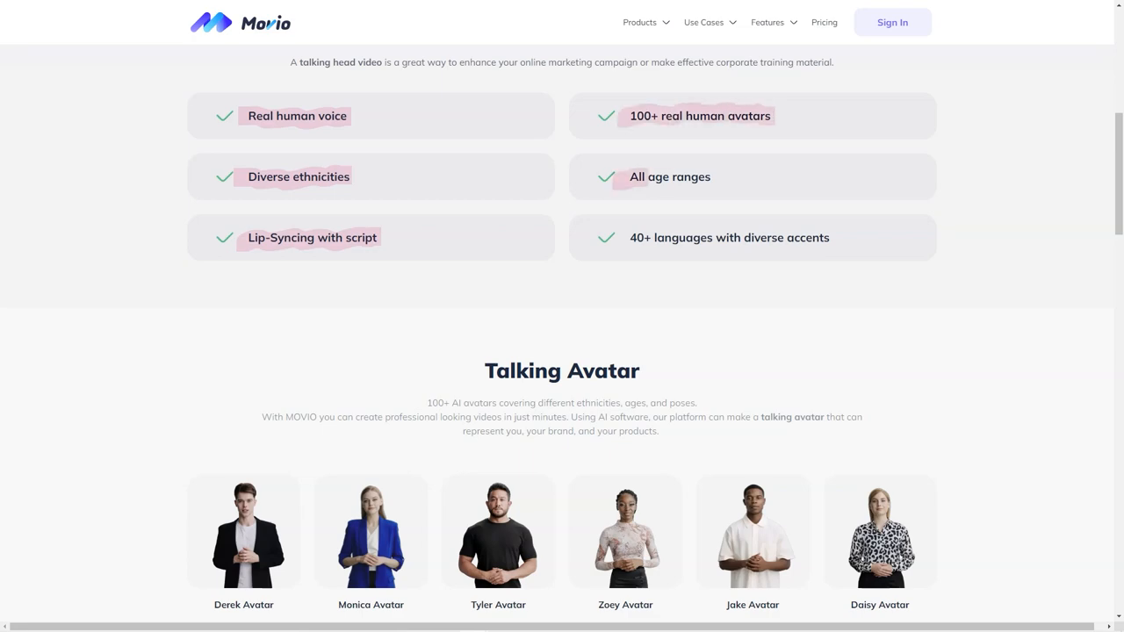
# Continue through the Text to Speech page to the Face Swap Videos page
pyautogui.scroll(-3)
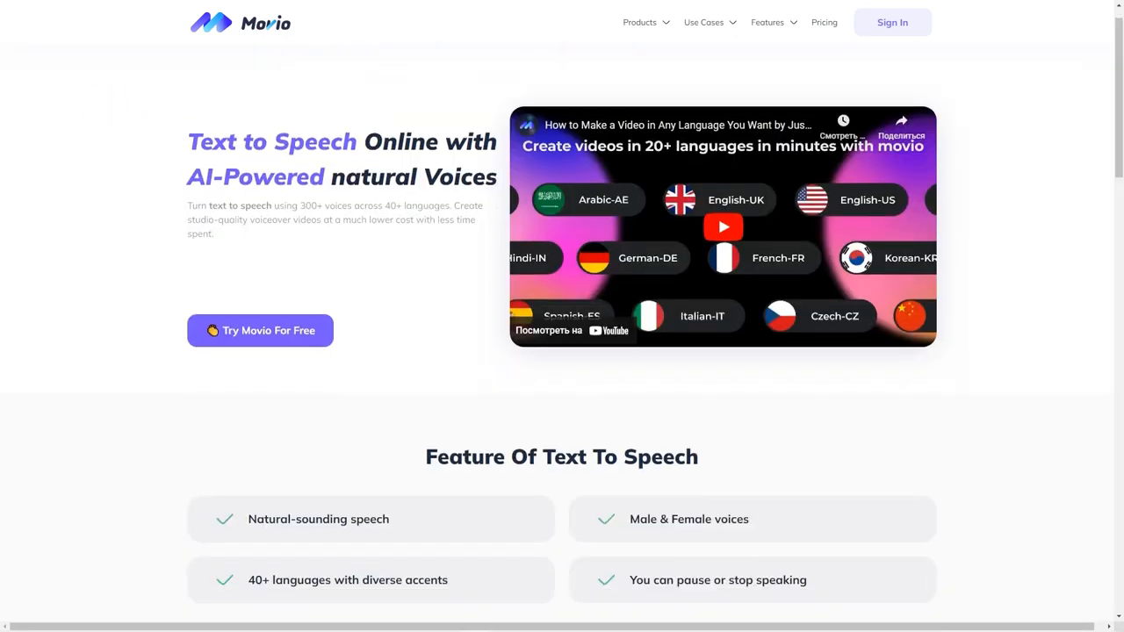
pyautogui.scroll(-3)
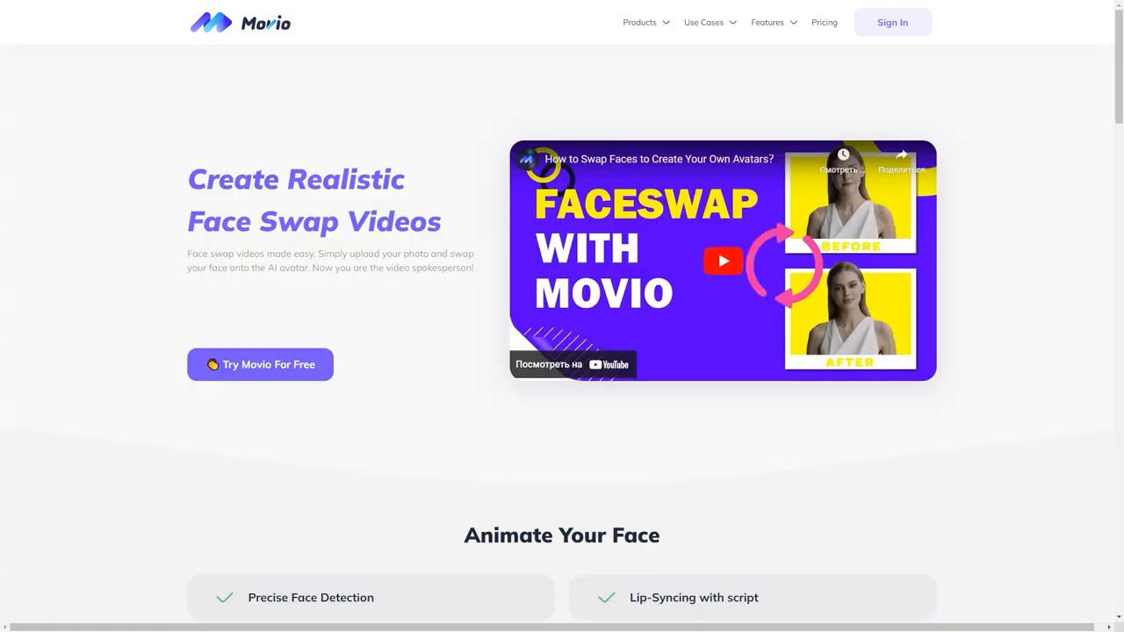
# Scroll through the Face Swap Videos guide
pyautogui.scroll(-3)
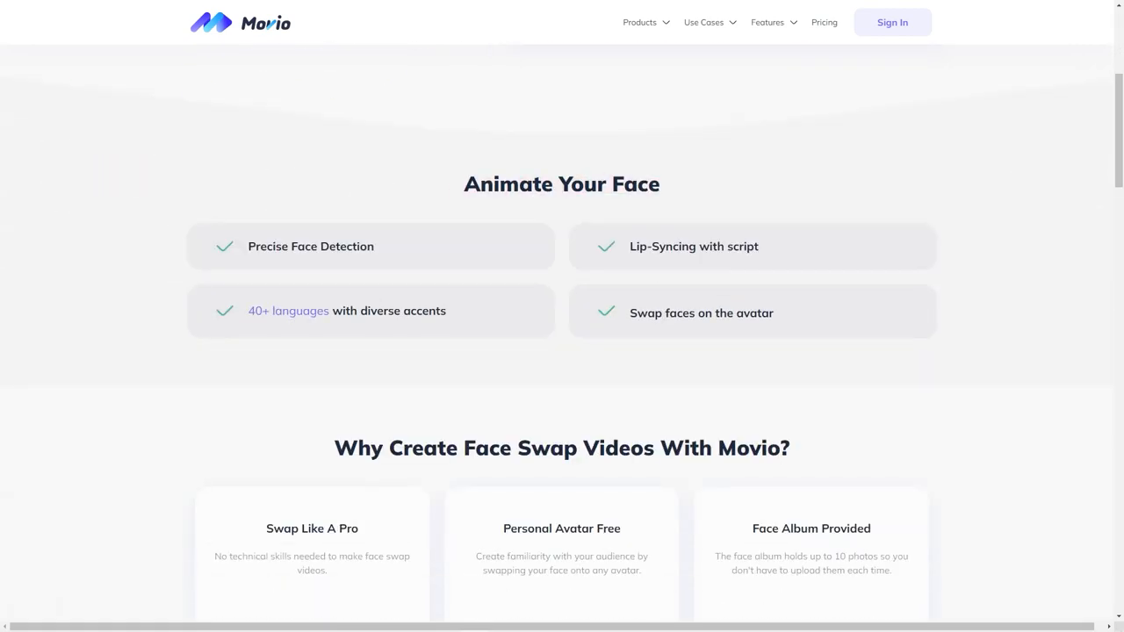
pyautogui.scroll(-3)
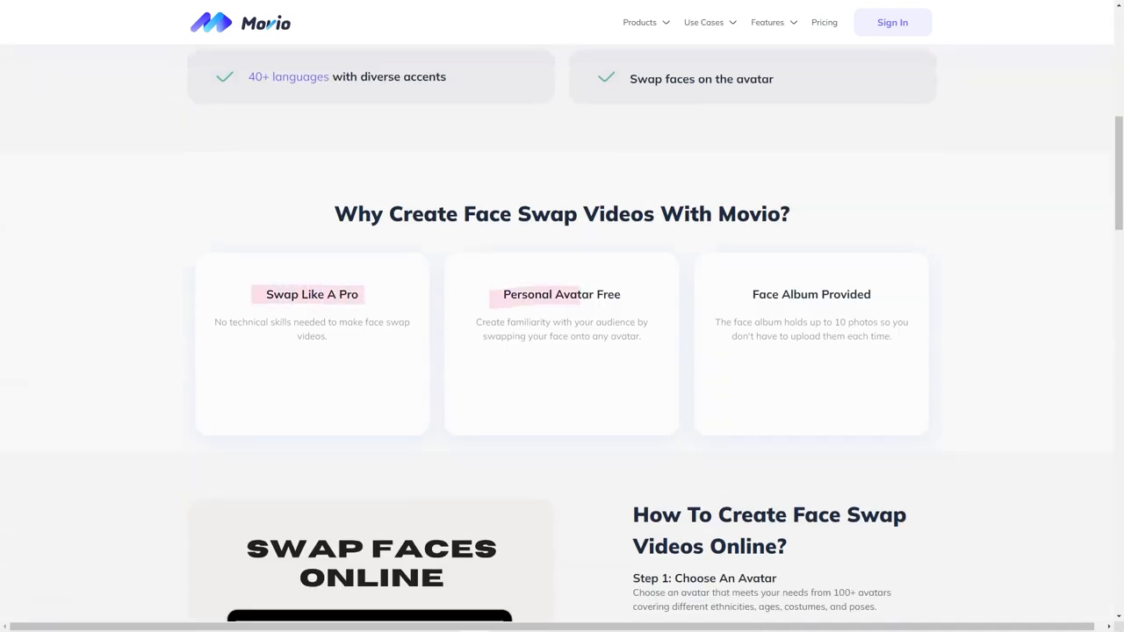
pyautogui.scroll(-3)
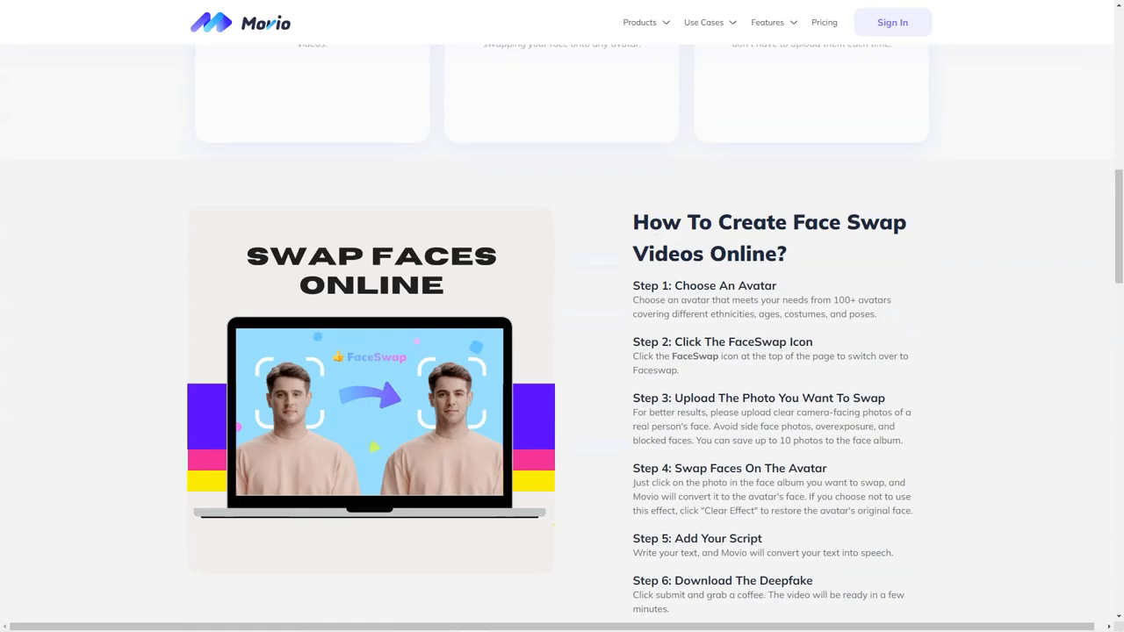
pyautogui.scroll(-3)
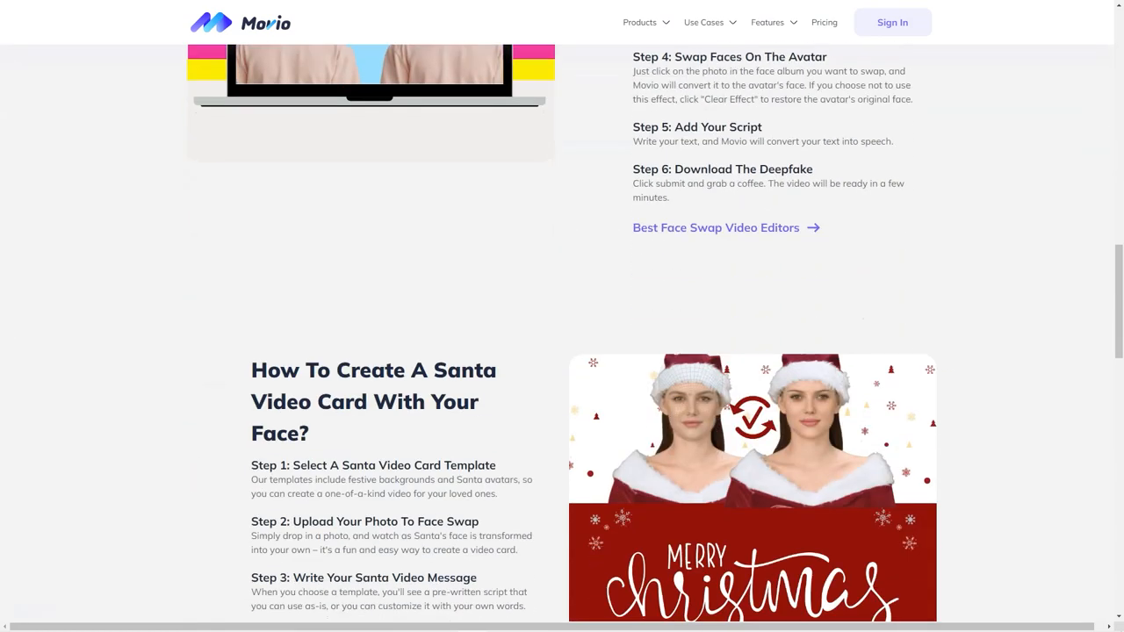
# Read down the Talking Photo page and arrive at the Video Templates page
pyautogui.scroll(-3)
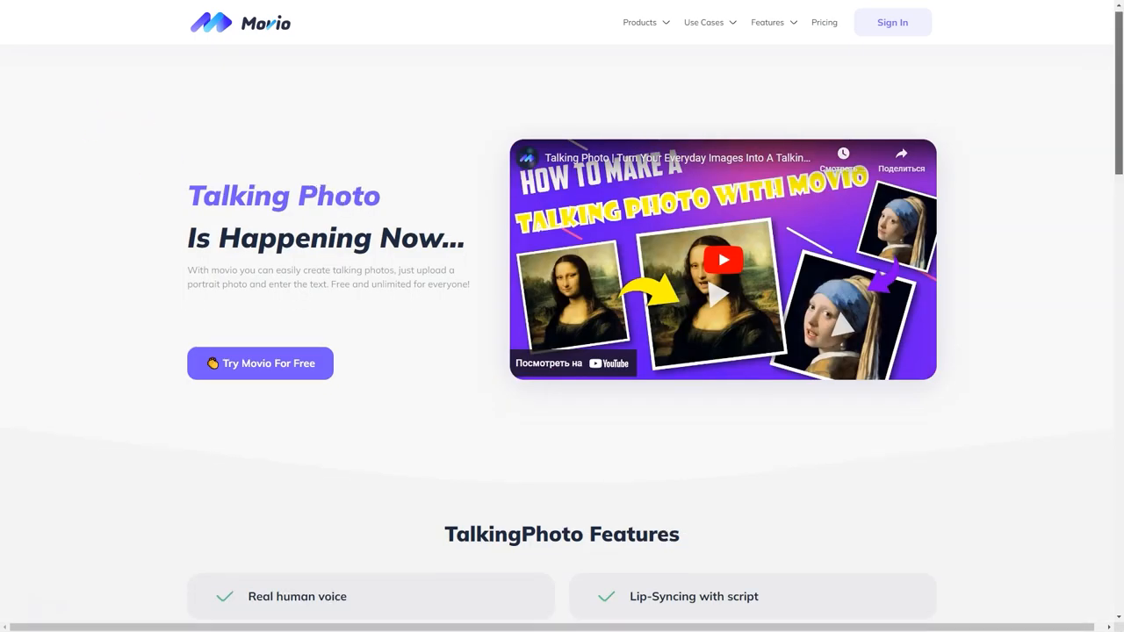
pyautogui.scroll(-3)
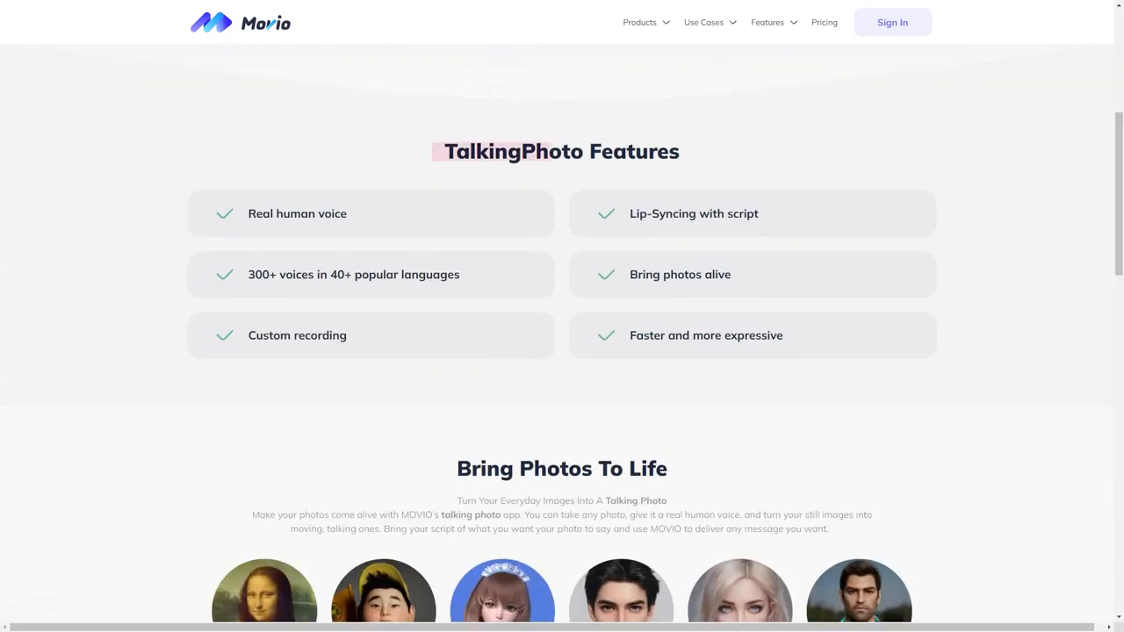
pyautogui.scroll(-3)
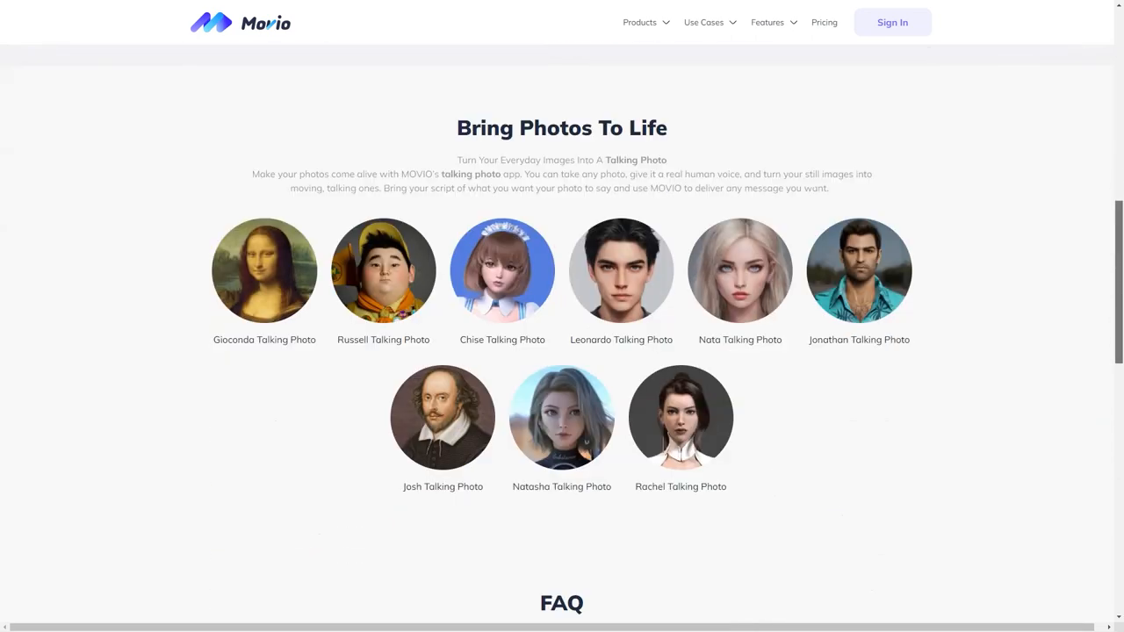
pyautogui.scroll(-3)
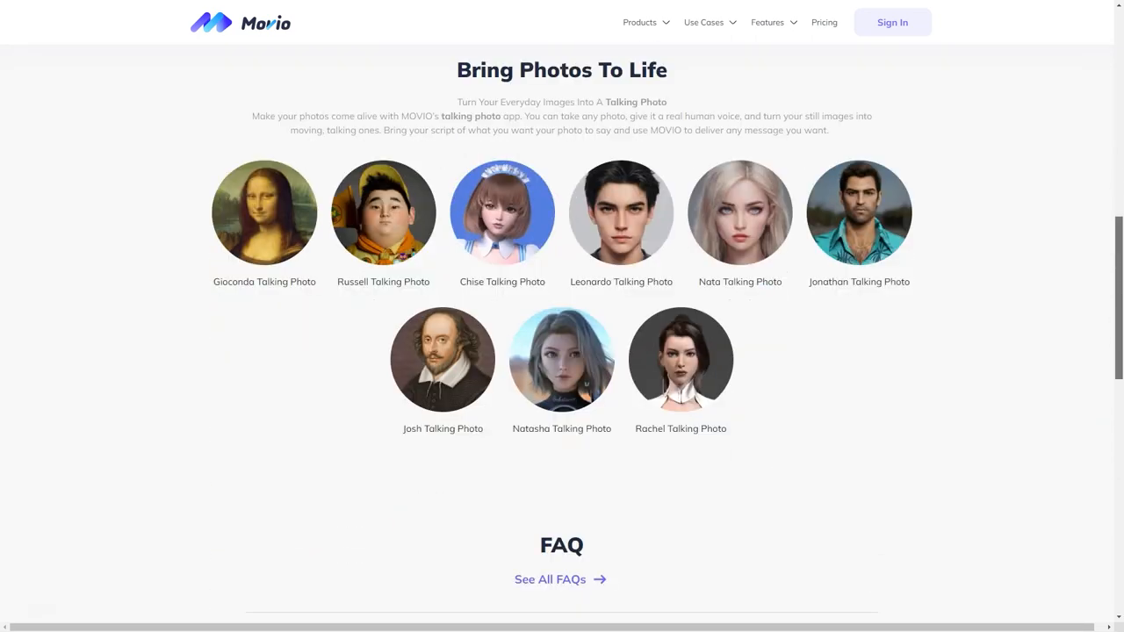
pyautogui.scroll(3)
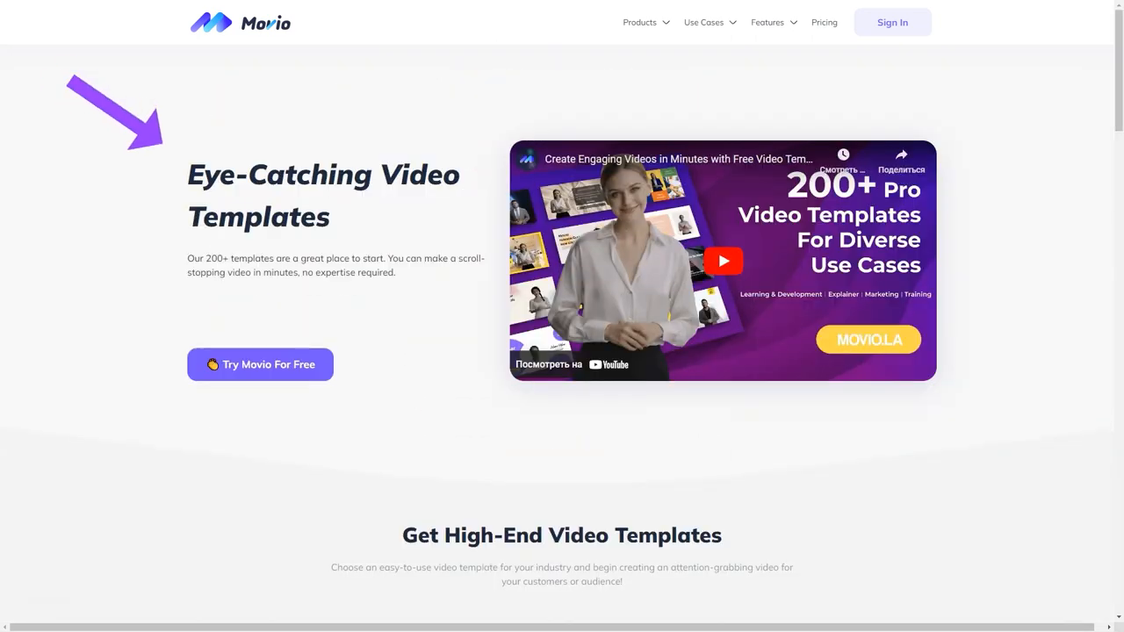
# Go from the templates page to the Custom Avatar page and its Pro vs Lite comparison
pyautogui.scroll(-3)
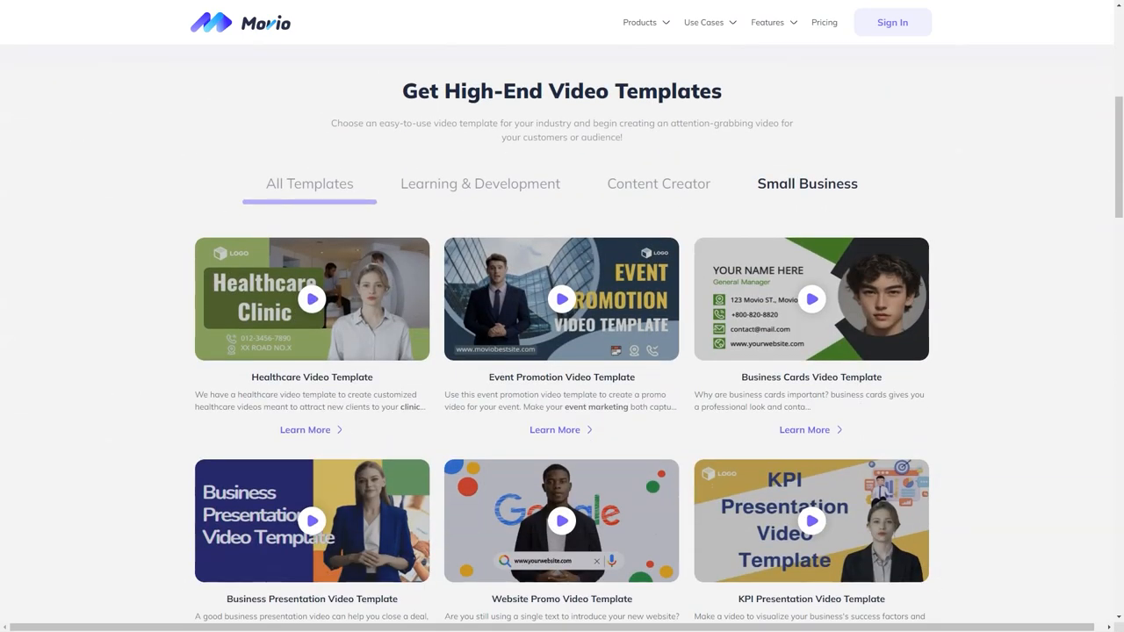
pyautogui.click(660, 185)
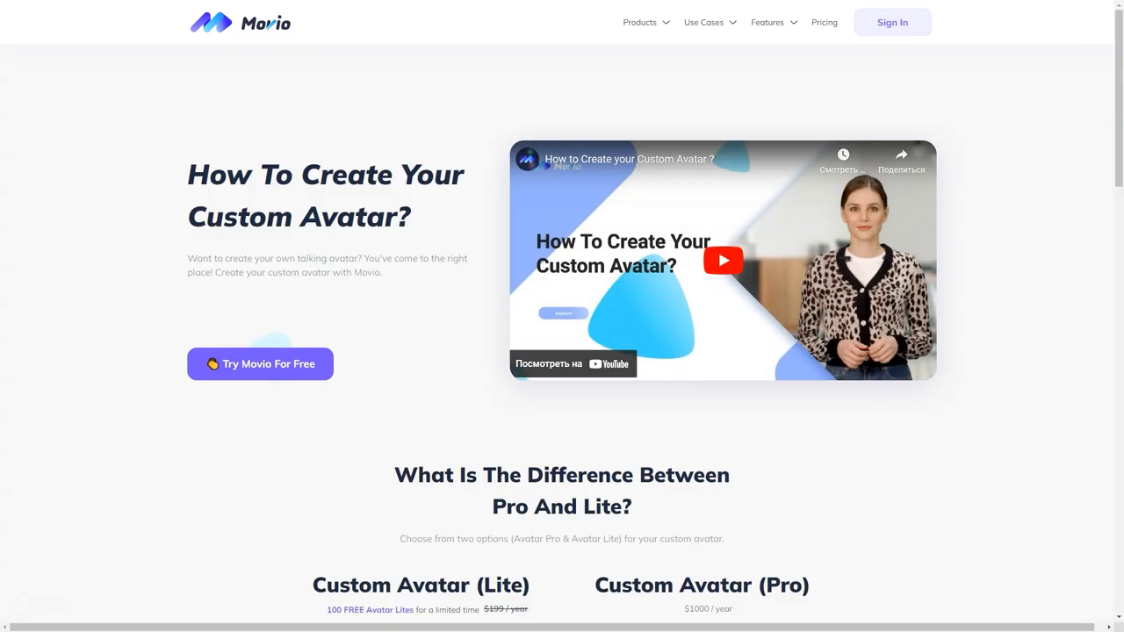
pyautogui.scroll(-3)
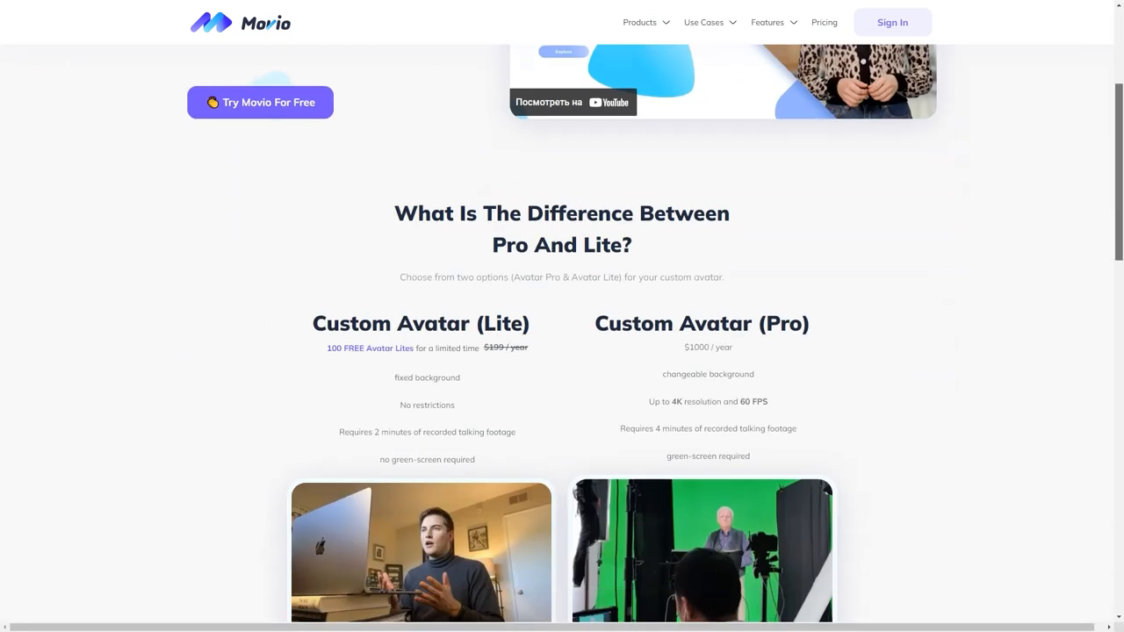
pyautogui.scroll(-3)
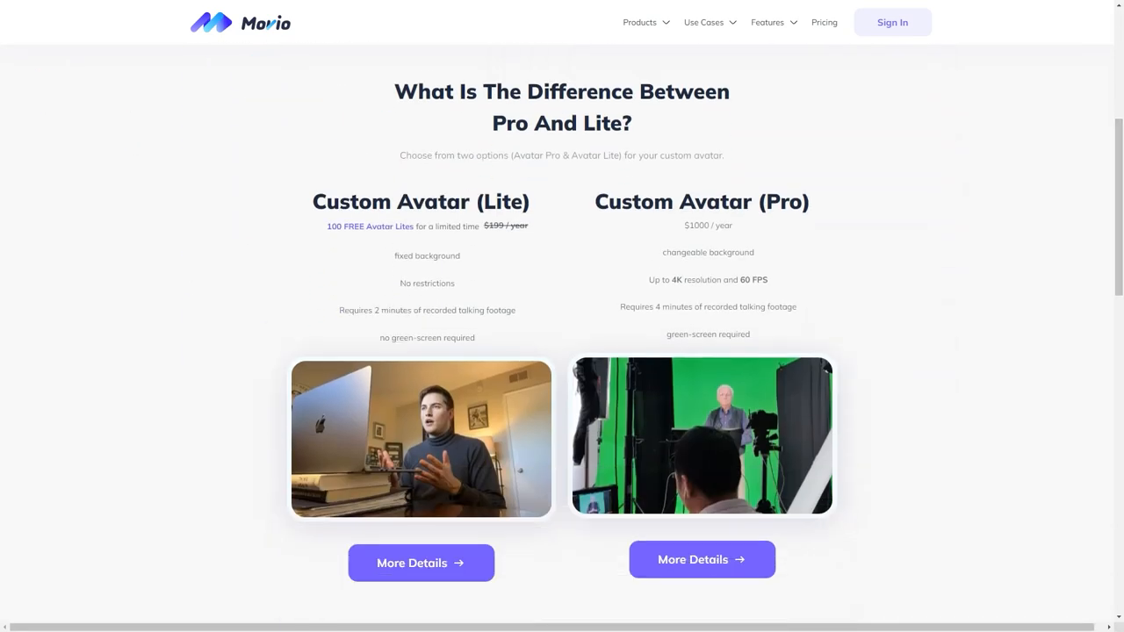
pyautogui.doubleClick(425, 201)
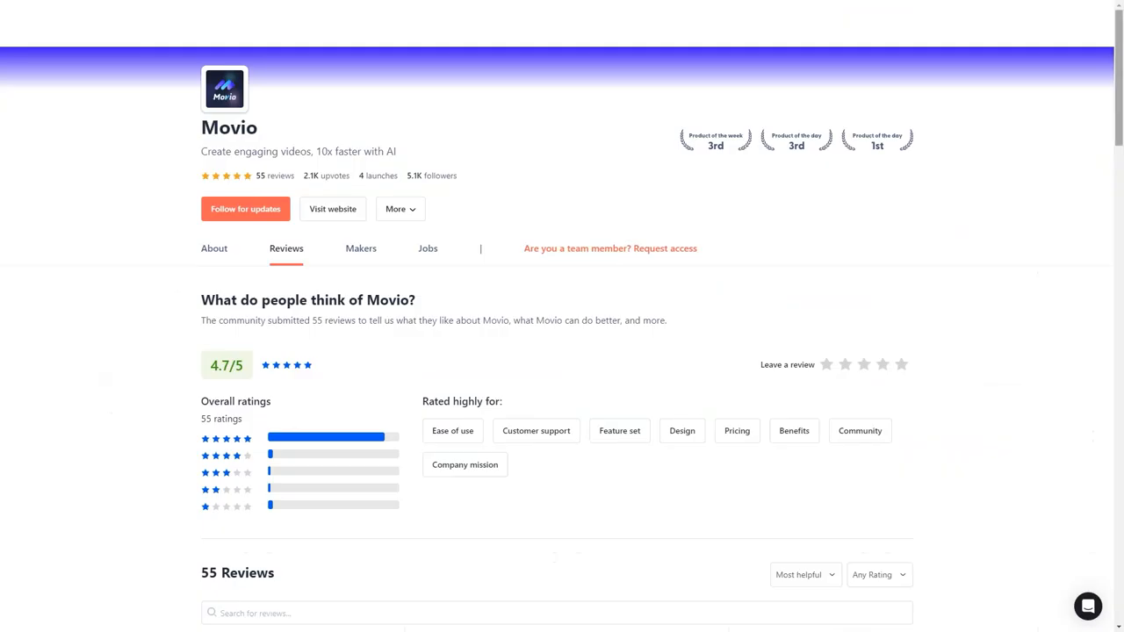
# Read the first Movio reviews, highlighting the remark about monthly payment and a following sentence
pyautogui.scroll(-3)
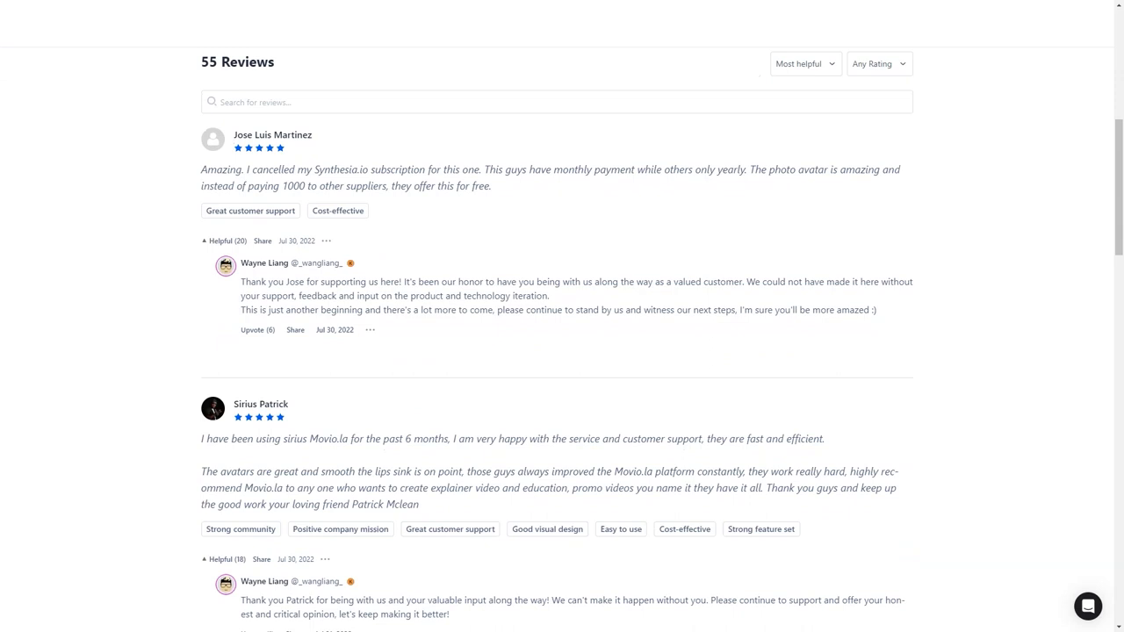
pyautogui.moveTo(483, 168); pyautogui.dragTo(677, 169)
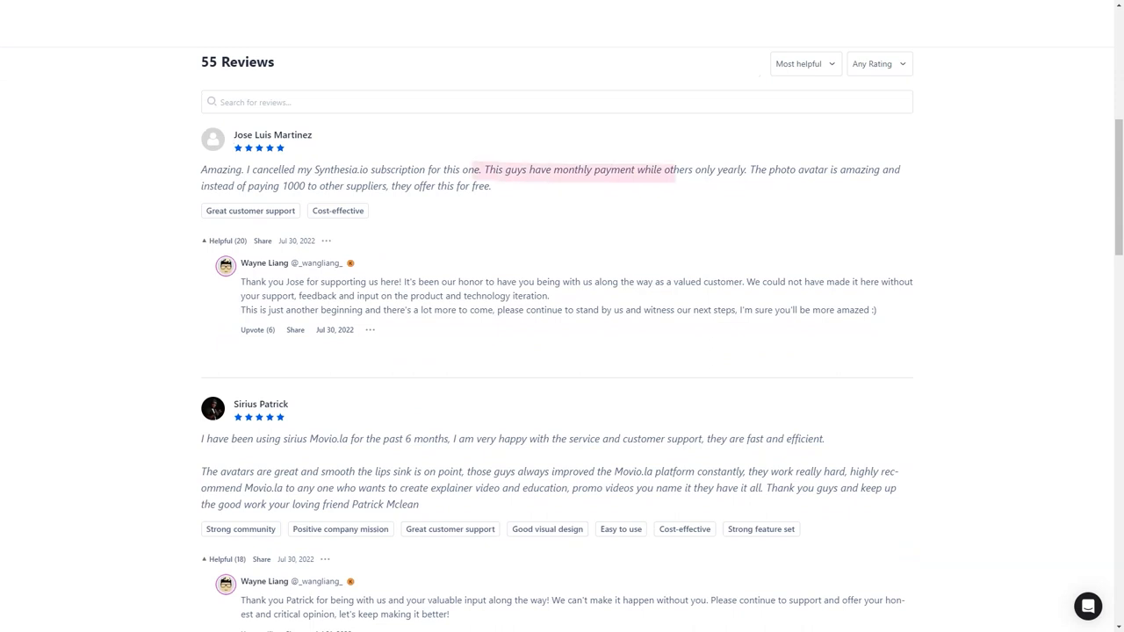
pyautogui.scroll(-3)
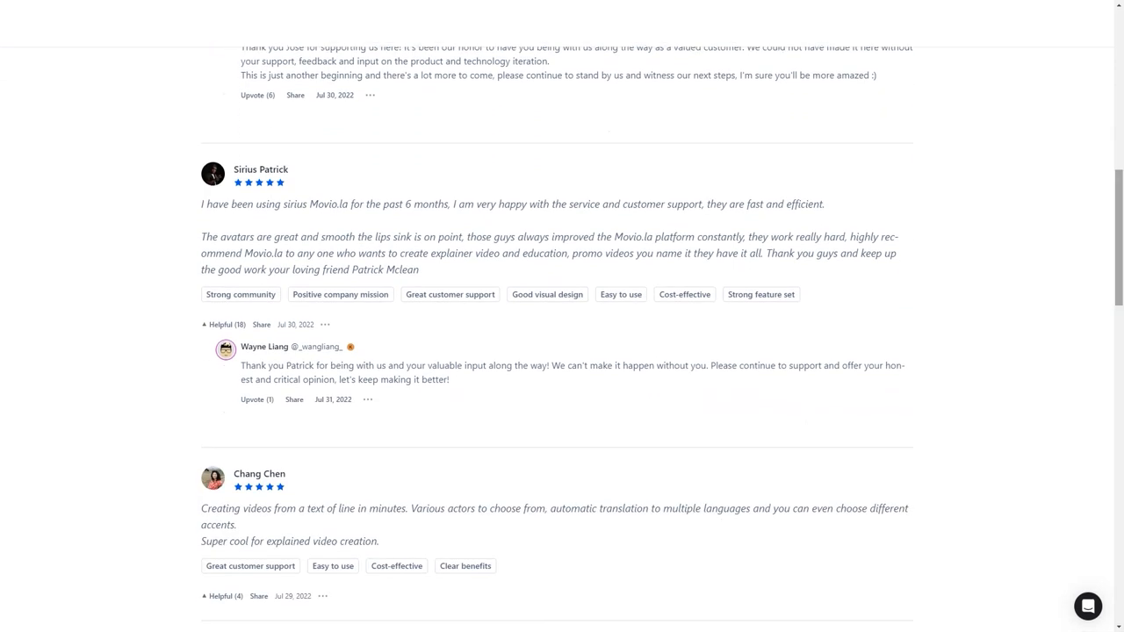
pyautogui.moveTo(446, 204); pyautogui.dragTo(668, 204)
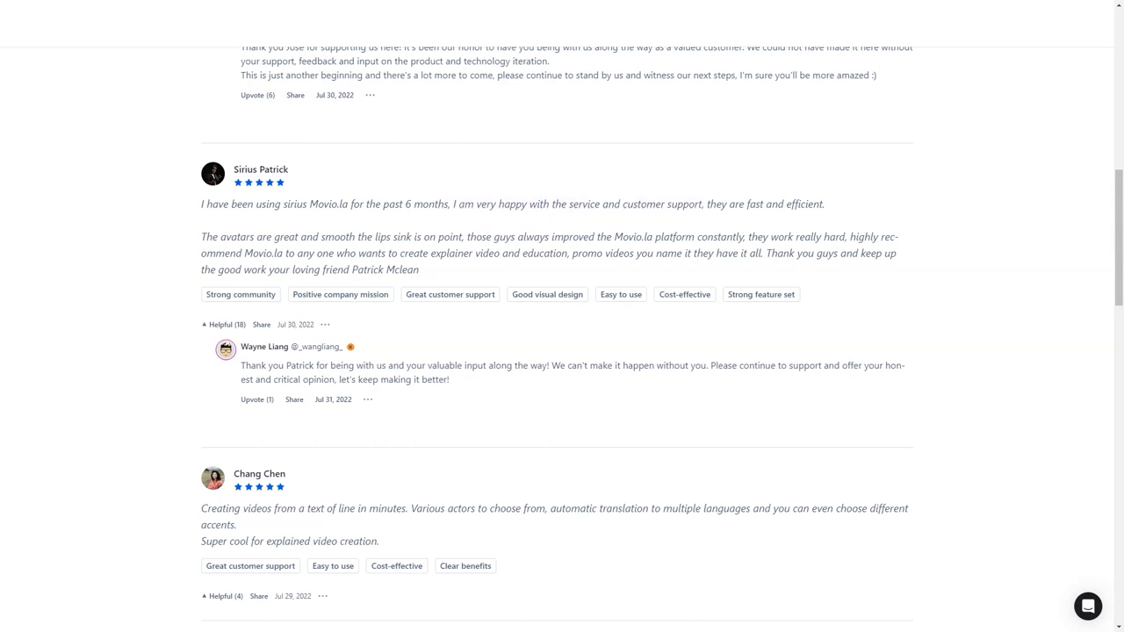
pyautogui.scroll(-3)
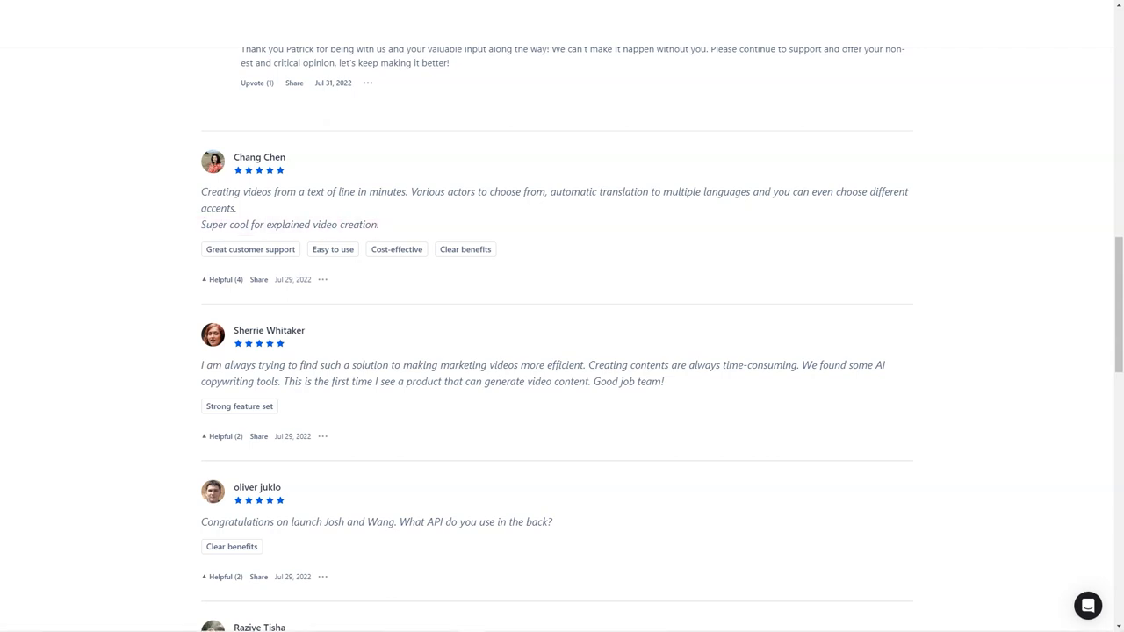
pyautogui.scroll(-3)
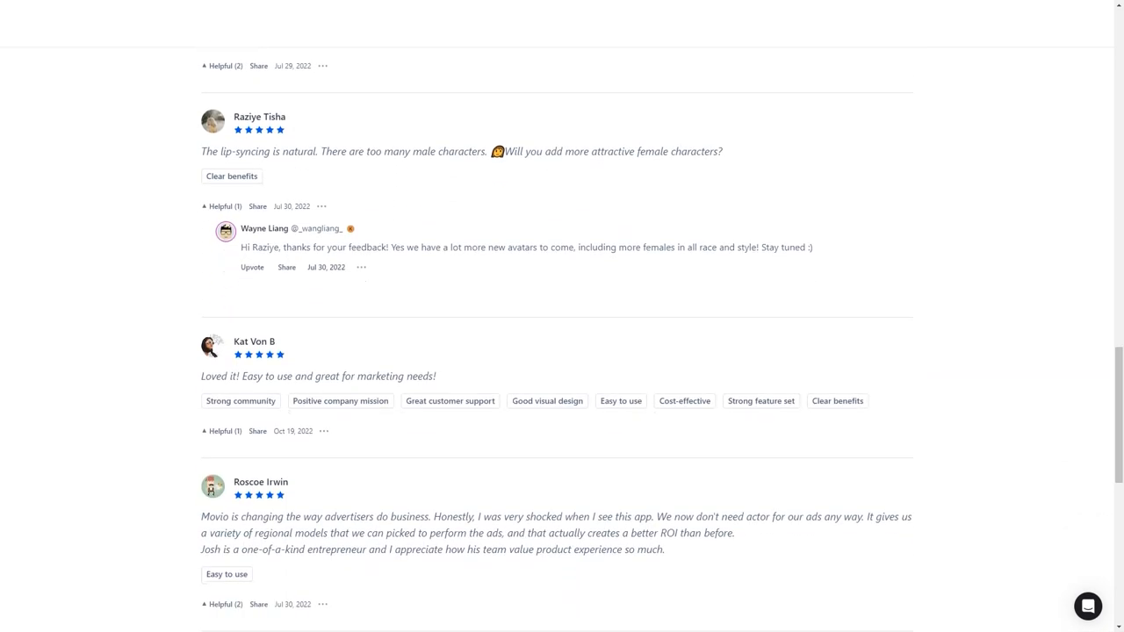
pyautogui.moveTo(200, 151); pyautogui.dragTo(488, 151)
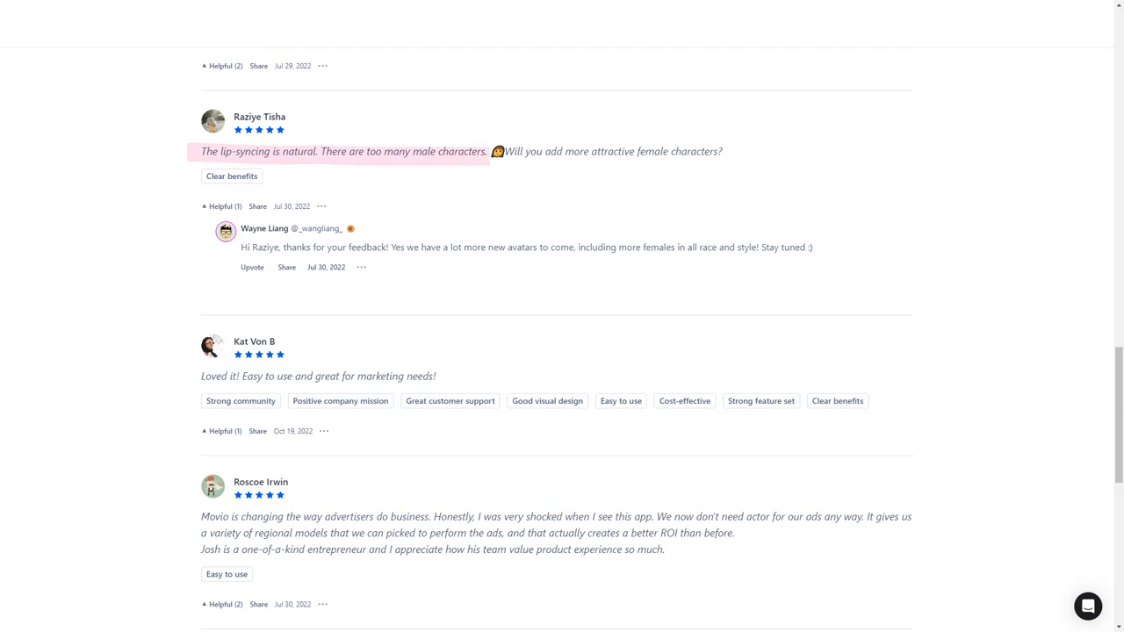